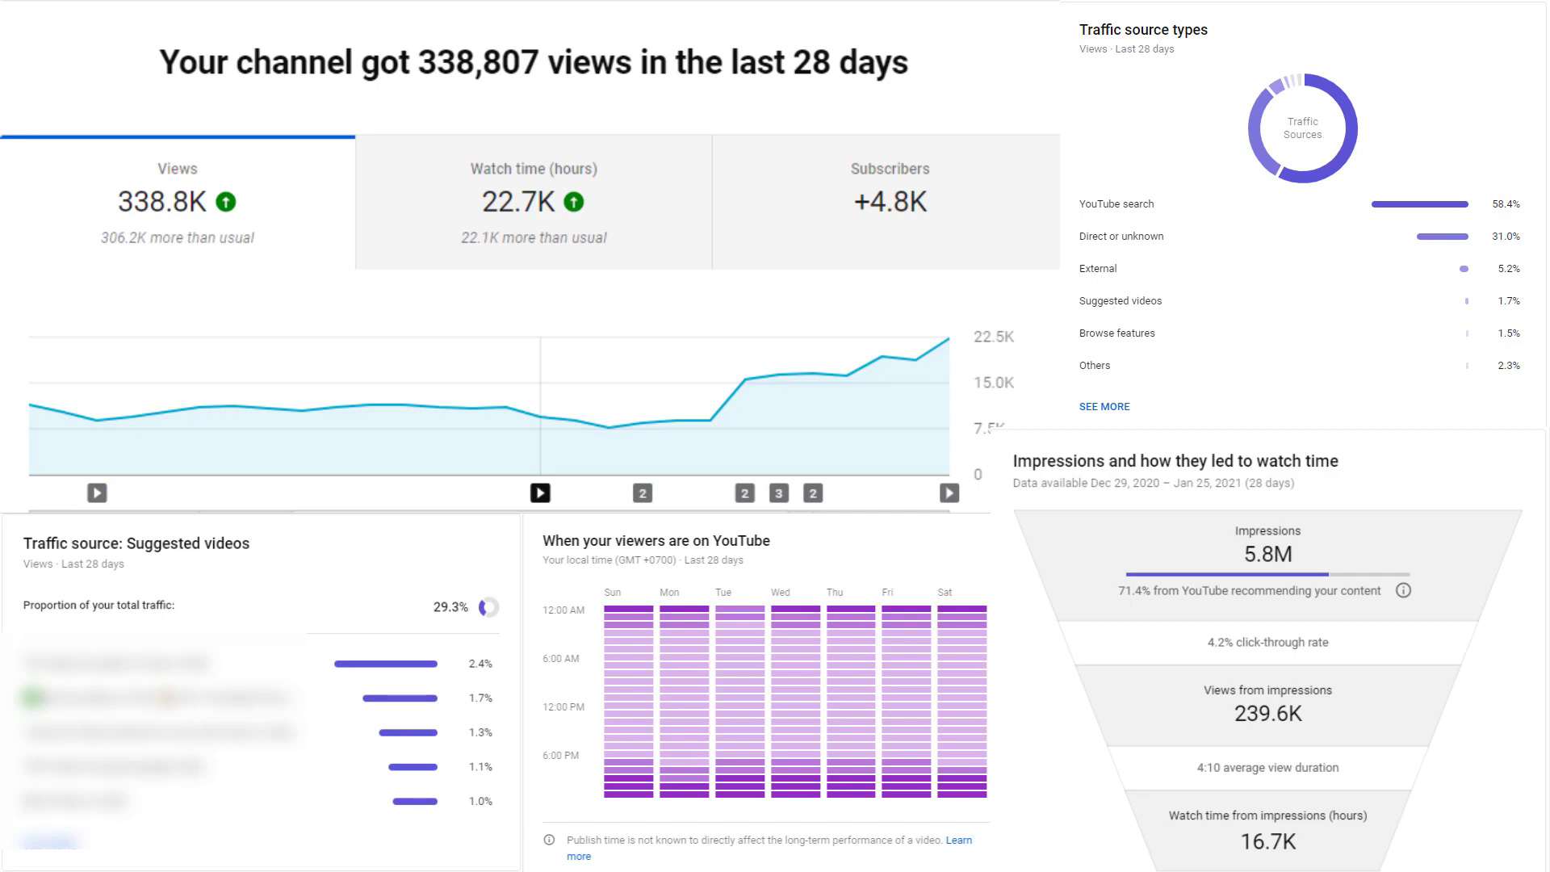
Open the YouTube Studio Dashboard showing 22,749 subscribers and 28-day views and watch time.
click(141, 59)
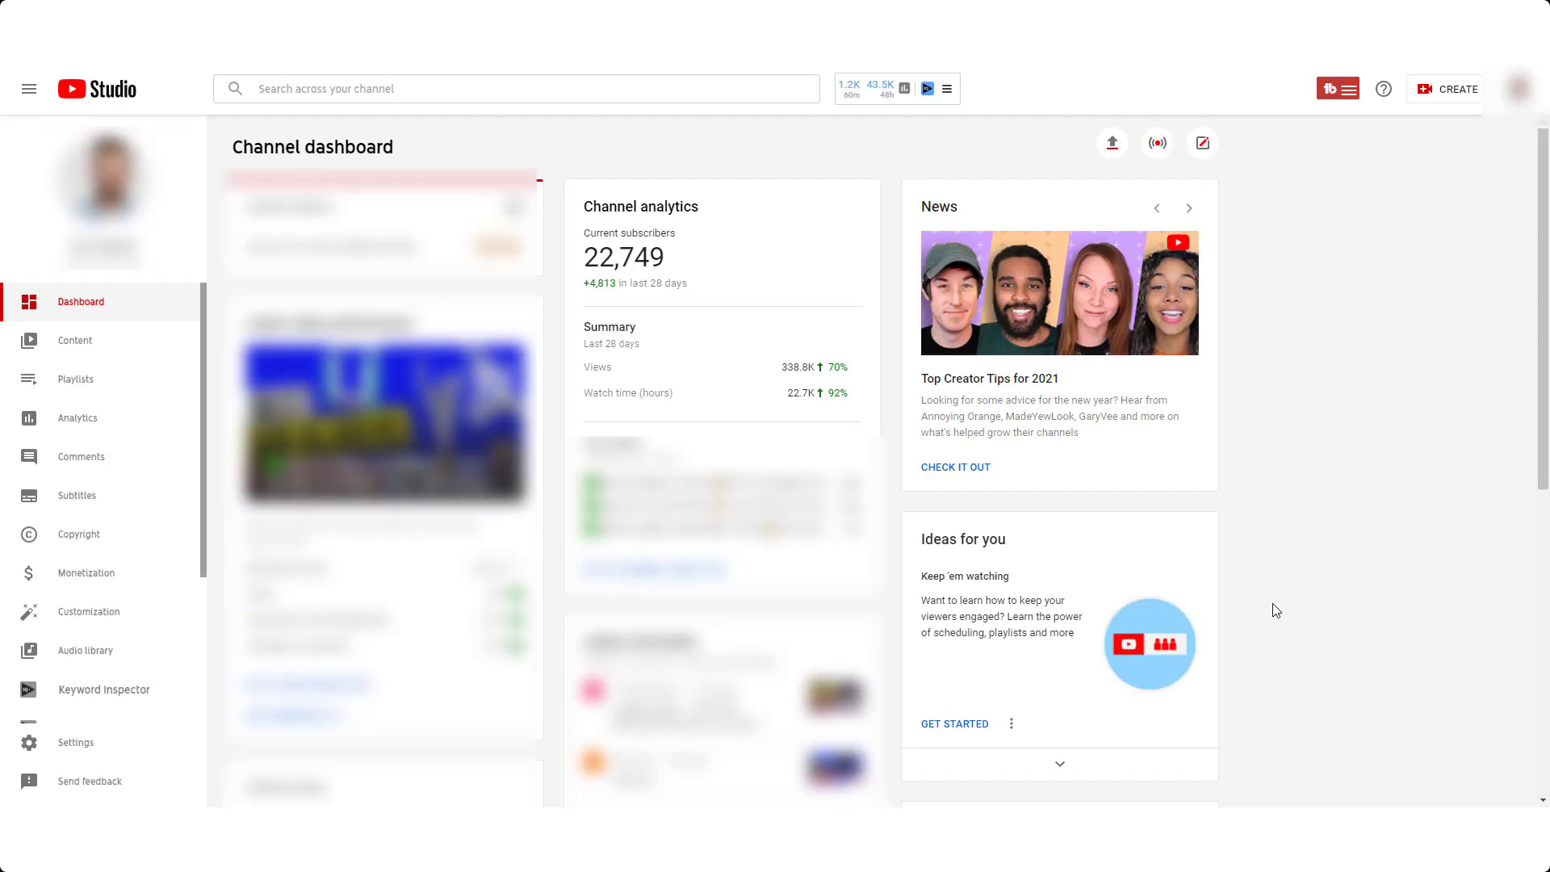
mouse_move(160, 415)
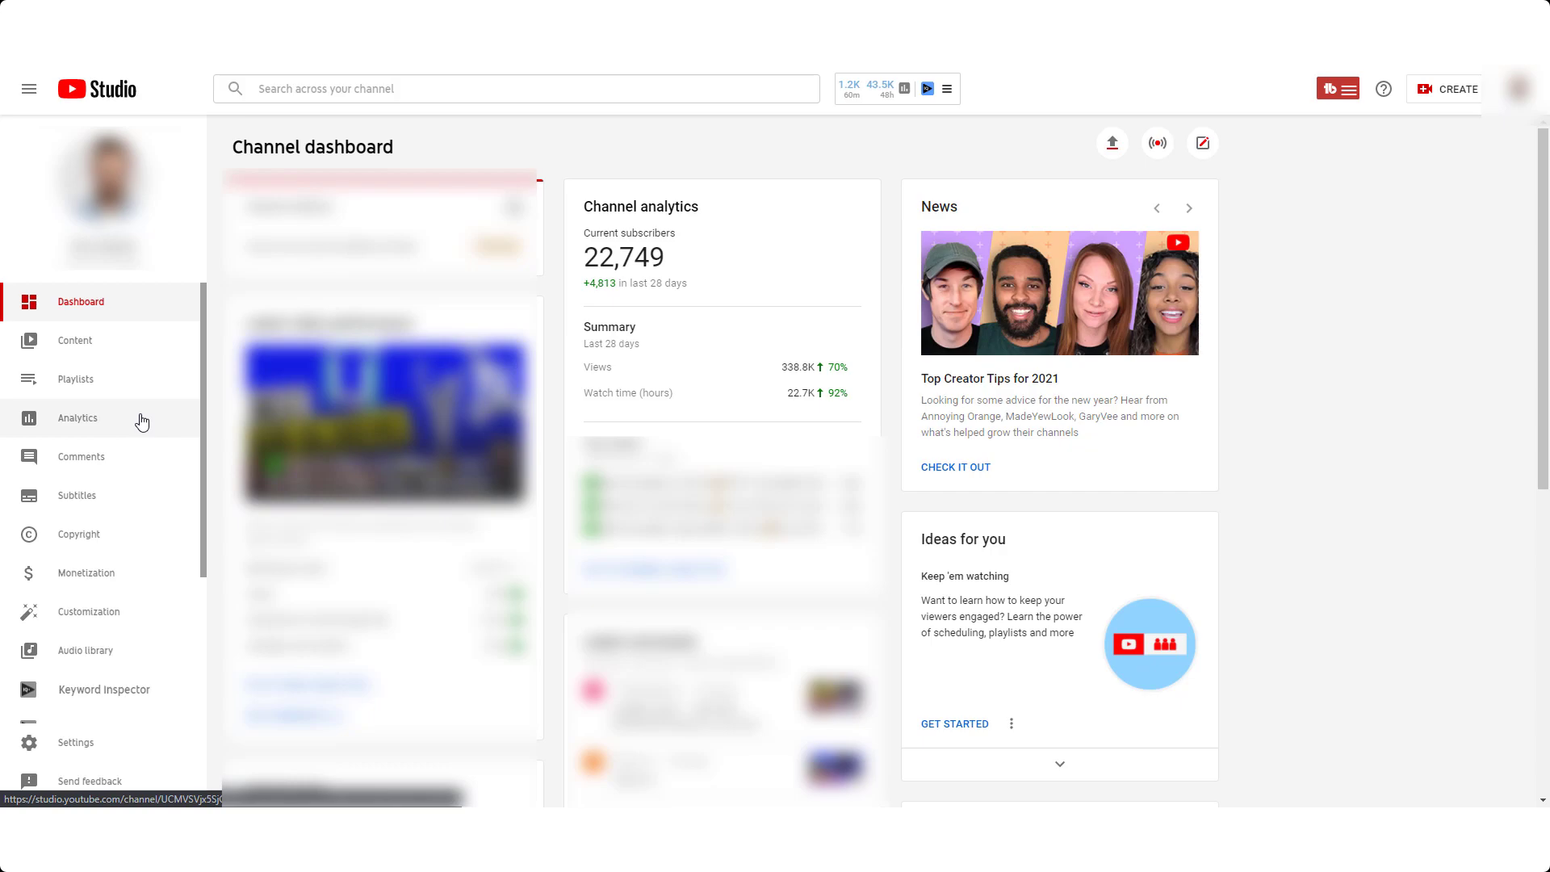
View the Reach, Engagement and Audience analytics tabs, then return to Overview (338,807 views).
click(78, 417)
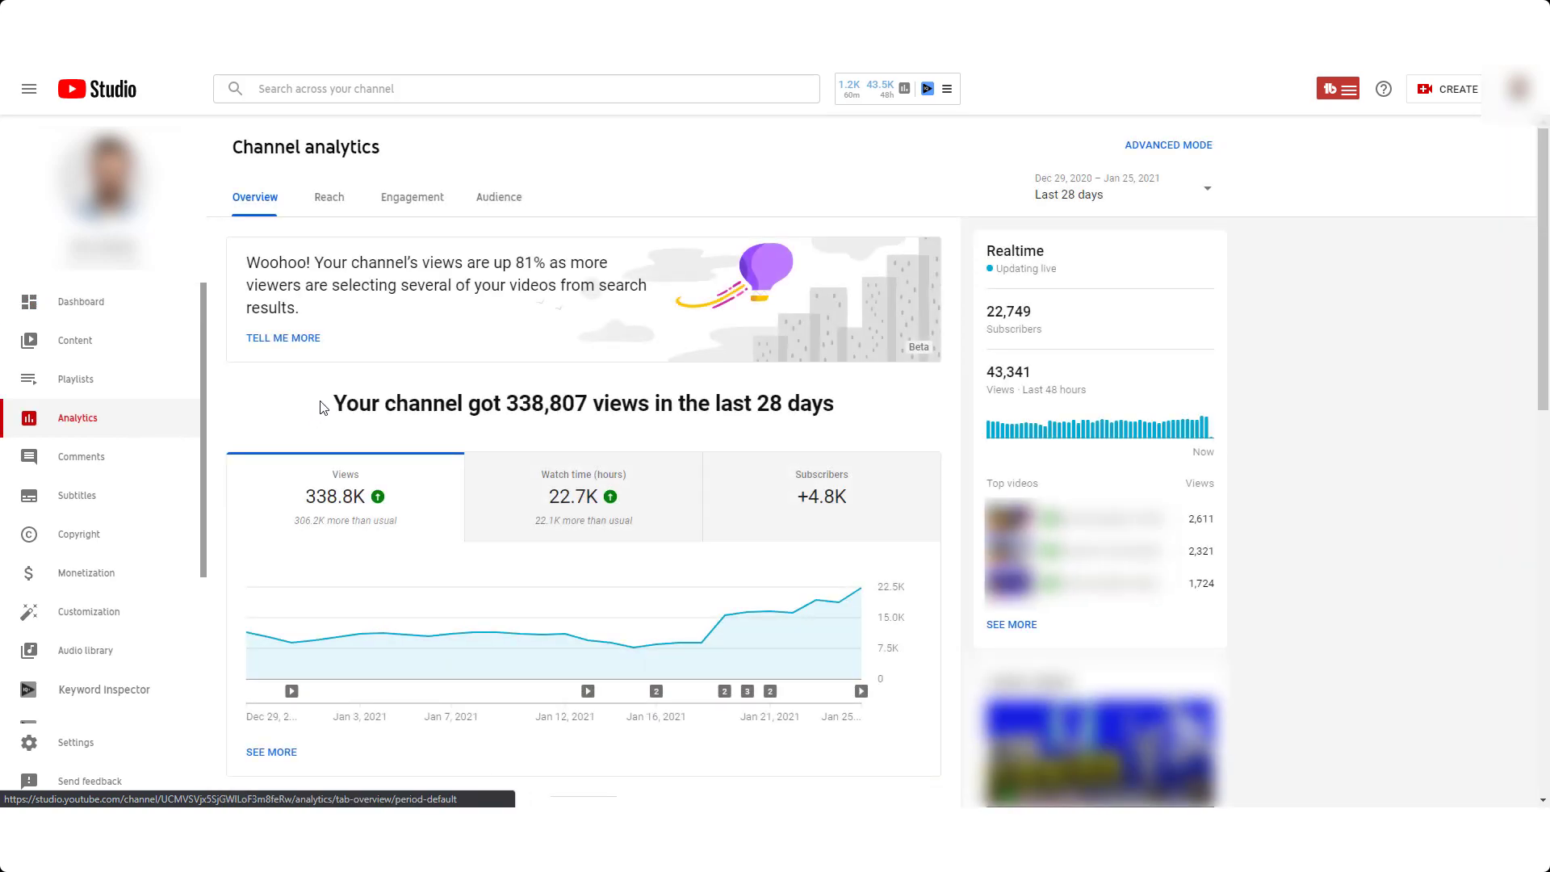
click(328, 197)
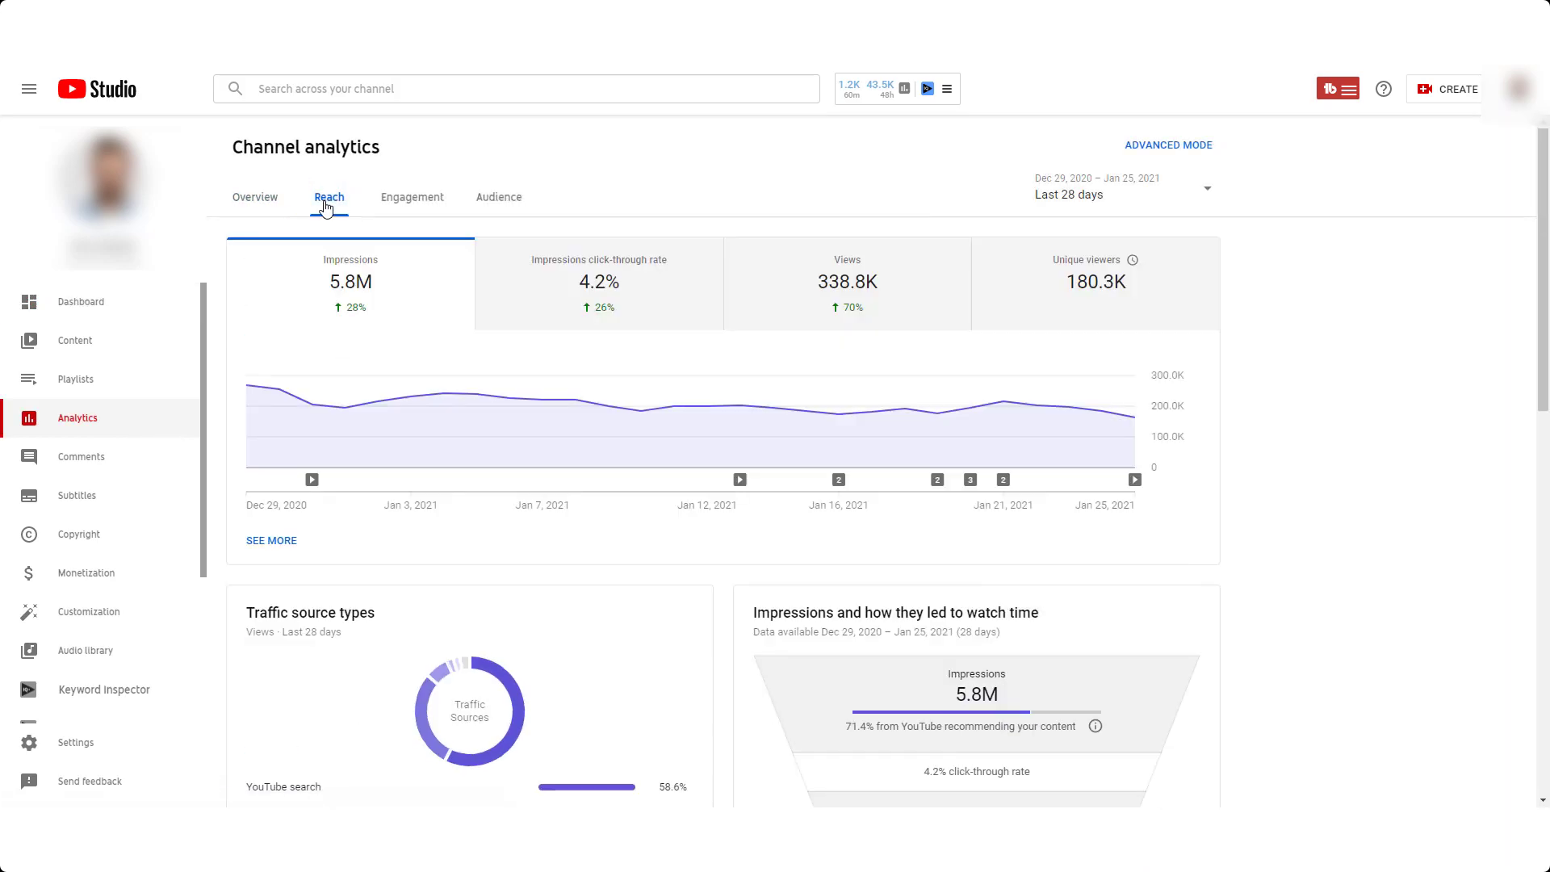
click(412, 197)
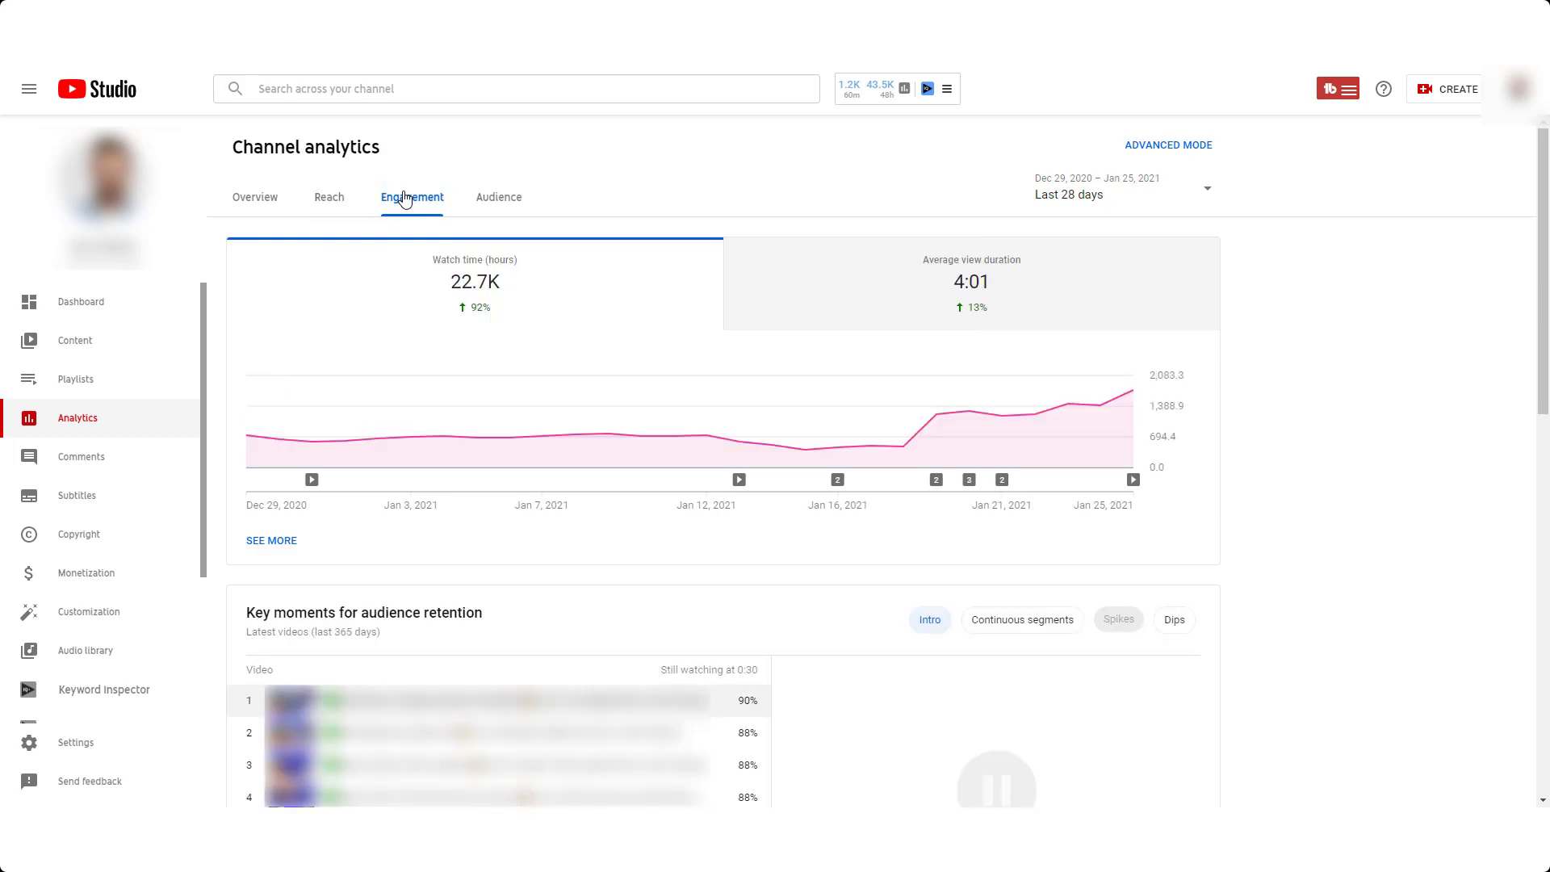
click(498, 197)
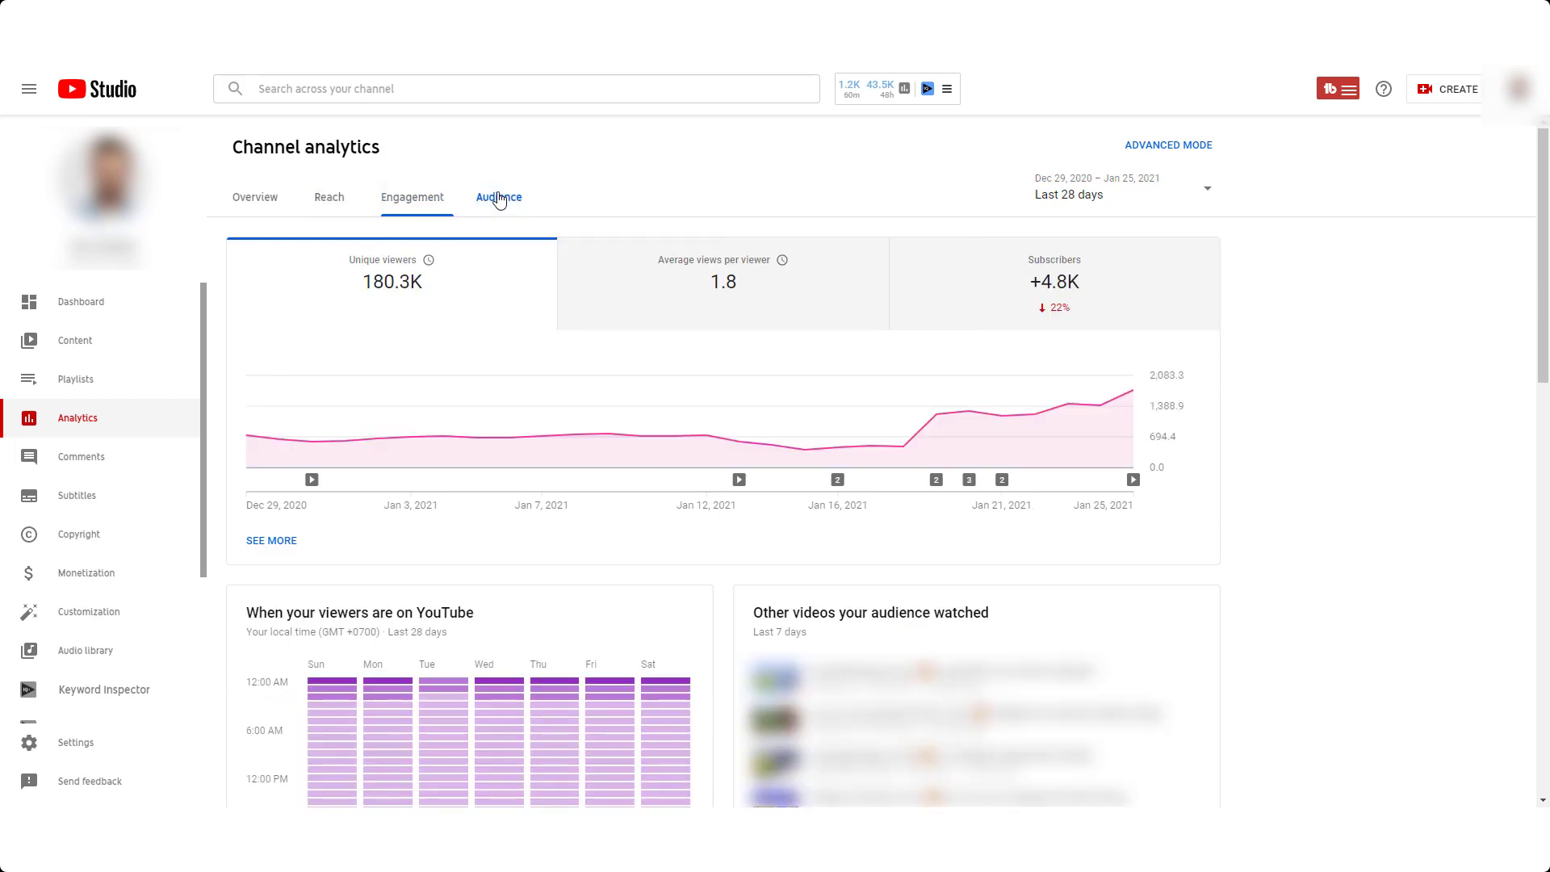
click(499, 197)
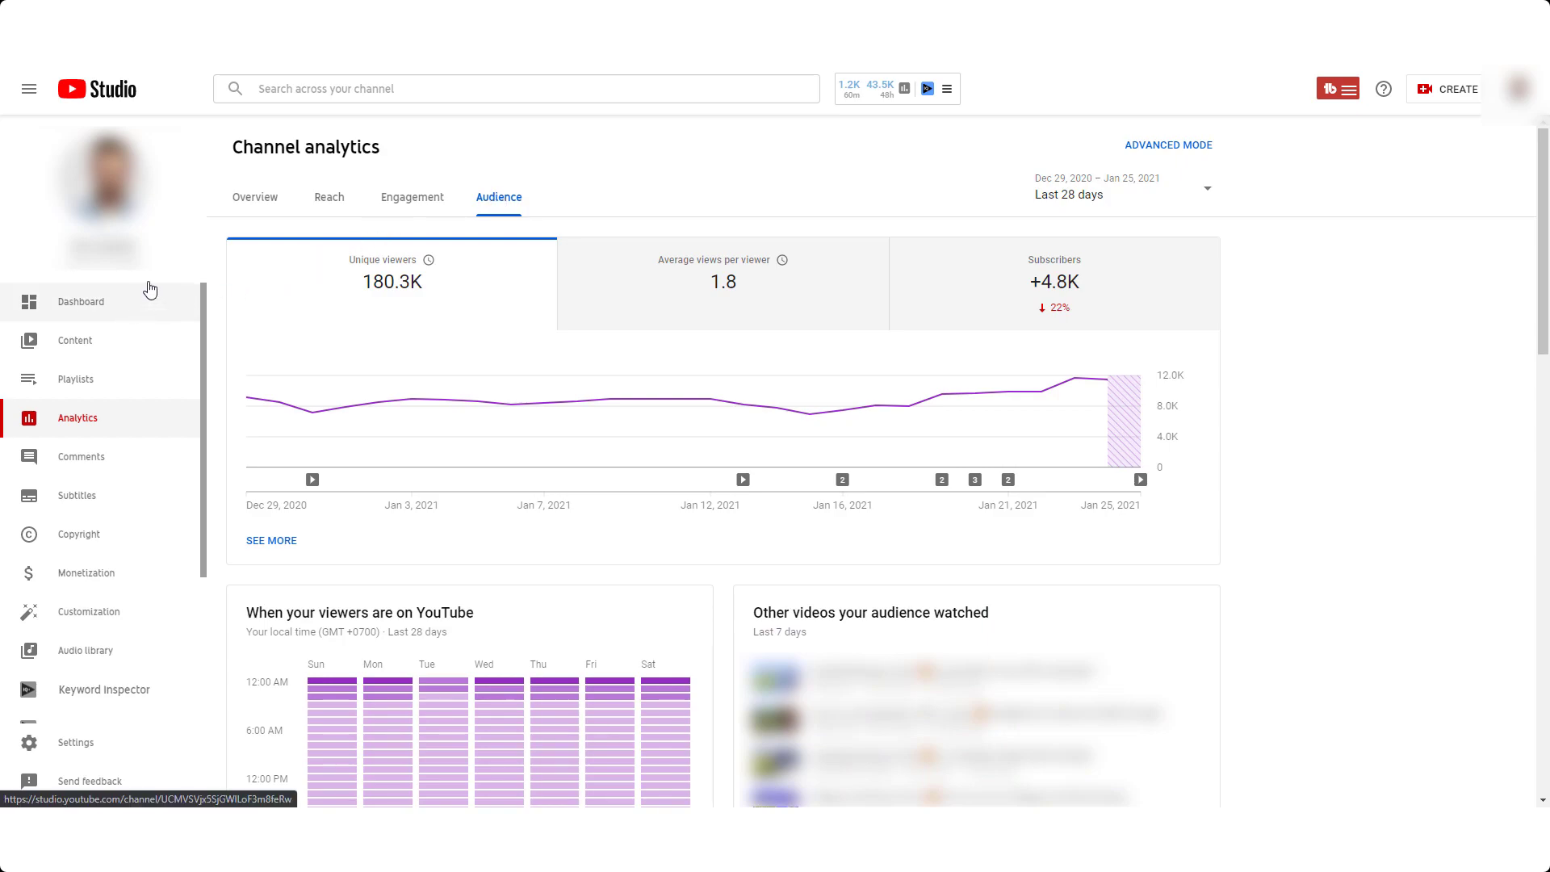
click(254, 197)
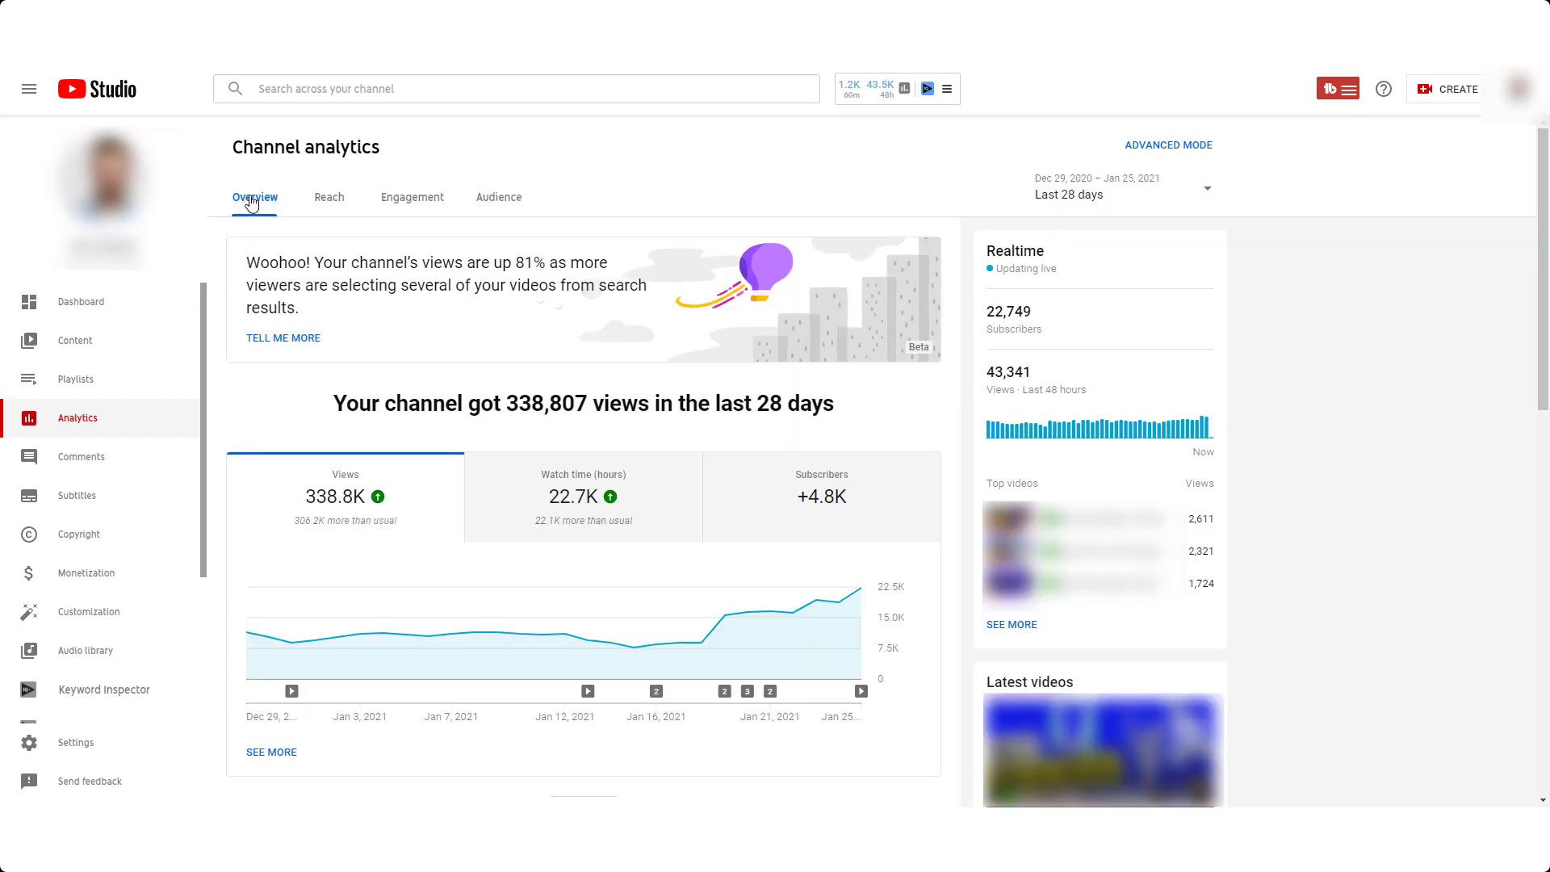
mouse_move(188, 245)
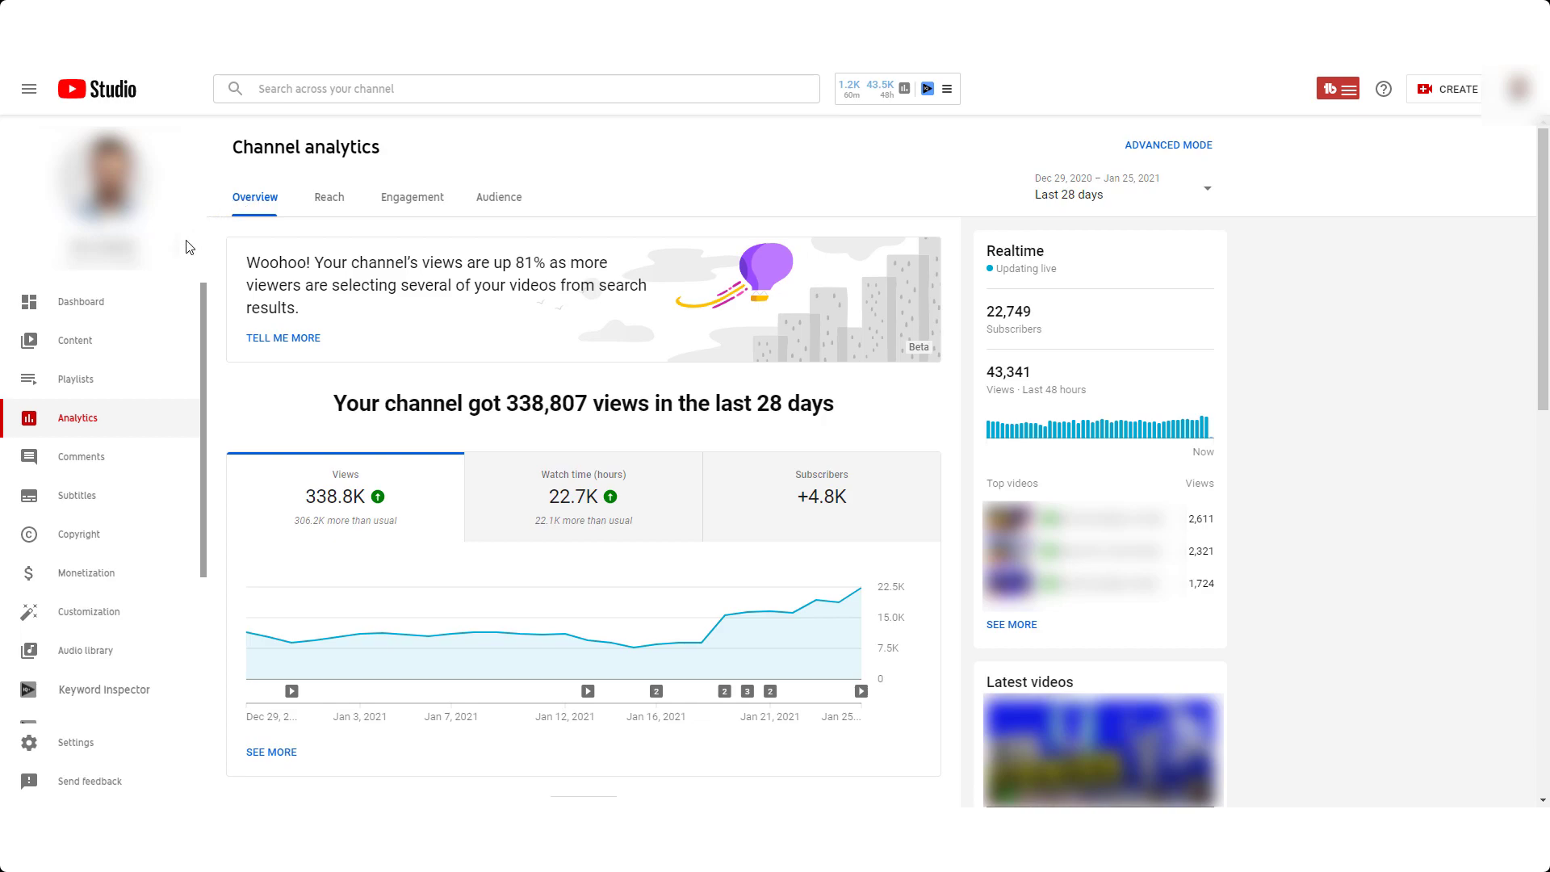
mouse_move(452, 633)
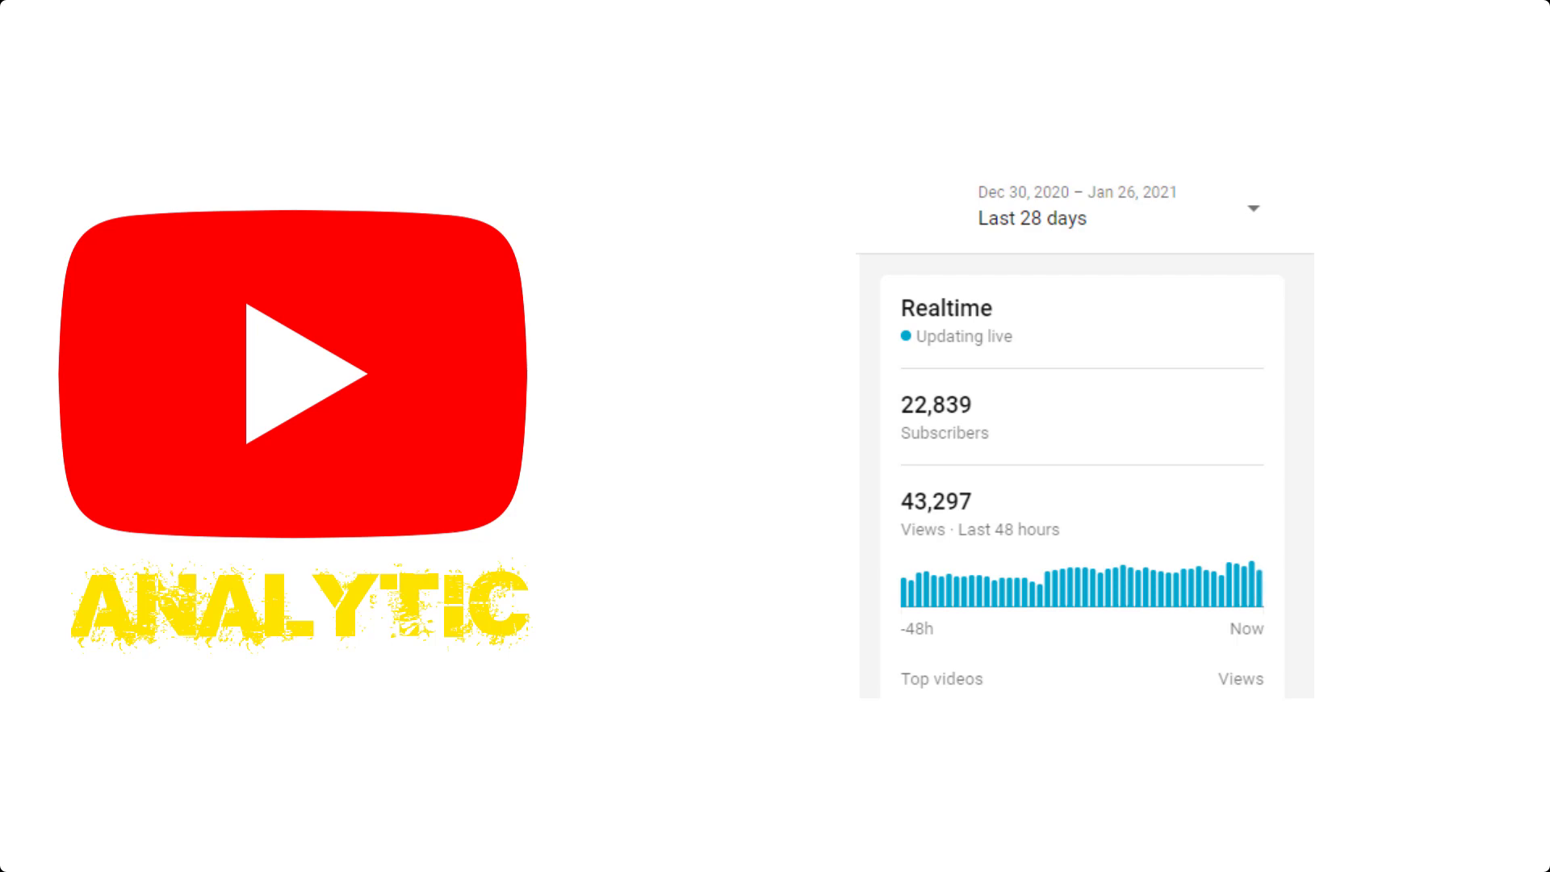
mouse_move(1258, 603)
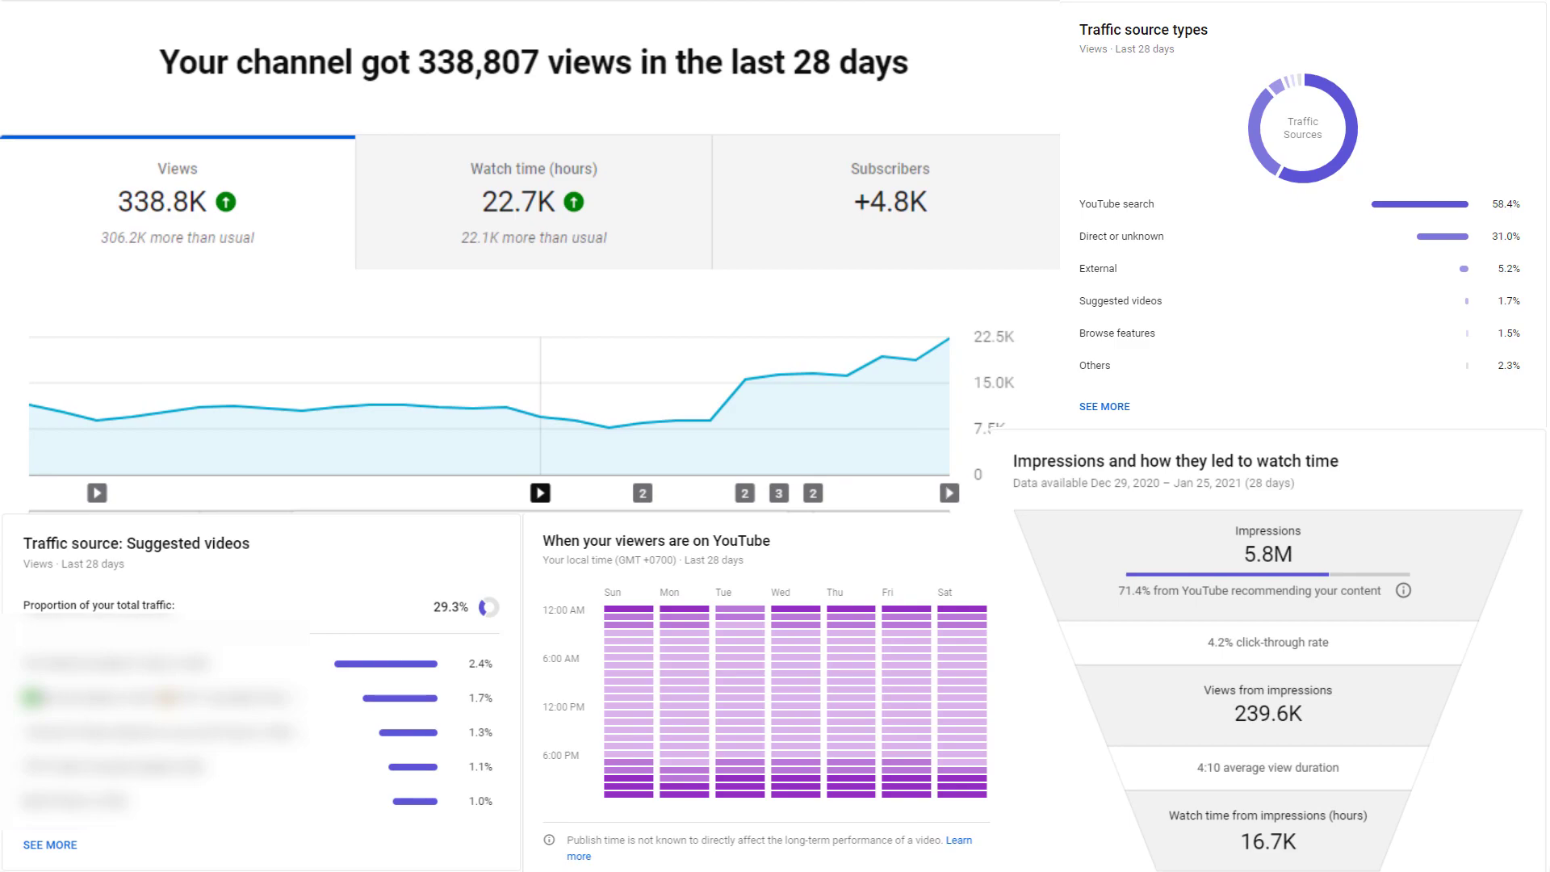
Reload the Overview tab for the last 28 days, now showing 338,888 views.
click(155, 58)
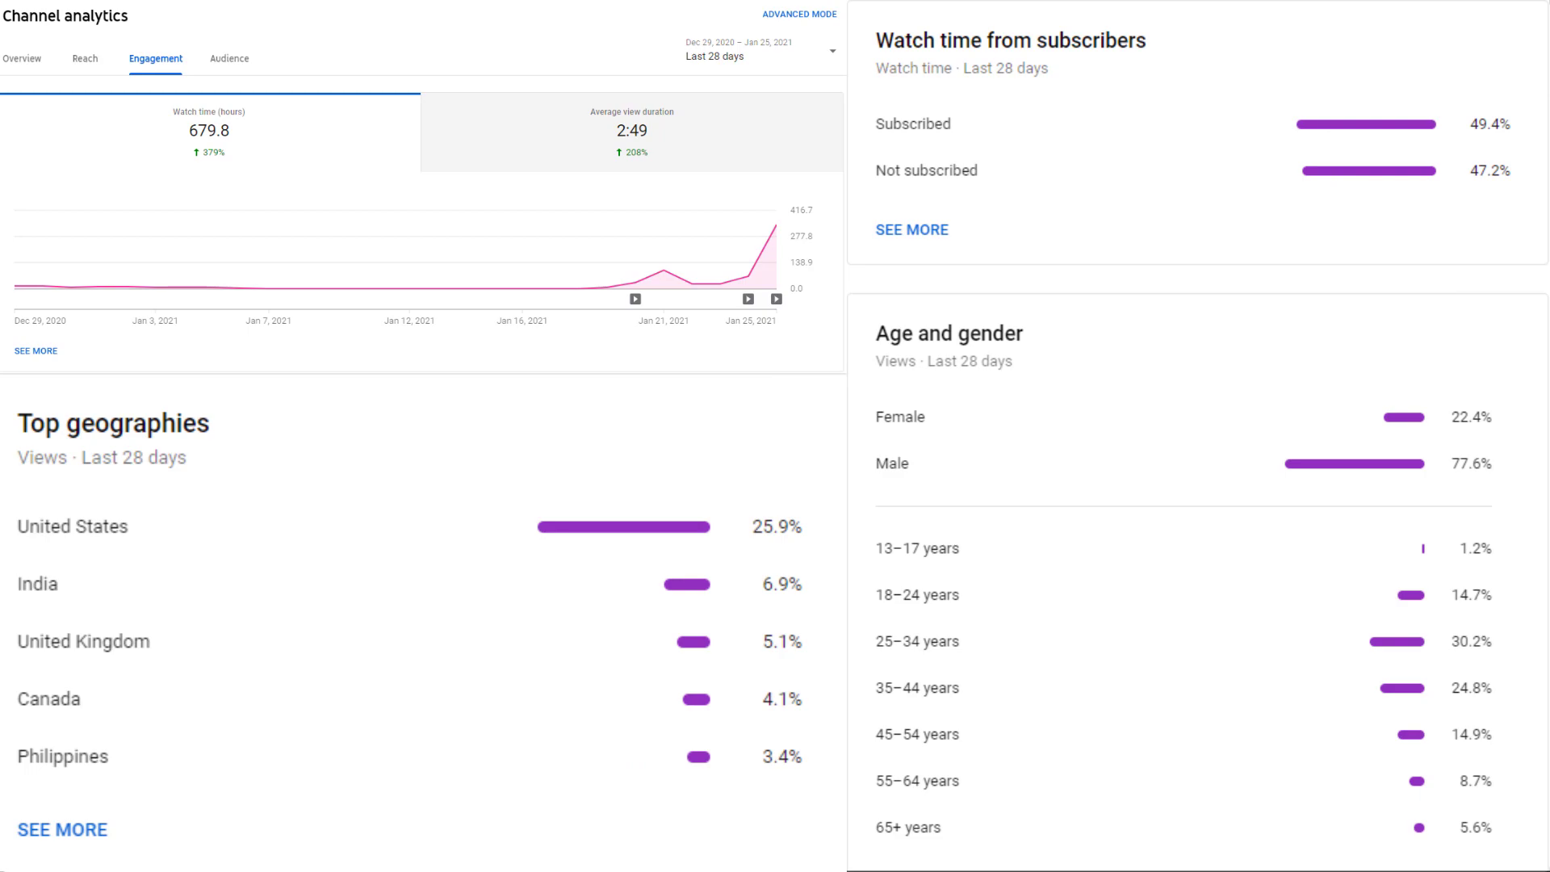
click(384, 314)
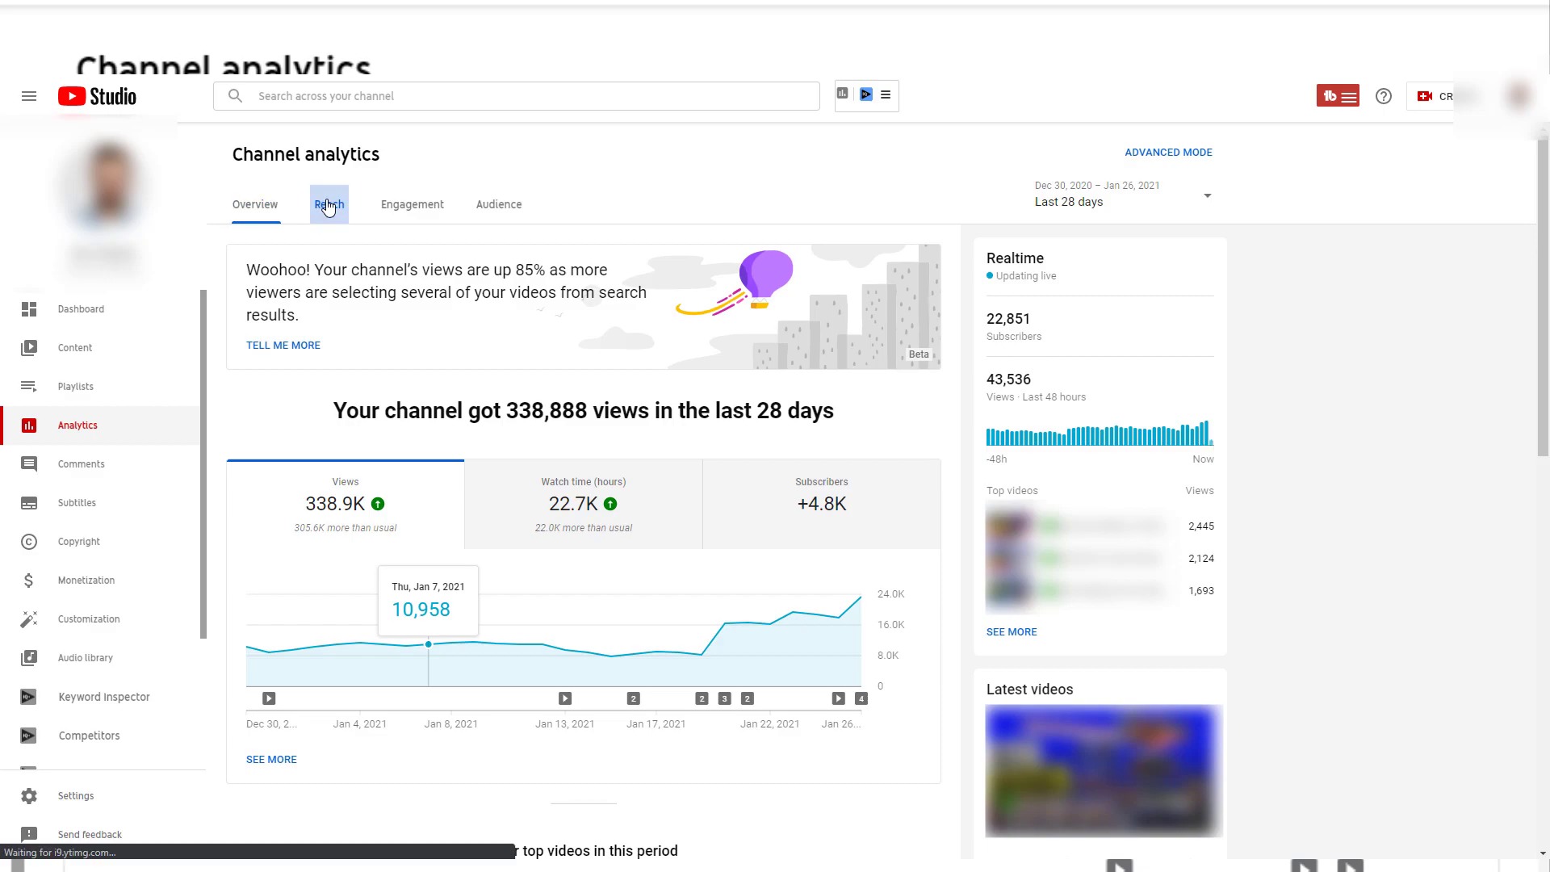
Show the Reach tab's 5.7M impressions and chart unique viewers.
click(328, 204)
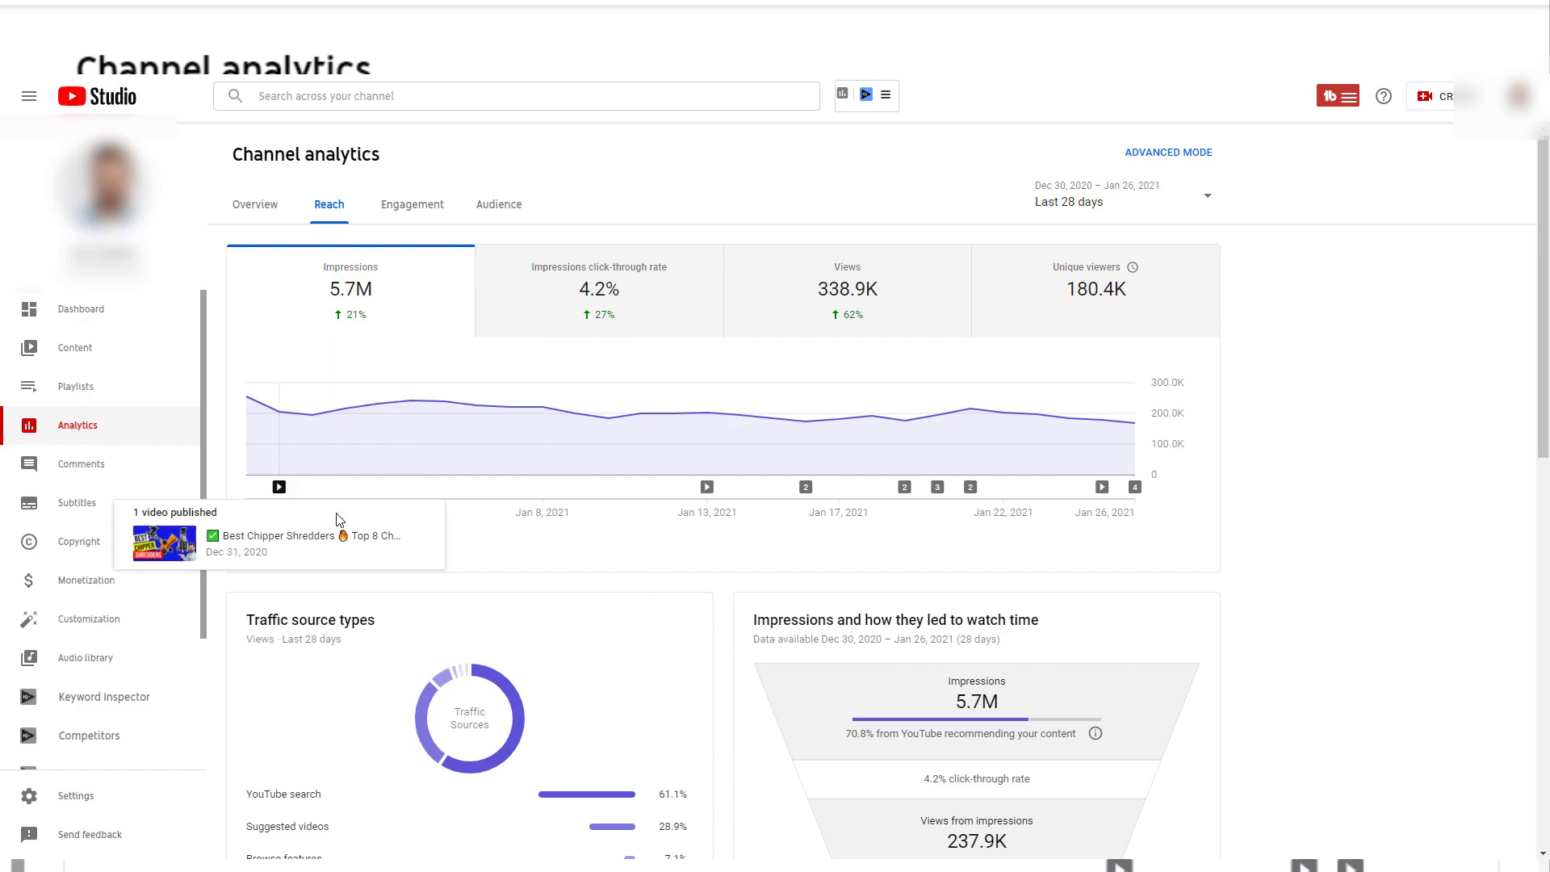
mouse_move(983, 517)
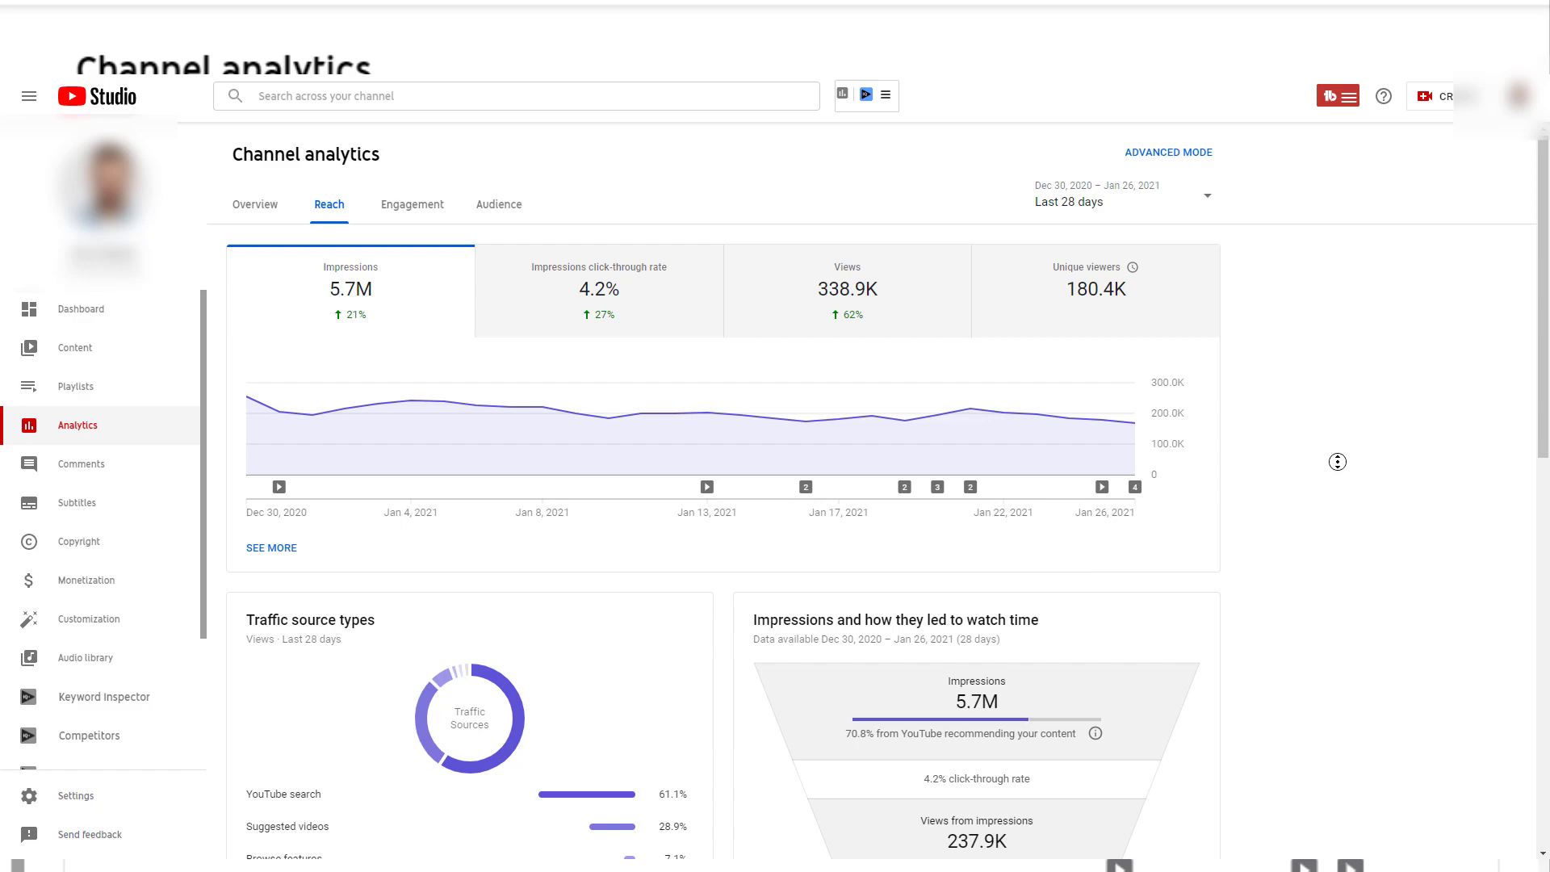
scroll(down, 3)
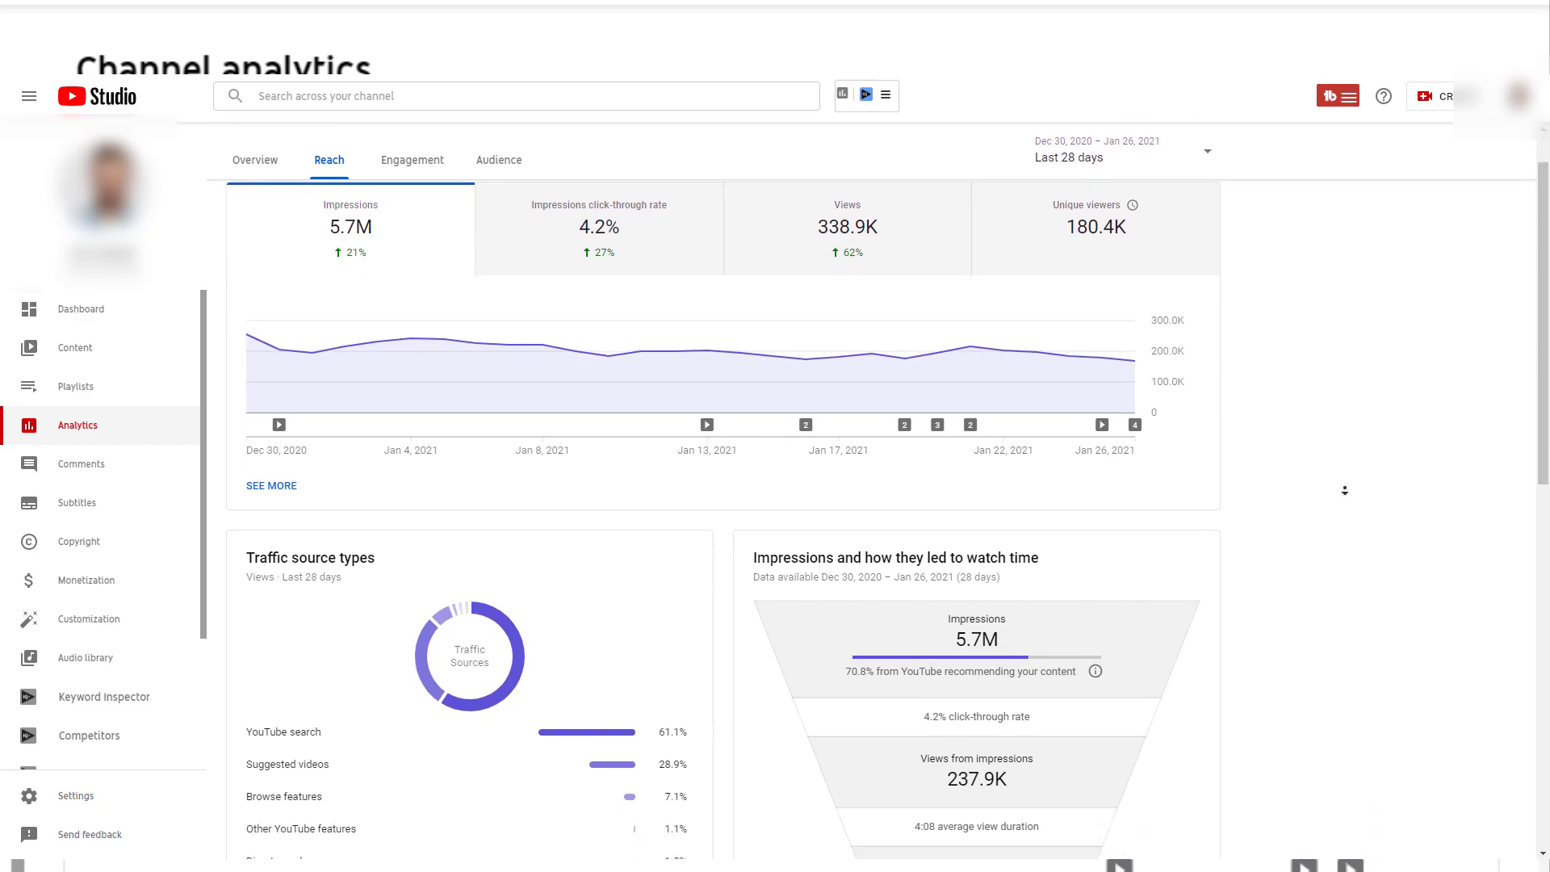
scroll(down, 3)
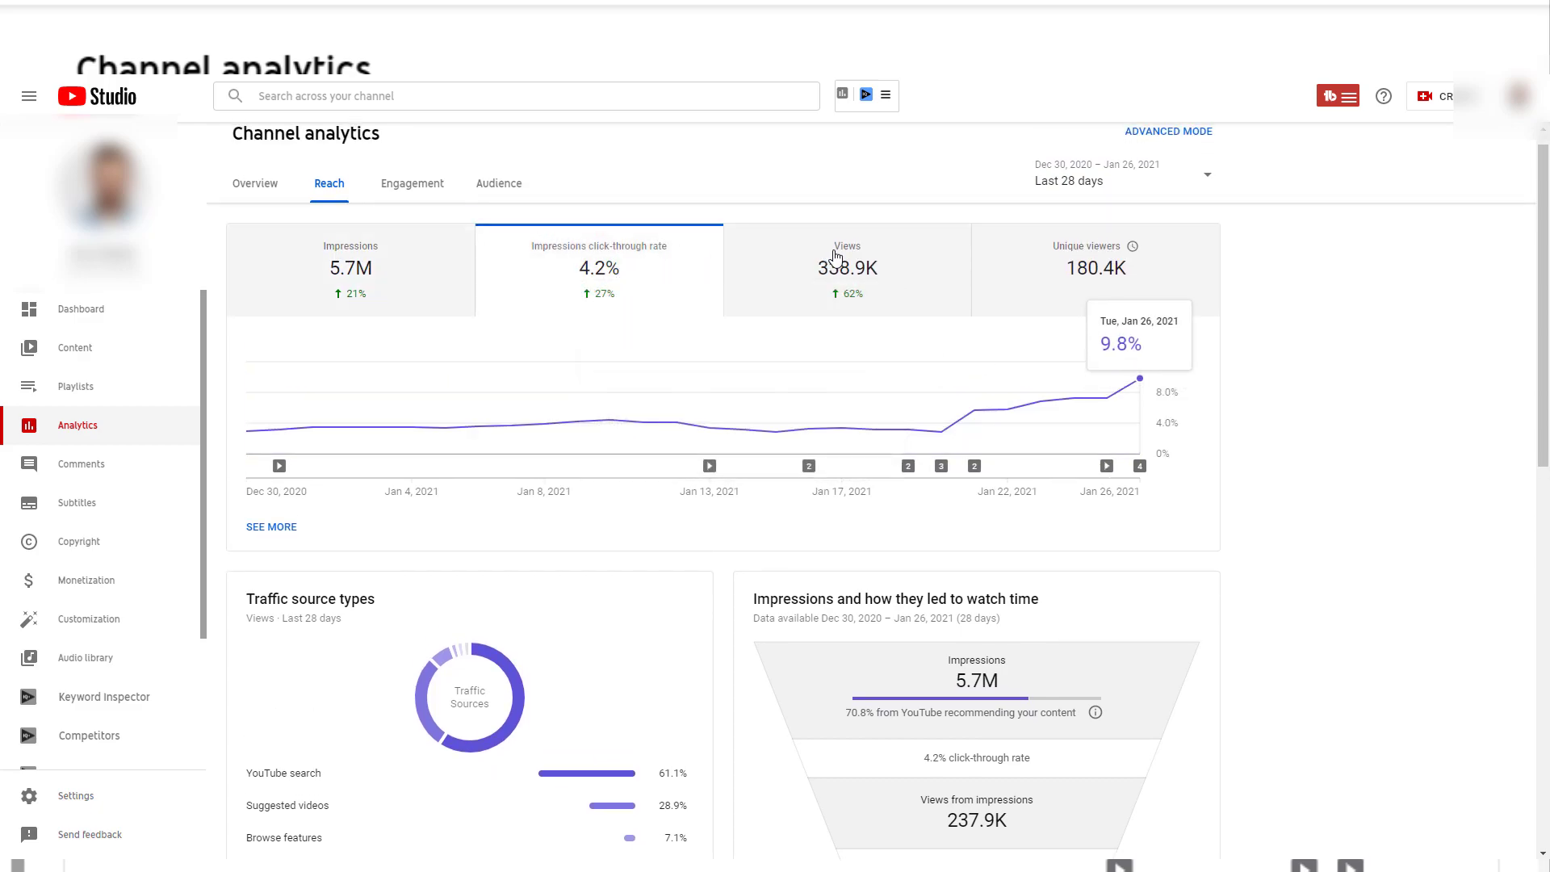
click(1095, 268)
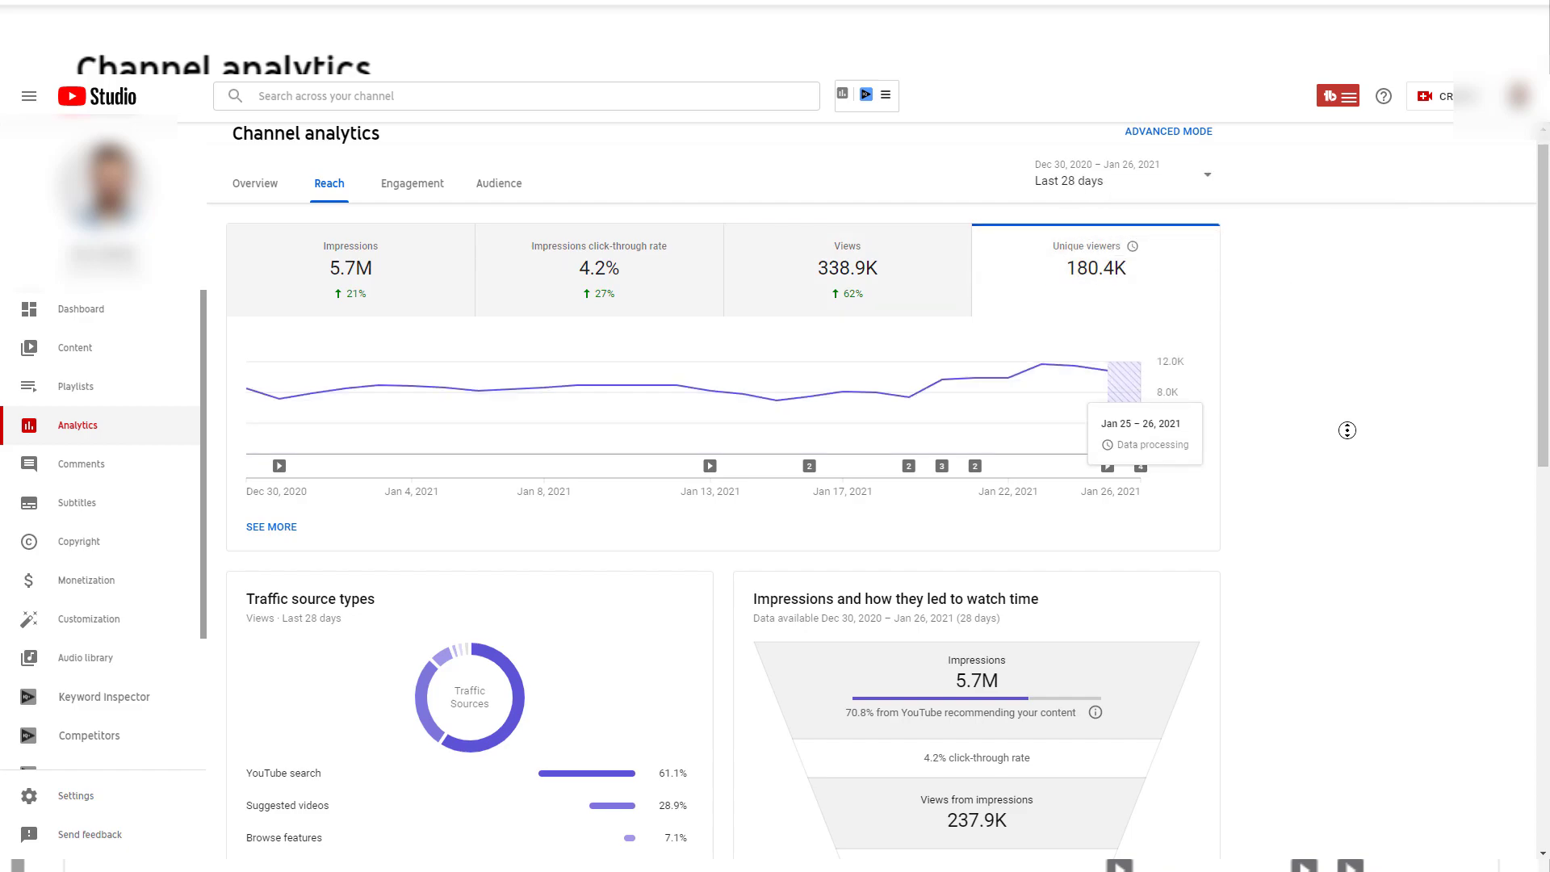
Scroll through the funnel, chart the 4.2% impressions click-through rate, then go to youtube.com.
scroll(down, 3)
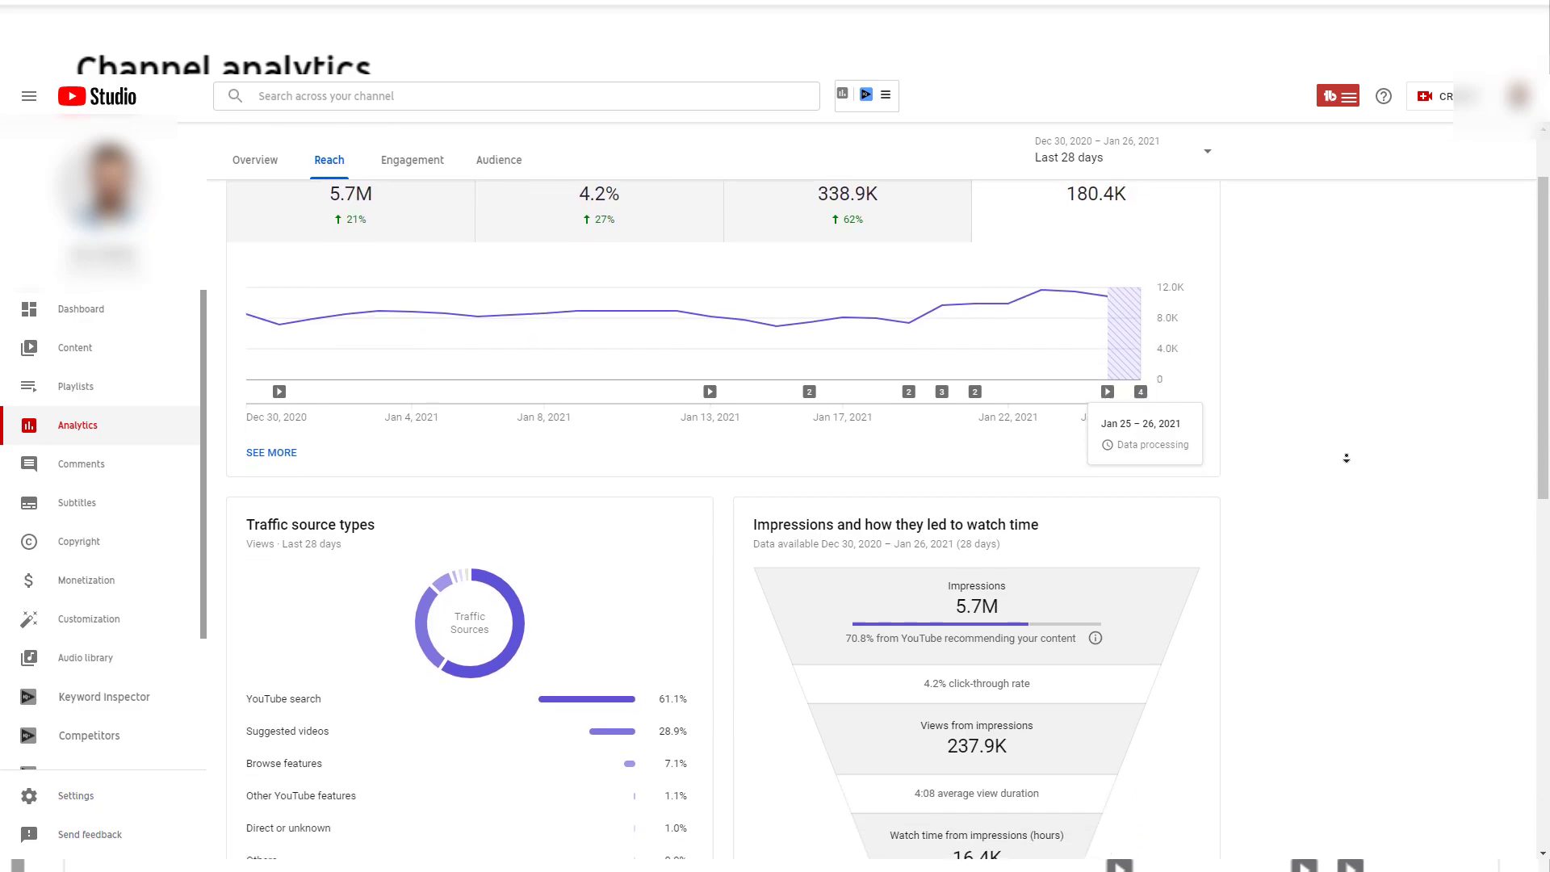
scroll(down, 3)
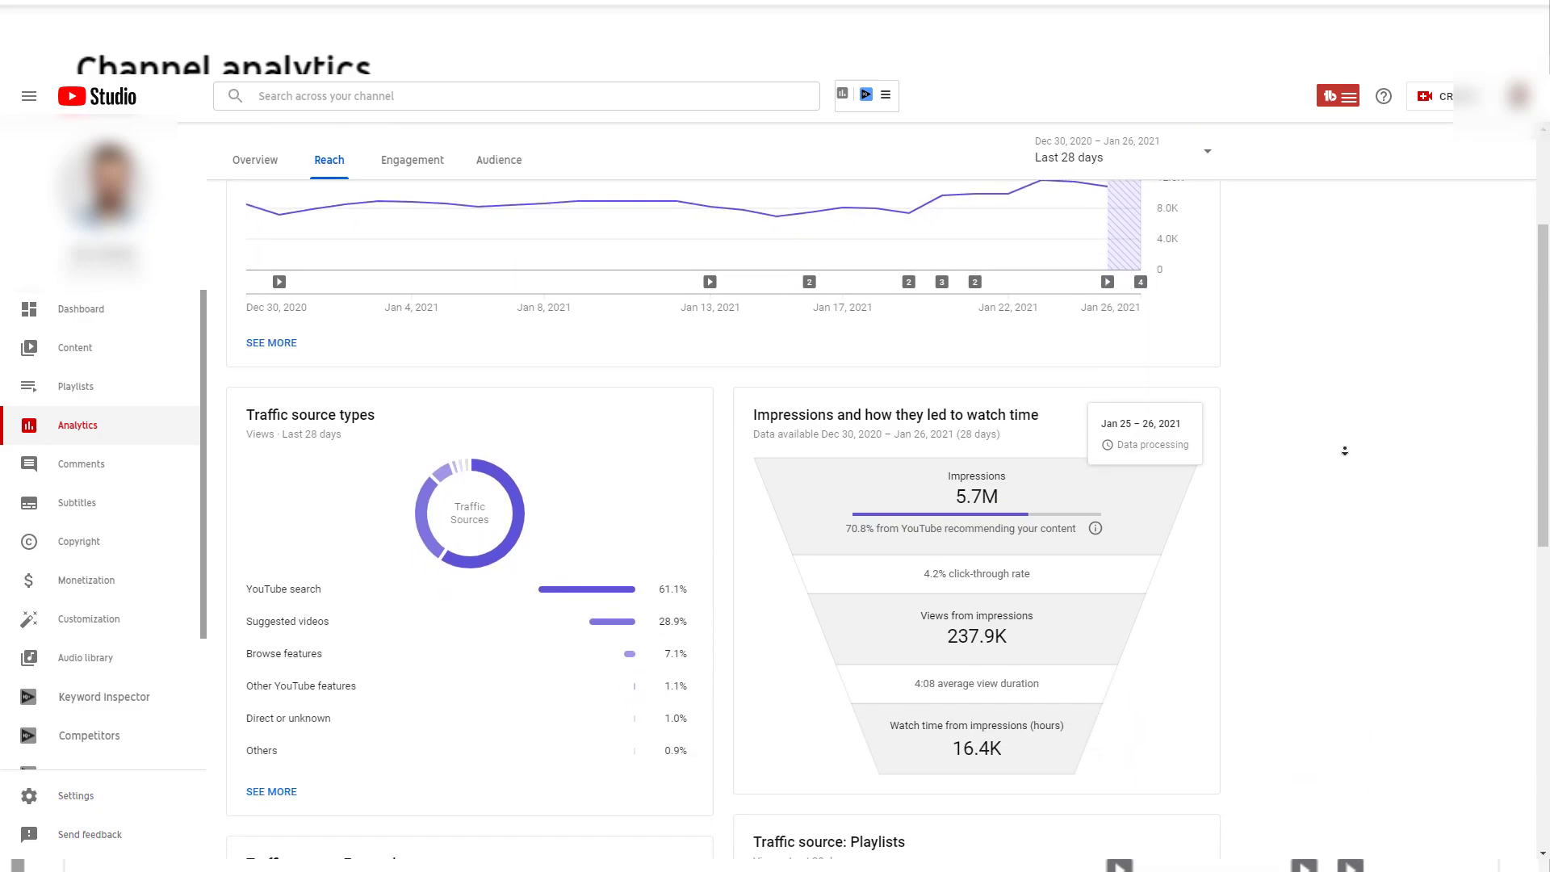
scroll(down, 3)
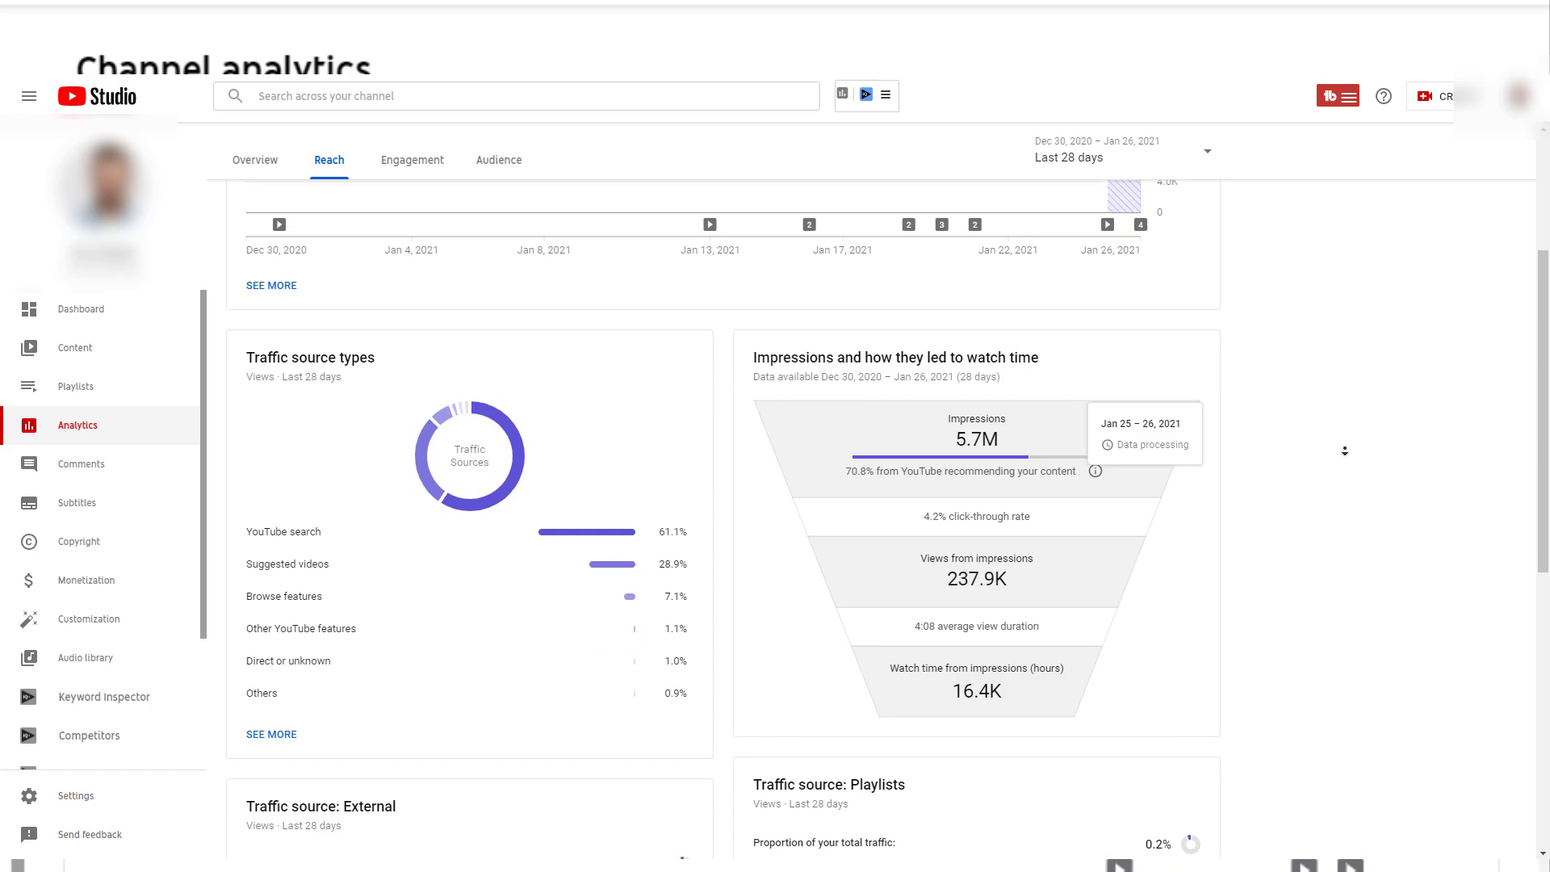
scroll(down, 3)
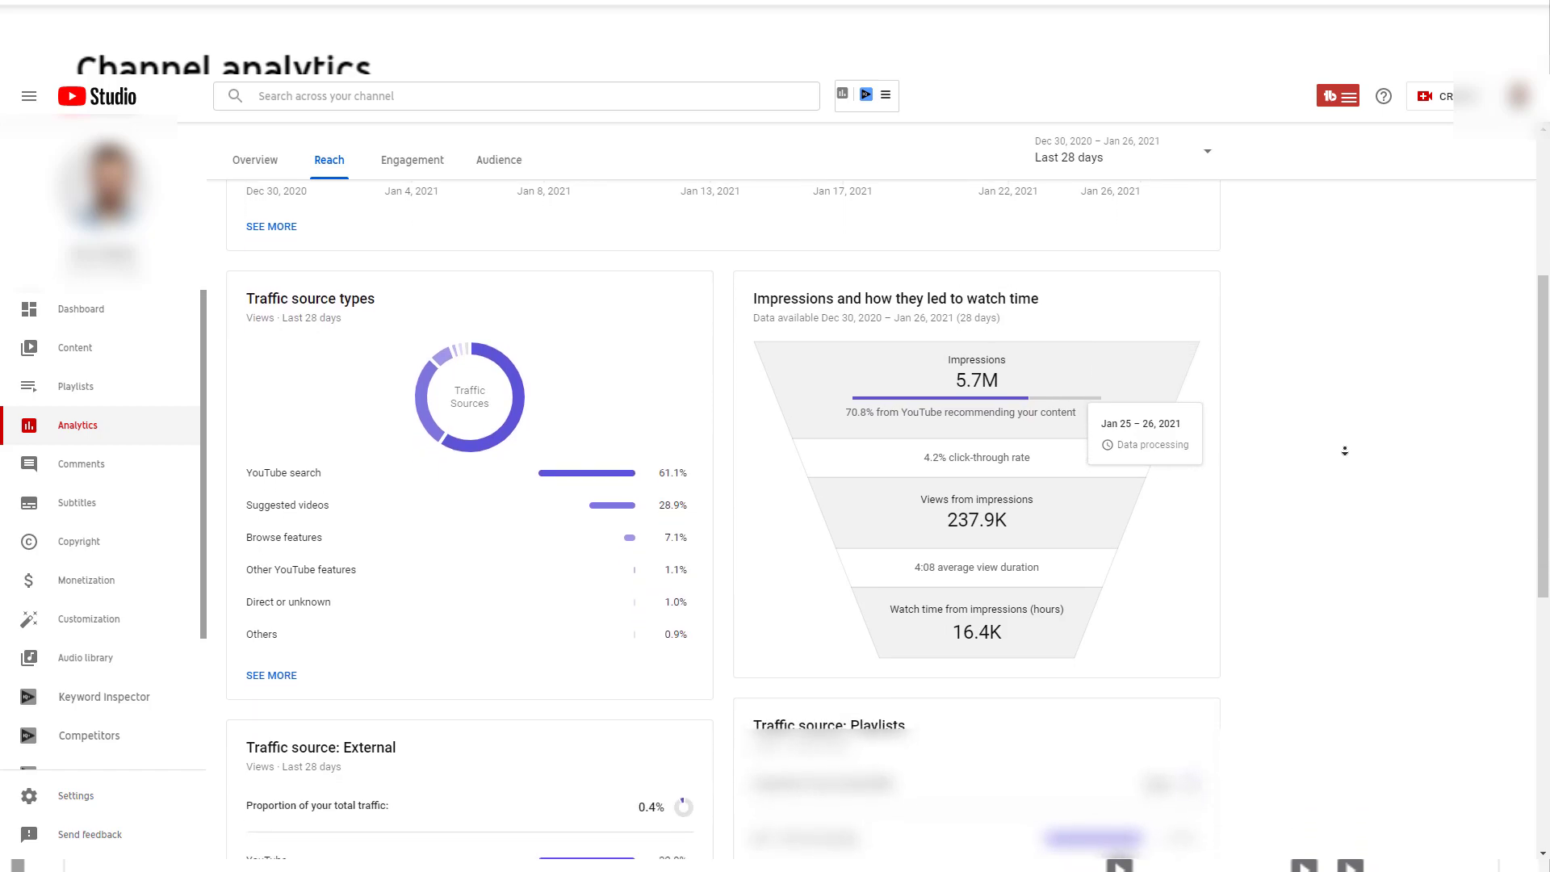
scroll(down, 3)
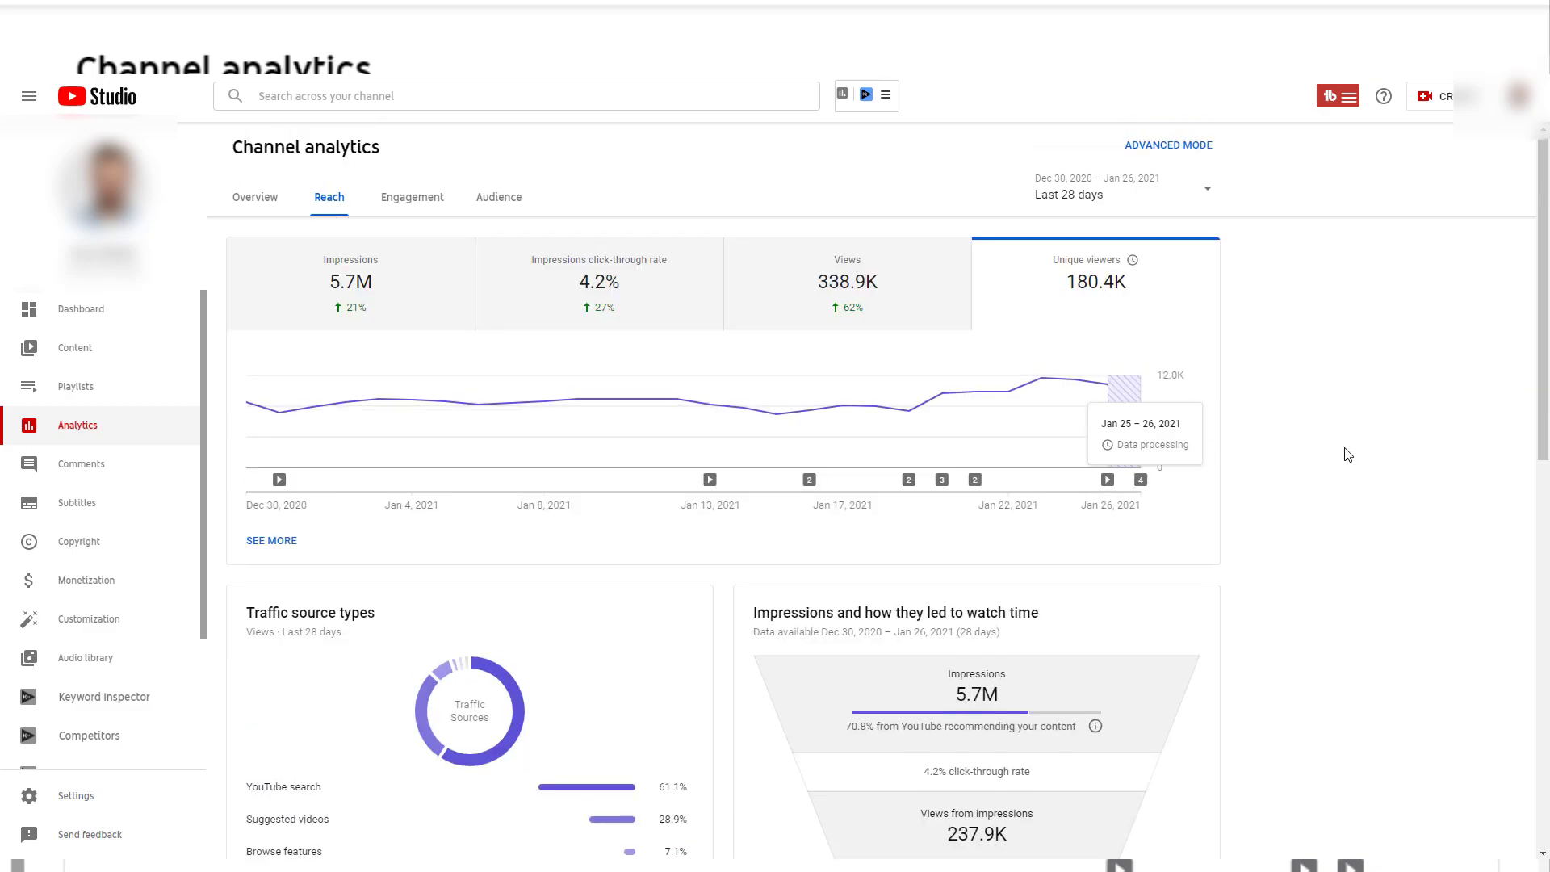
click(599, 285)
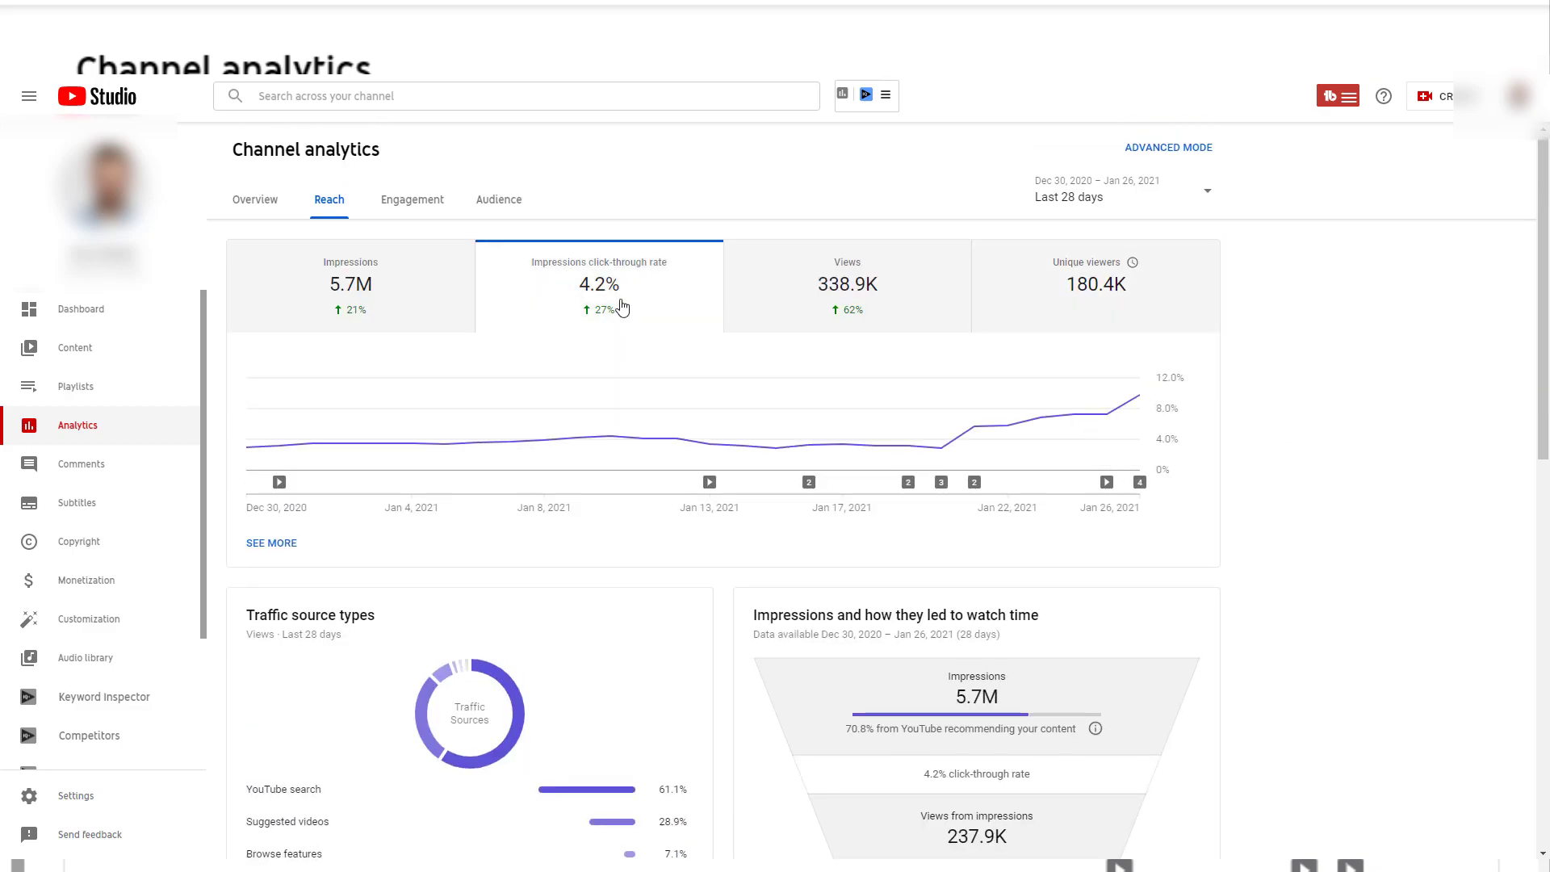
text(youtube.com)
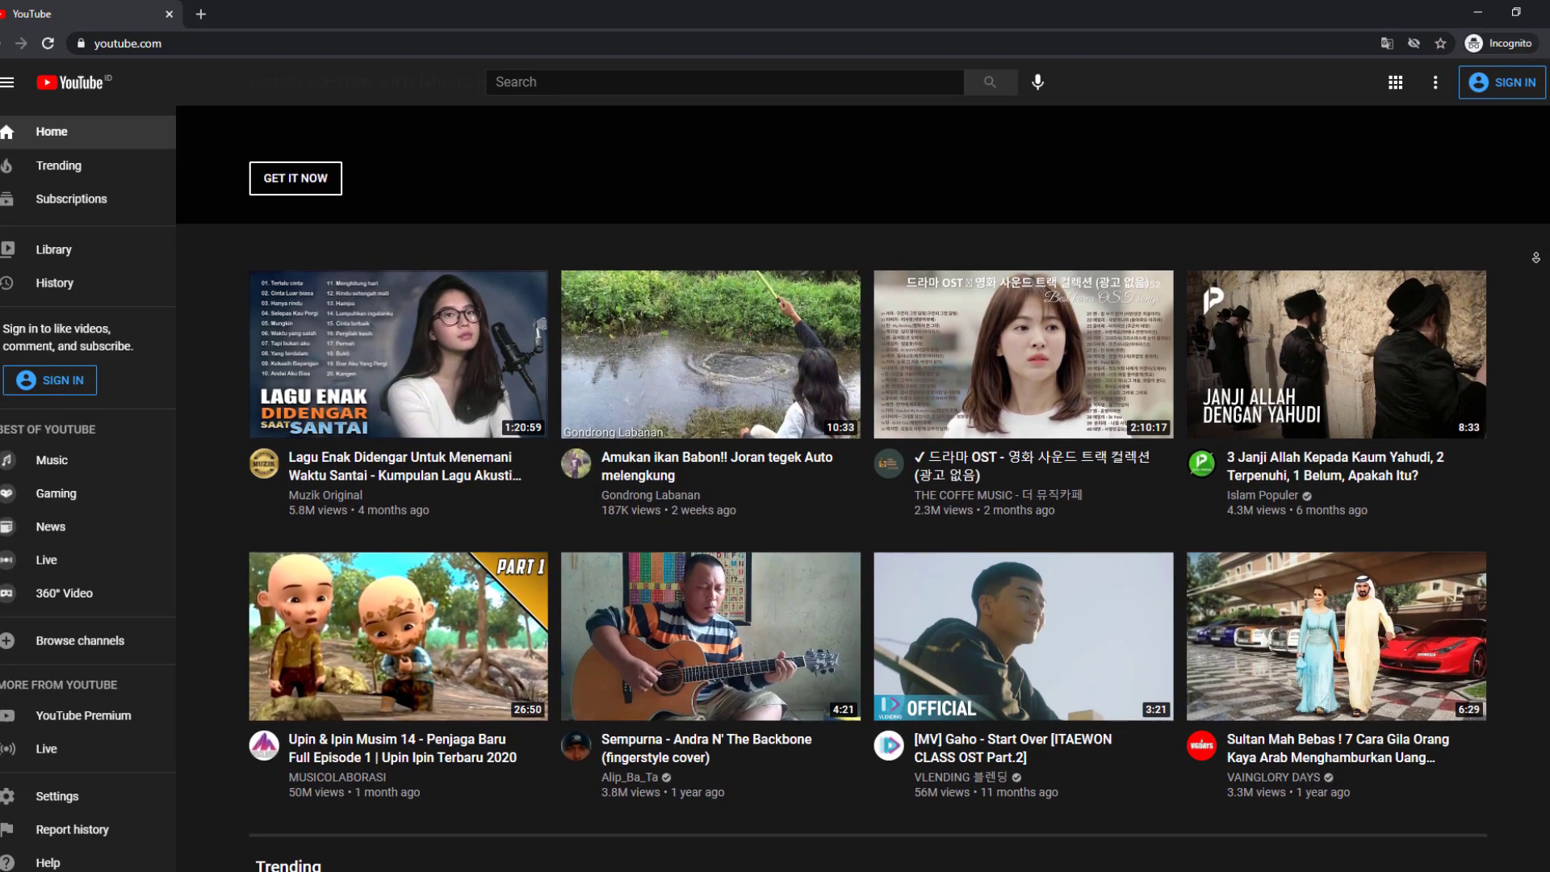
Browse the YouTube home feed and search for 'best youtube video'.
scroll(down, 3)
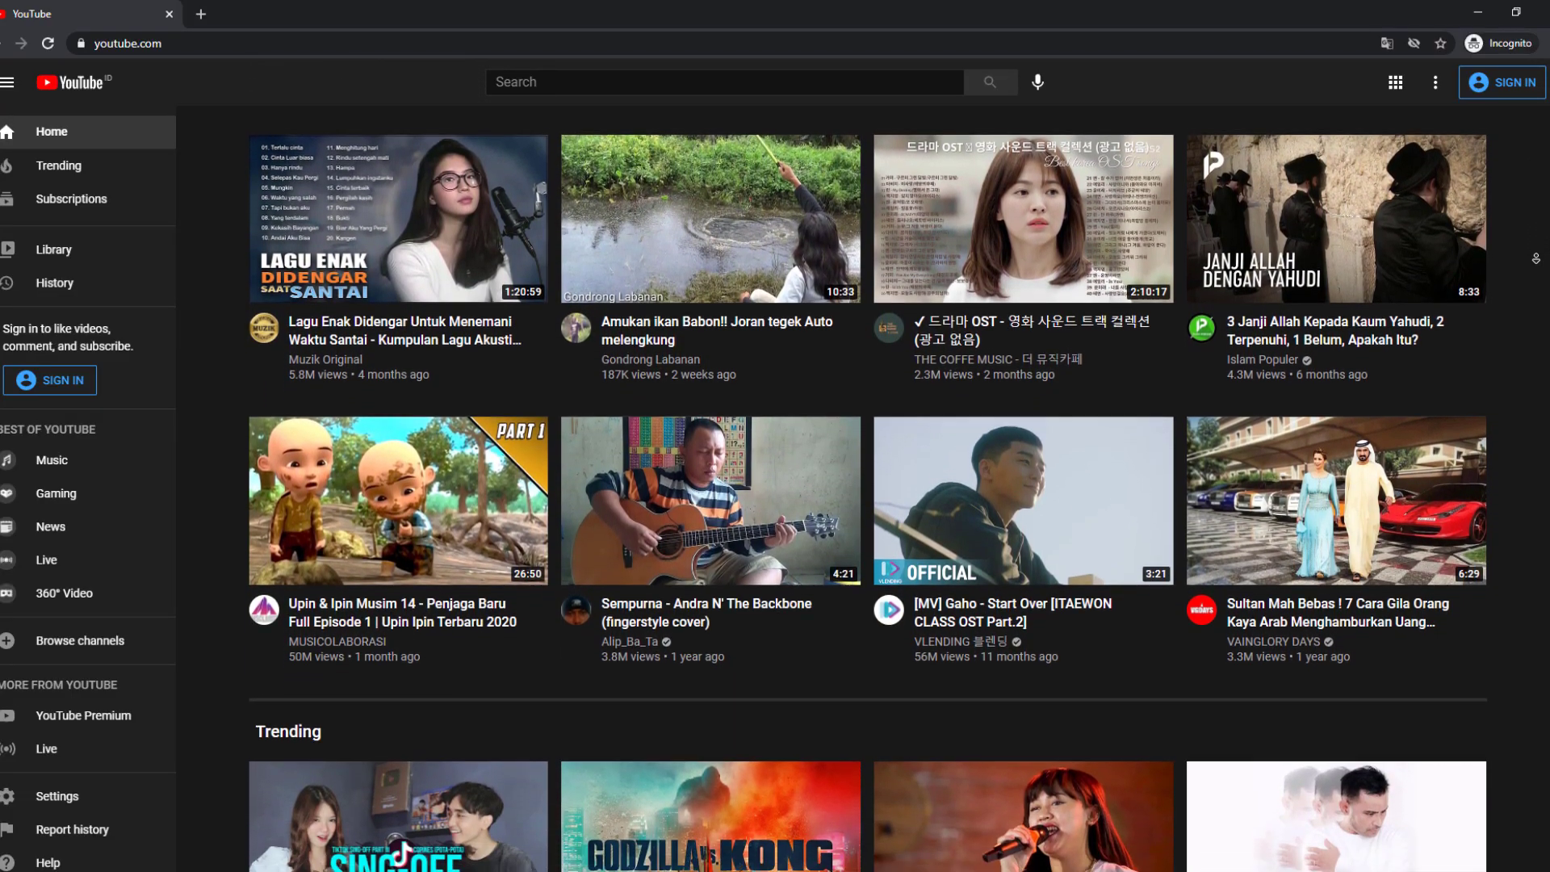
scroll(down, 3)
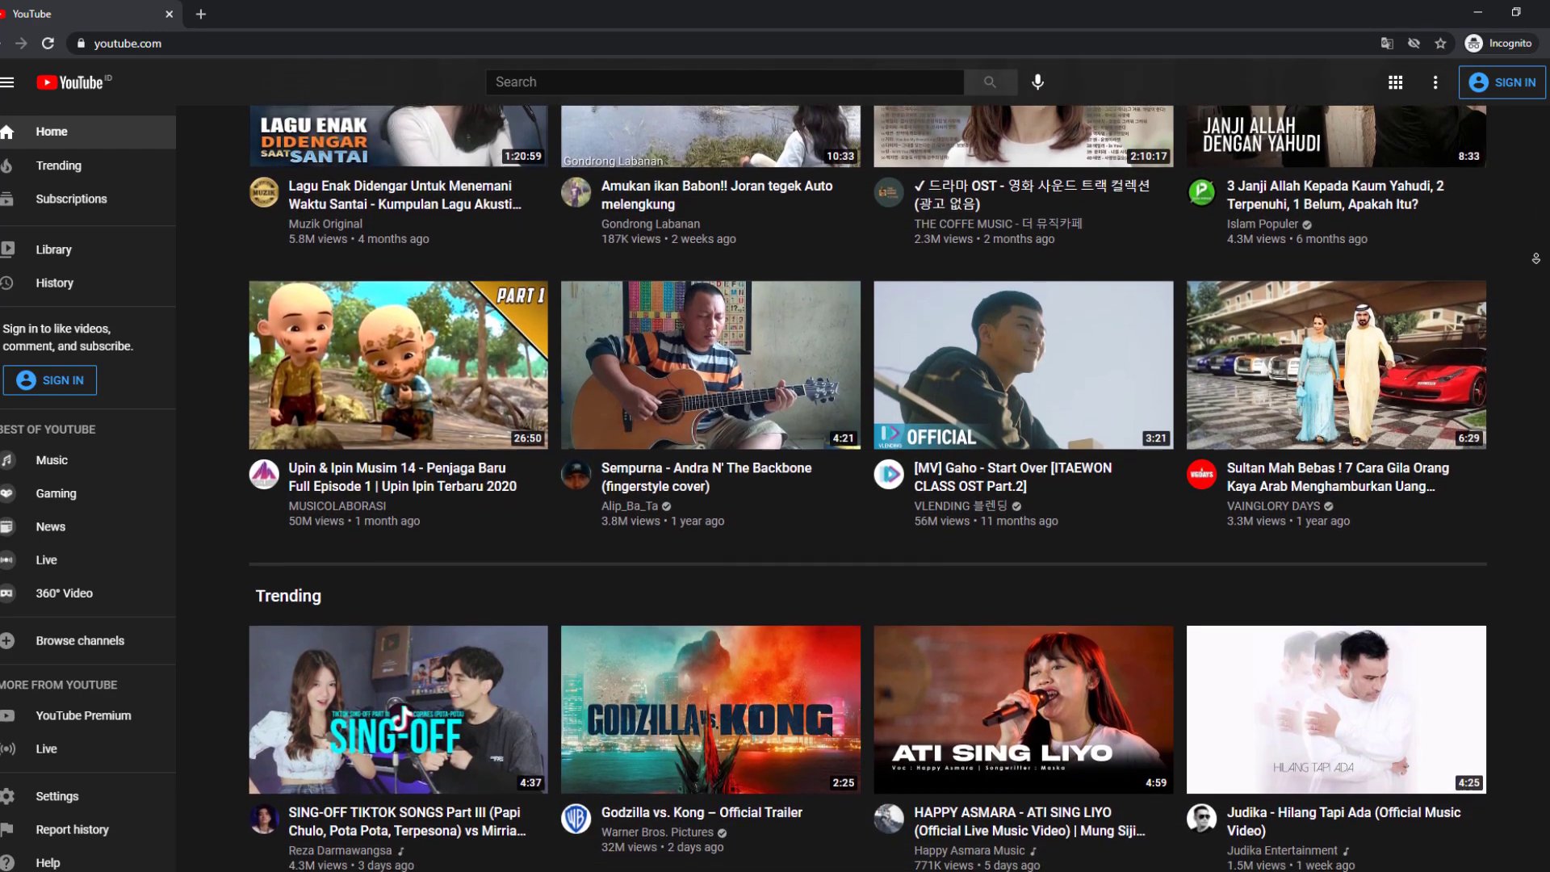
scroll(down, 3)
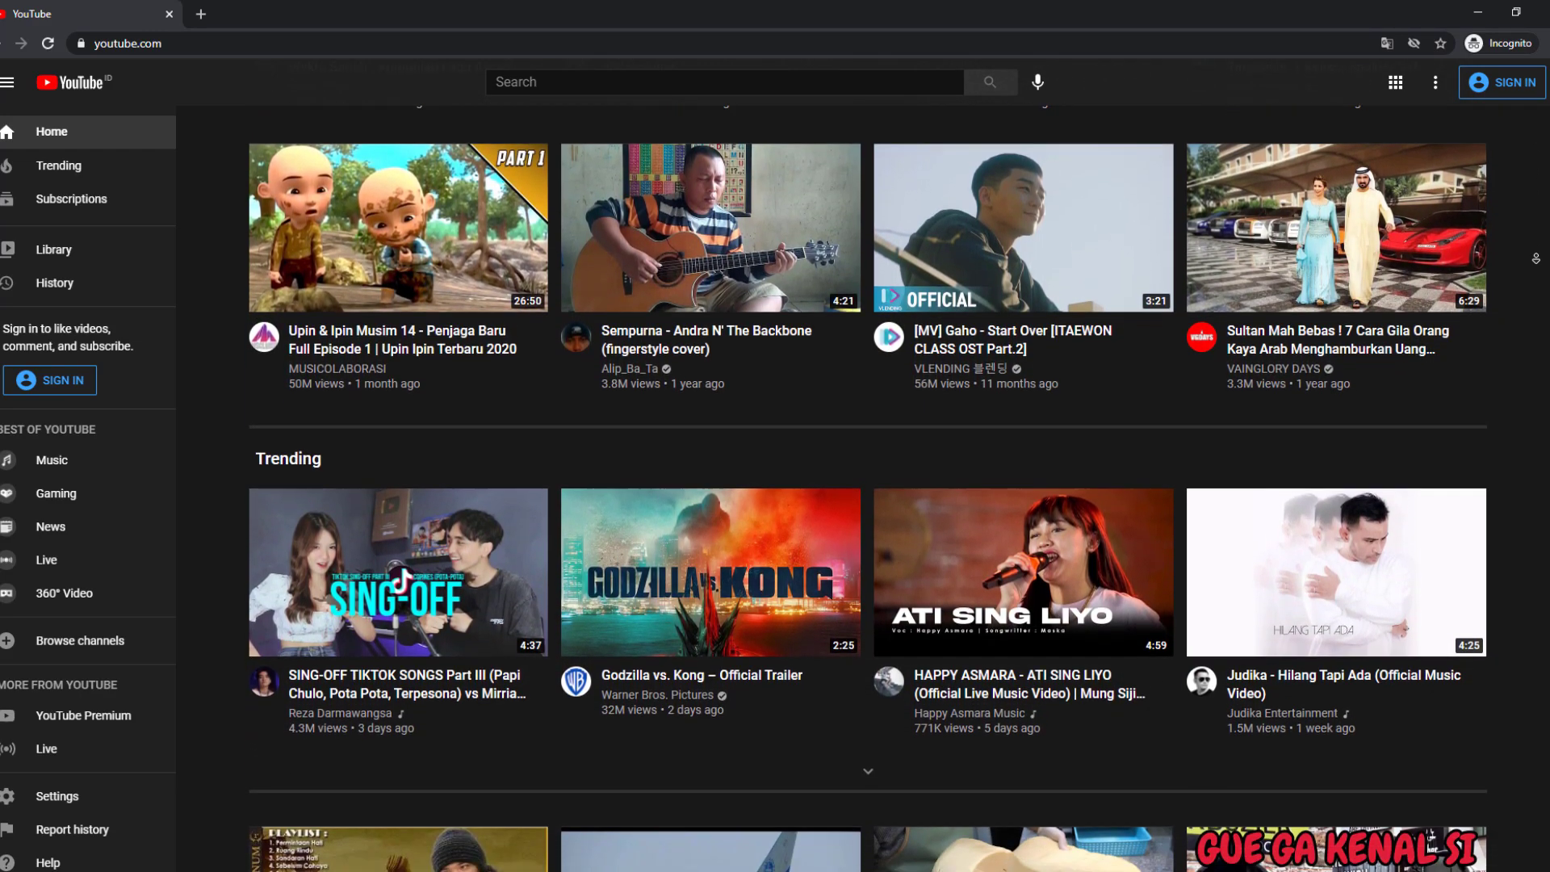
text(best youtube video)
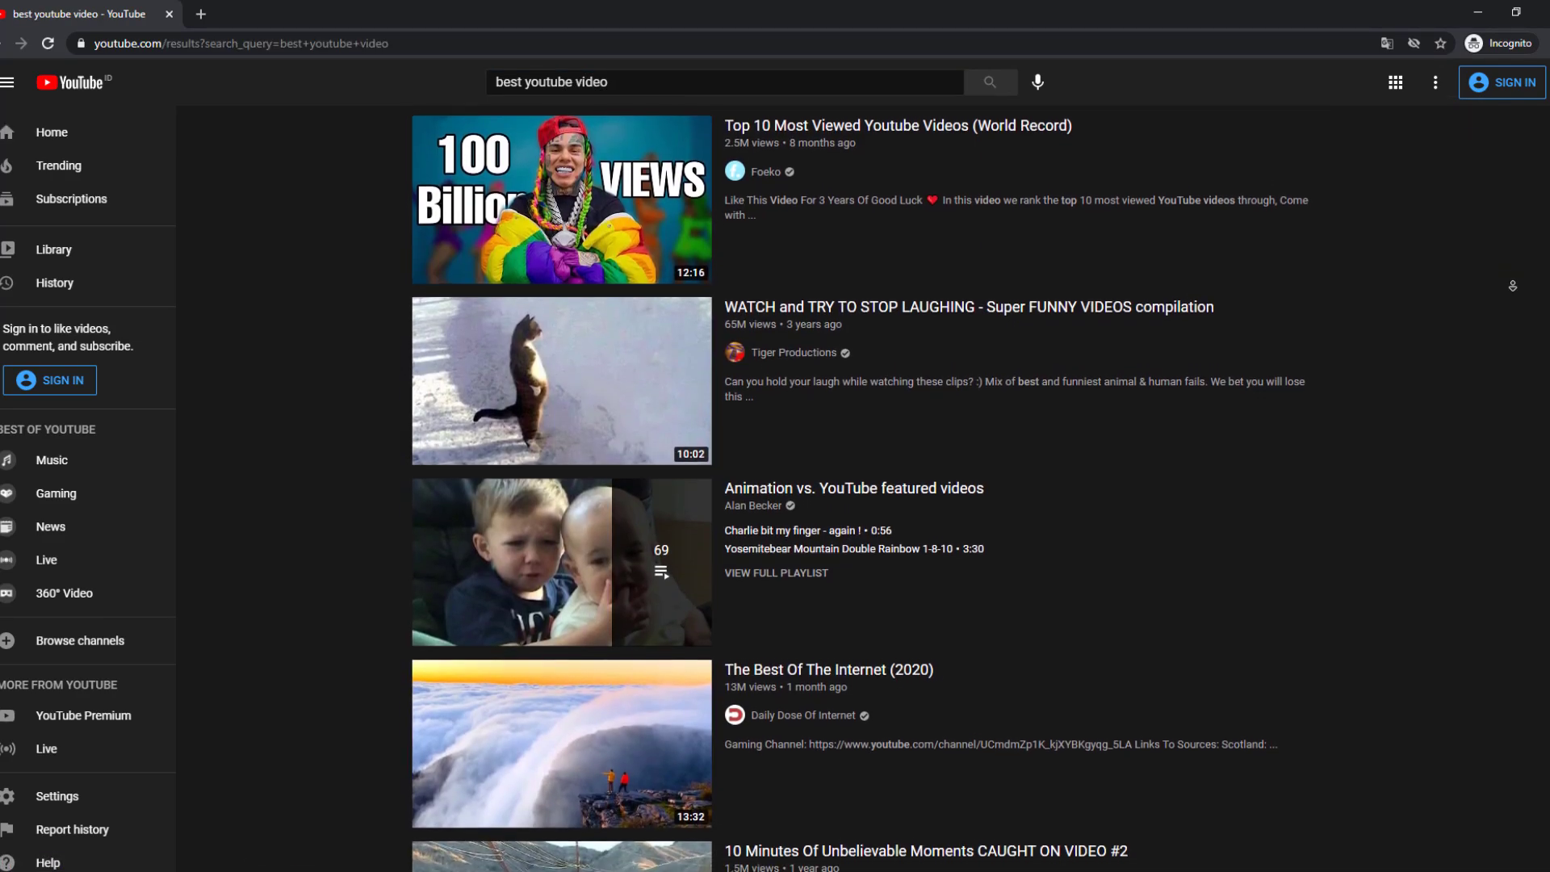
Browse the search results, then view Studio's Engagement analytics with 22.7K watch hours.
scroll(down, 3)
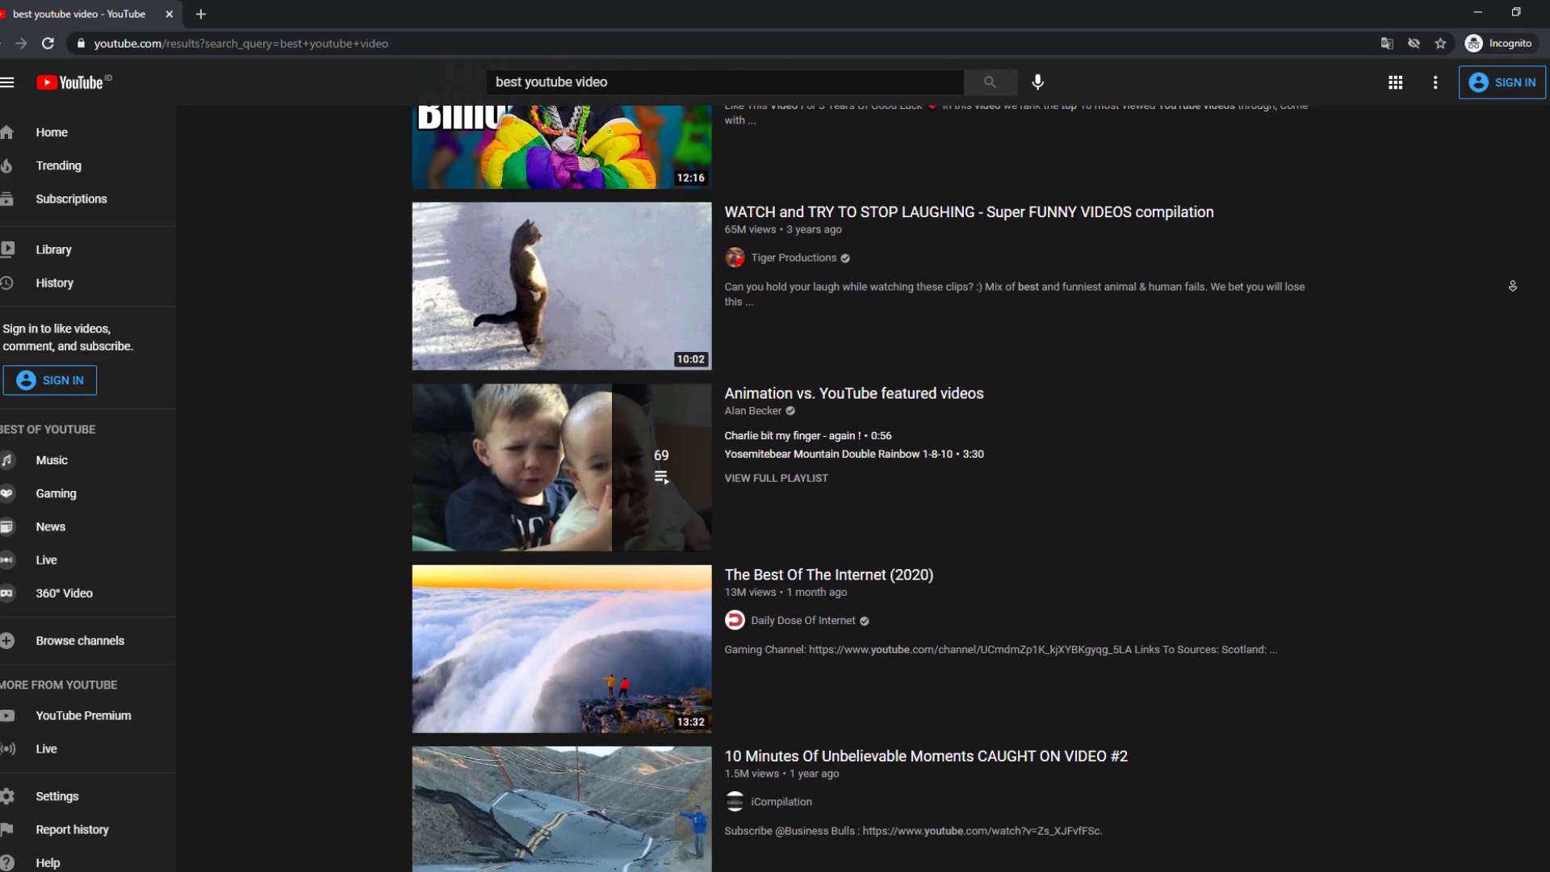
scroll(down, 3)
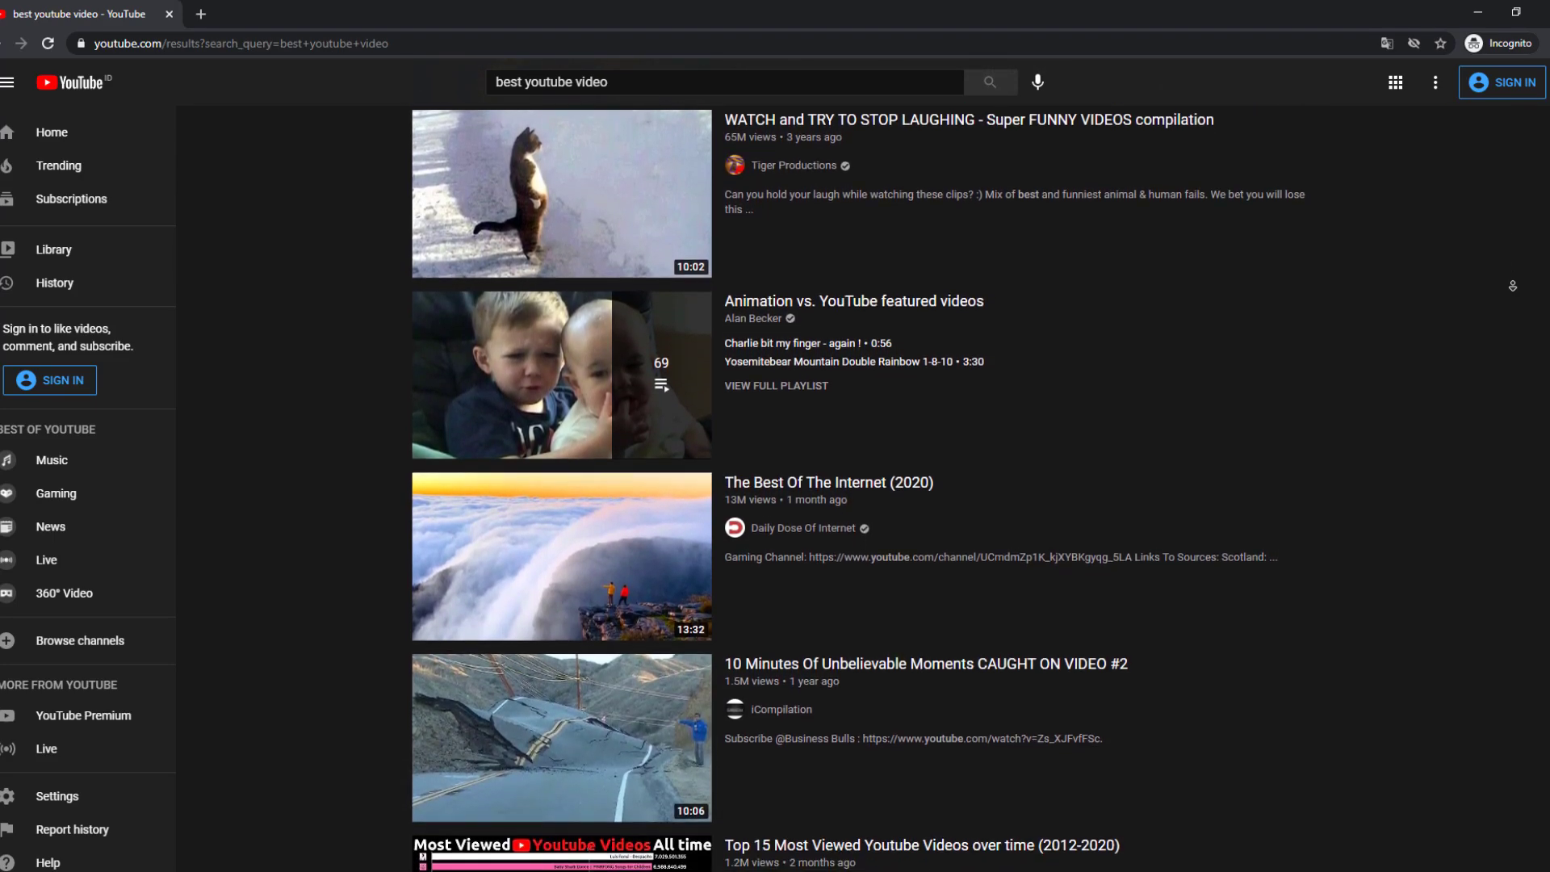
scroll(down, 3)
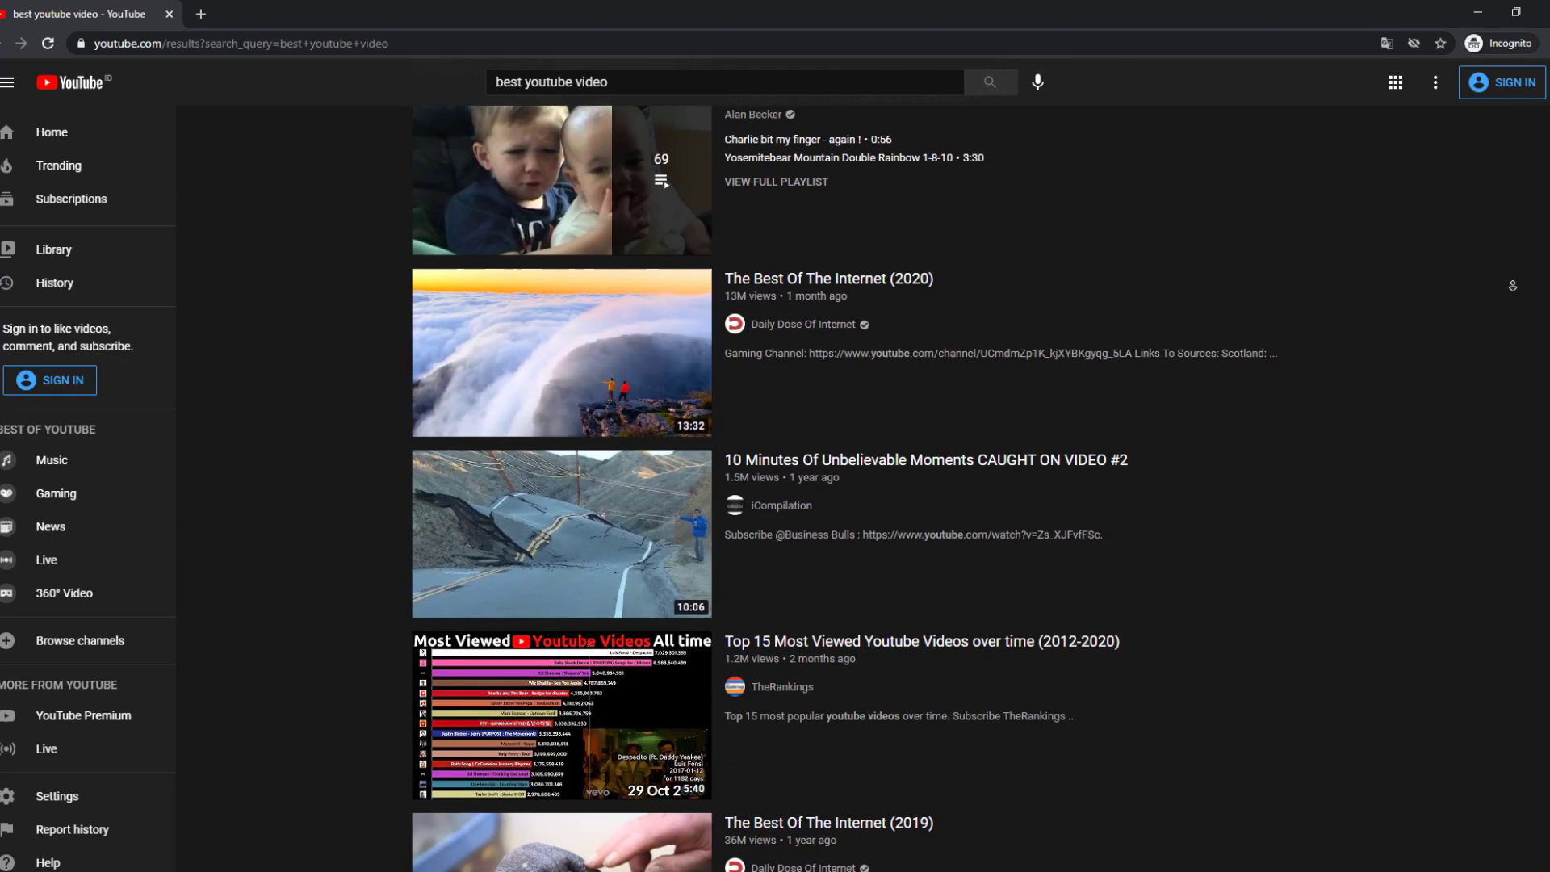
scroll(down, 3)
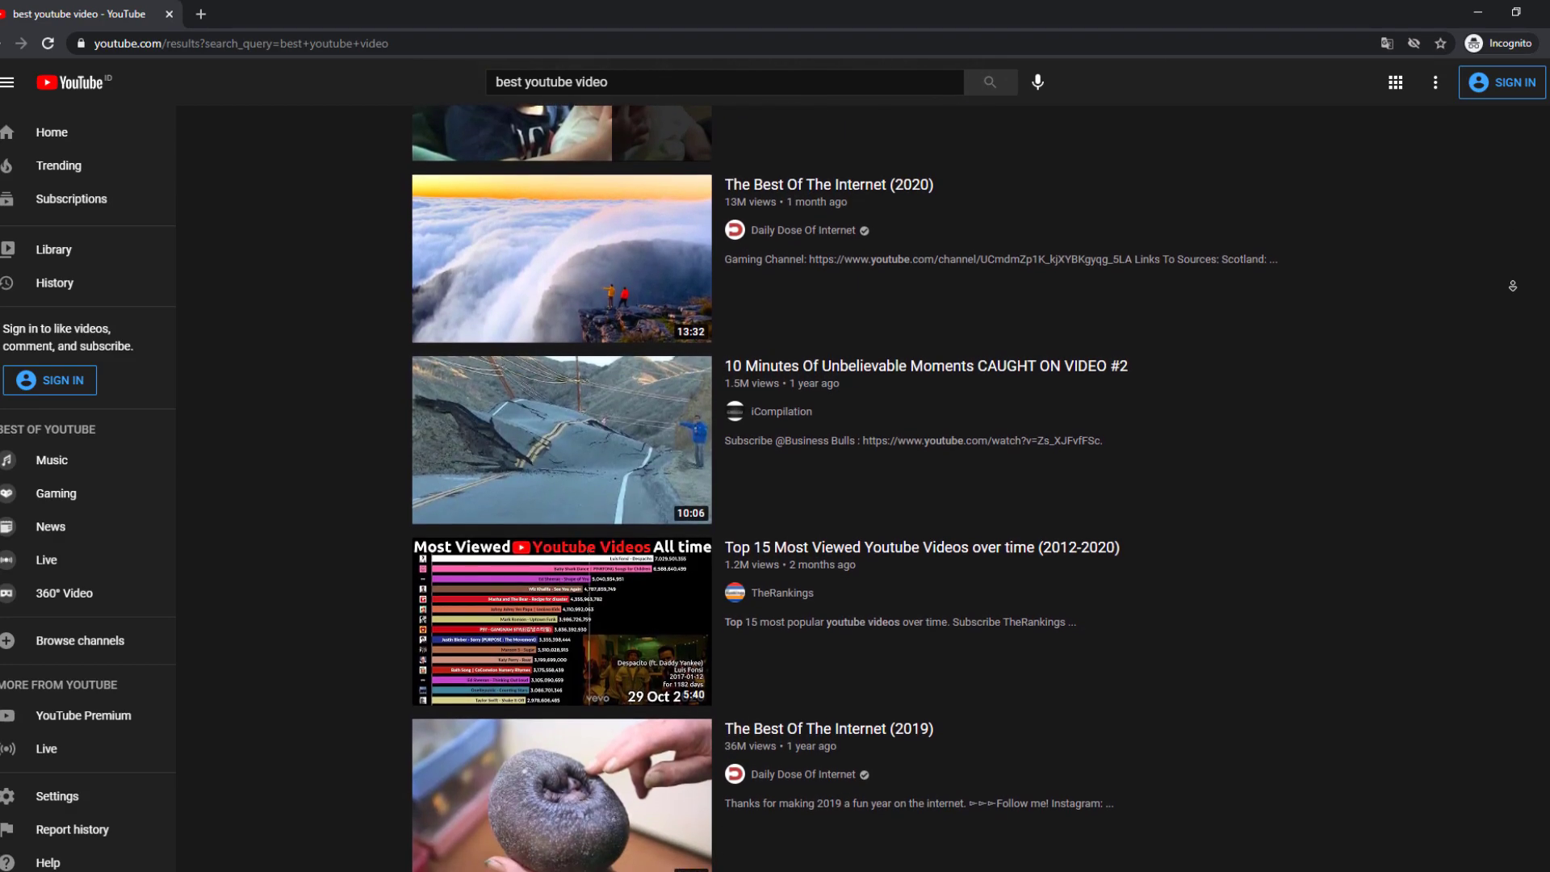
scroll(down, 3)
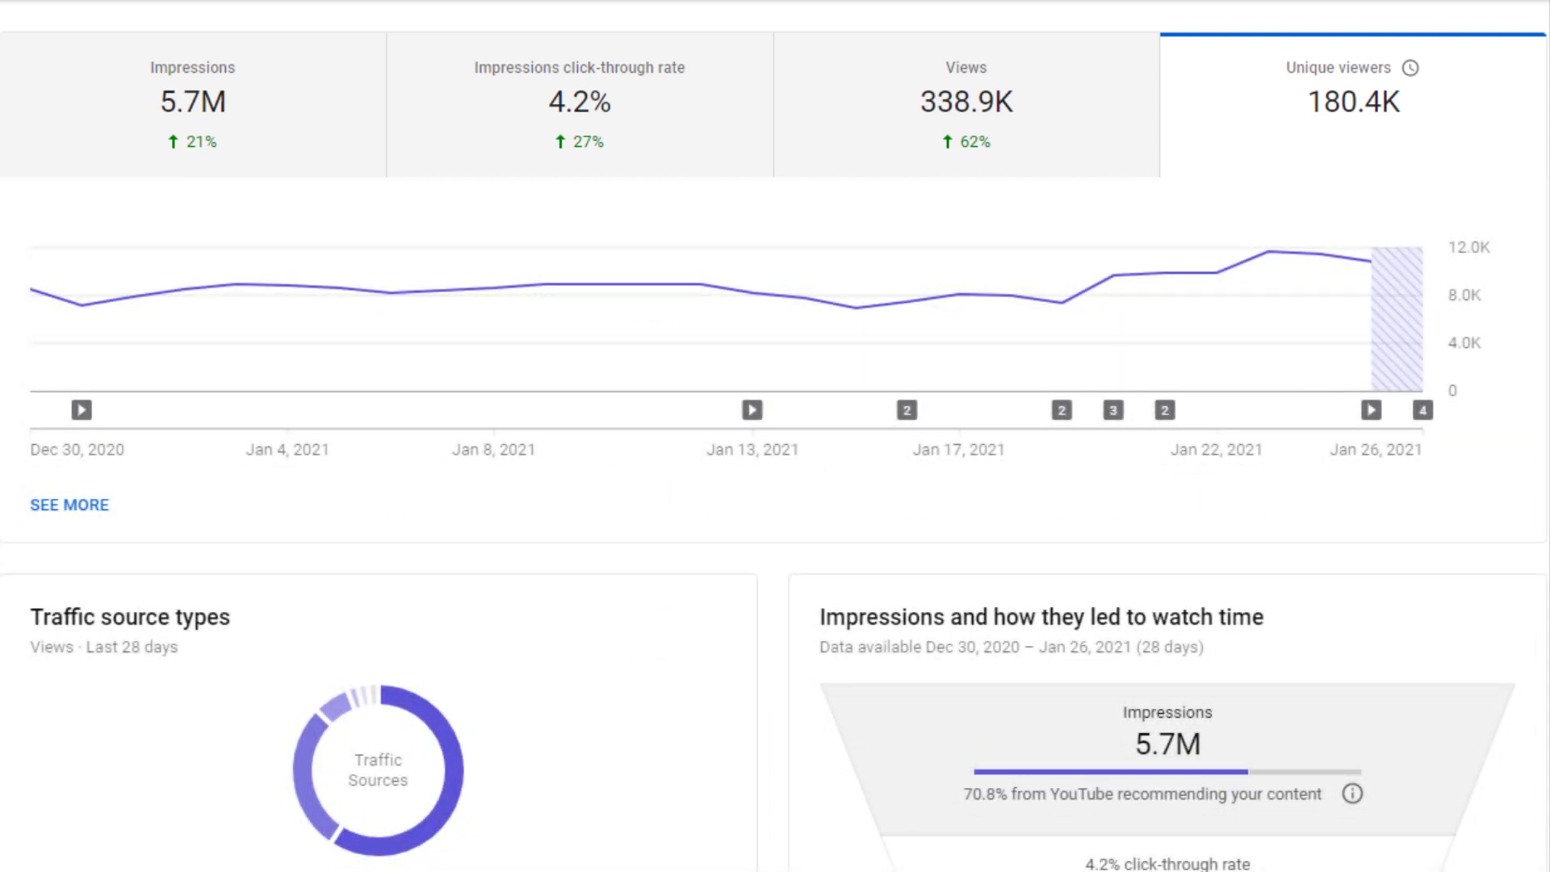
click(413, 147)
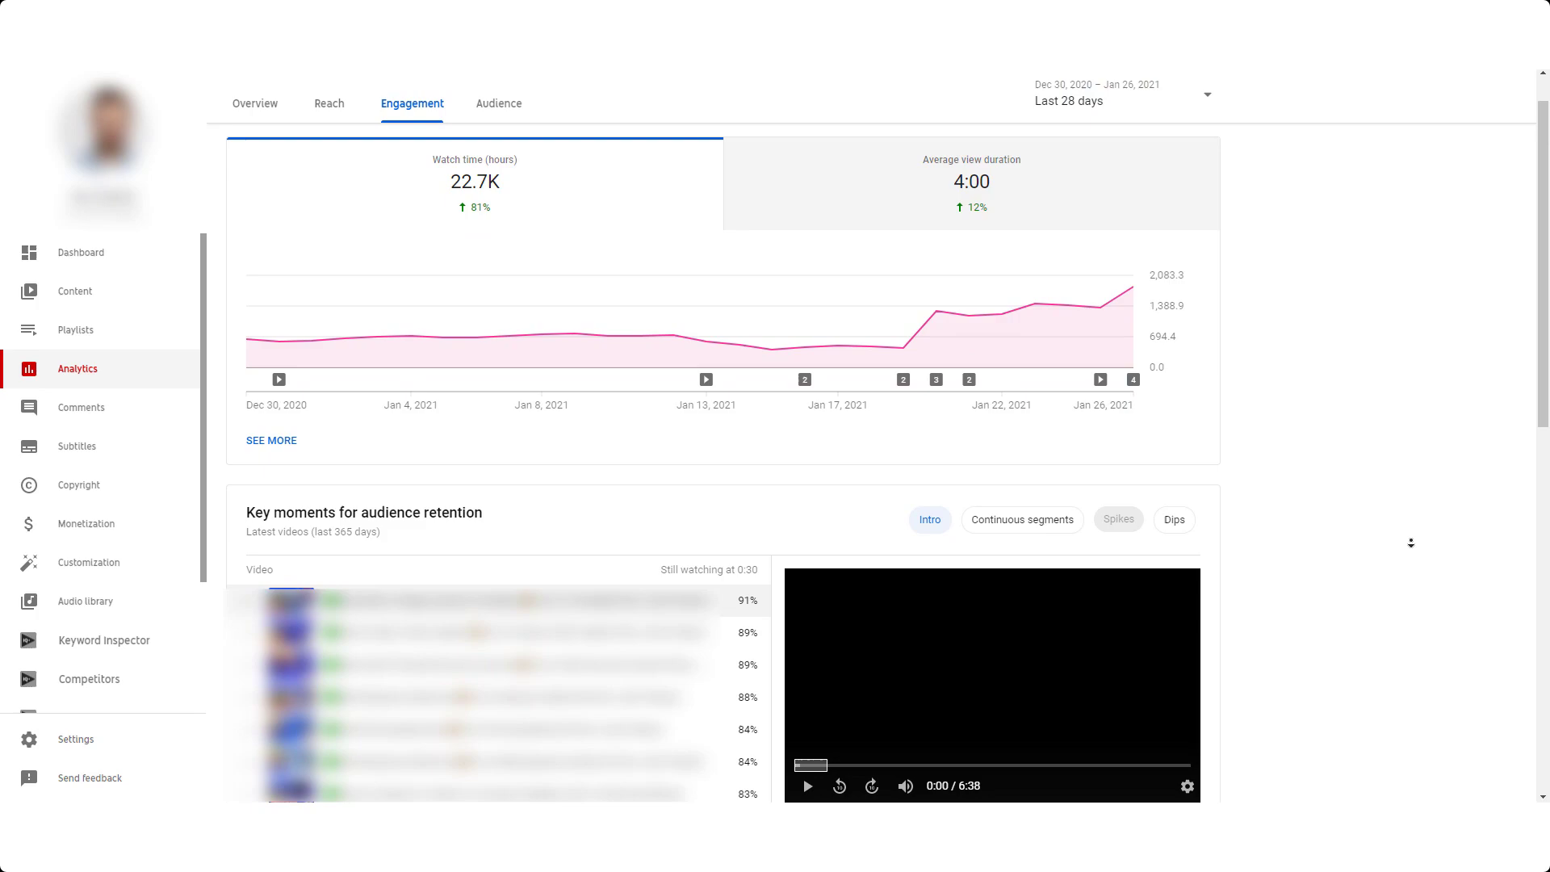
scroll(down, 3)
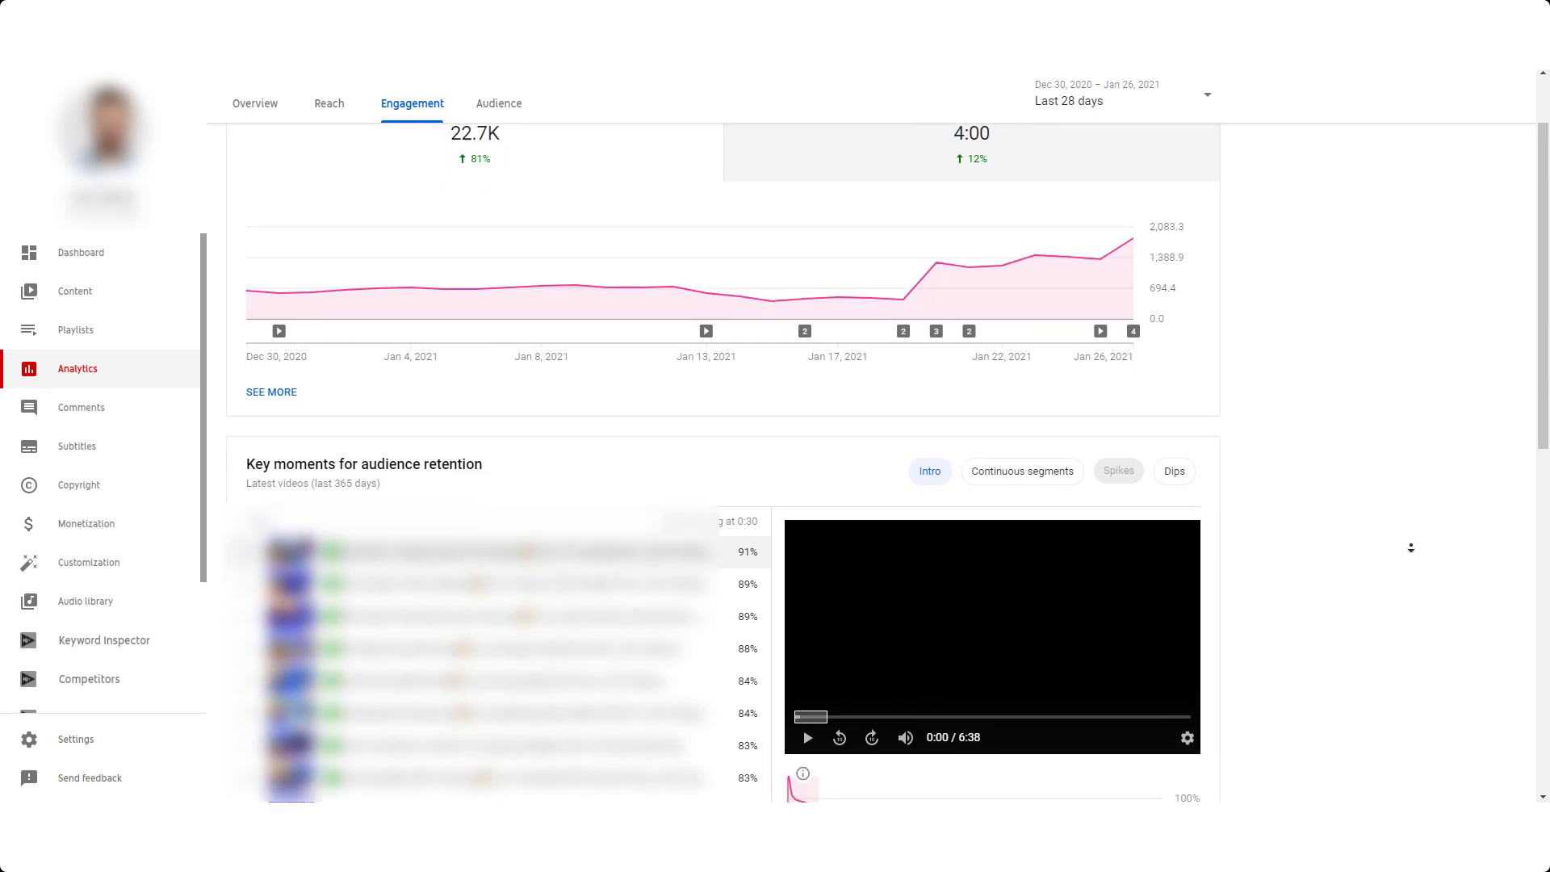
scroll(down, 3)
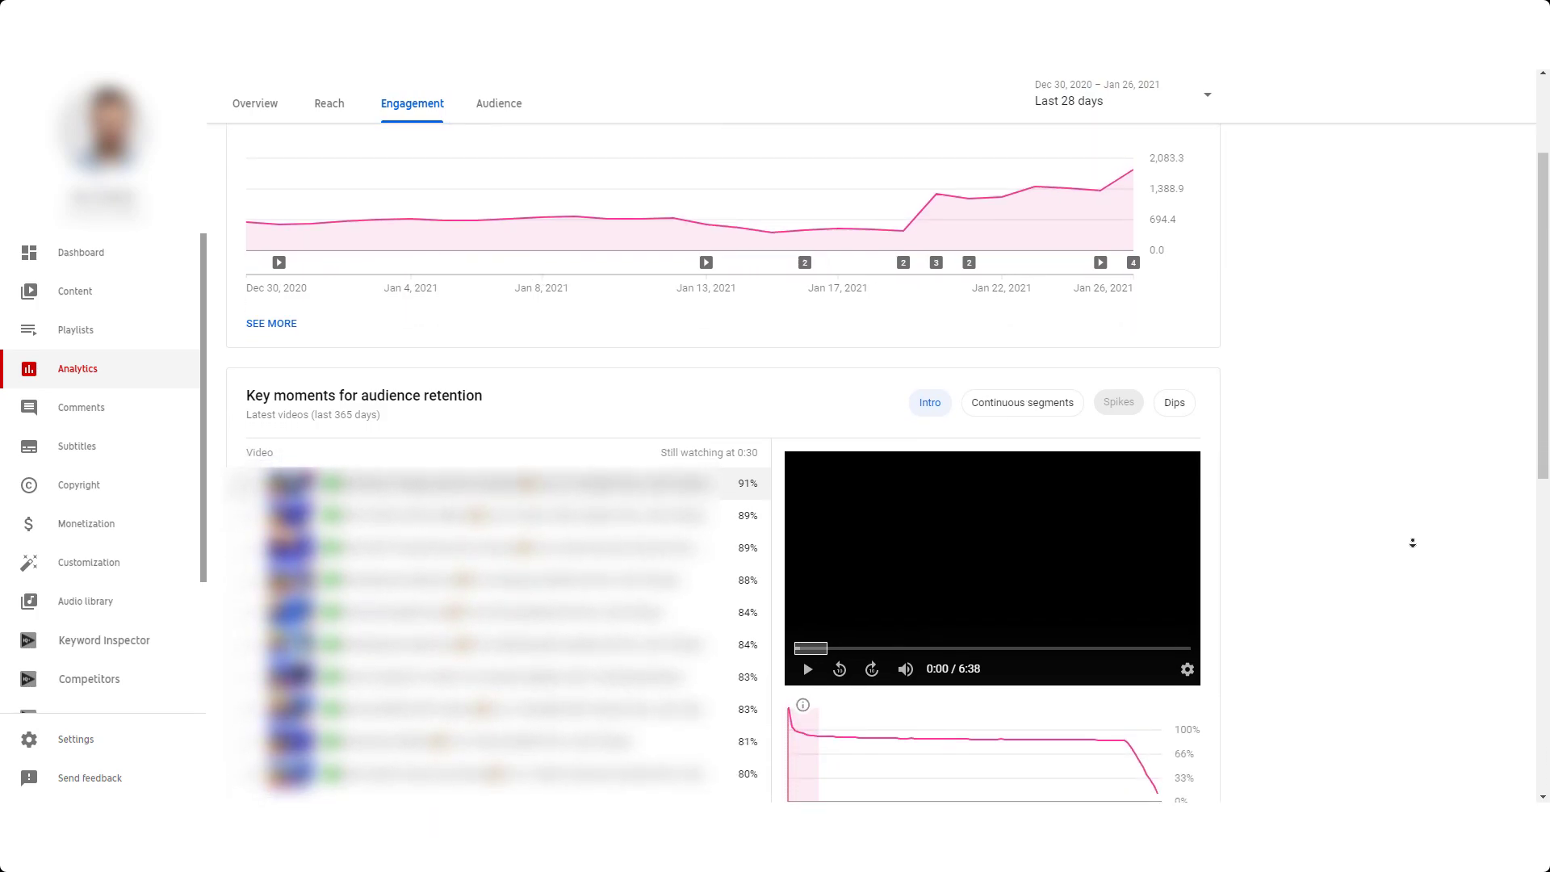
scroll(down, 3)
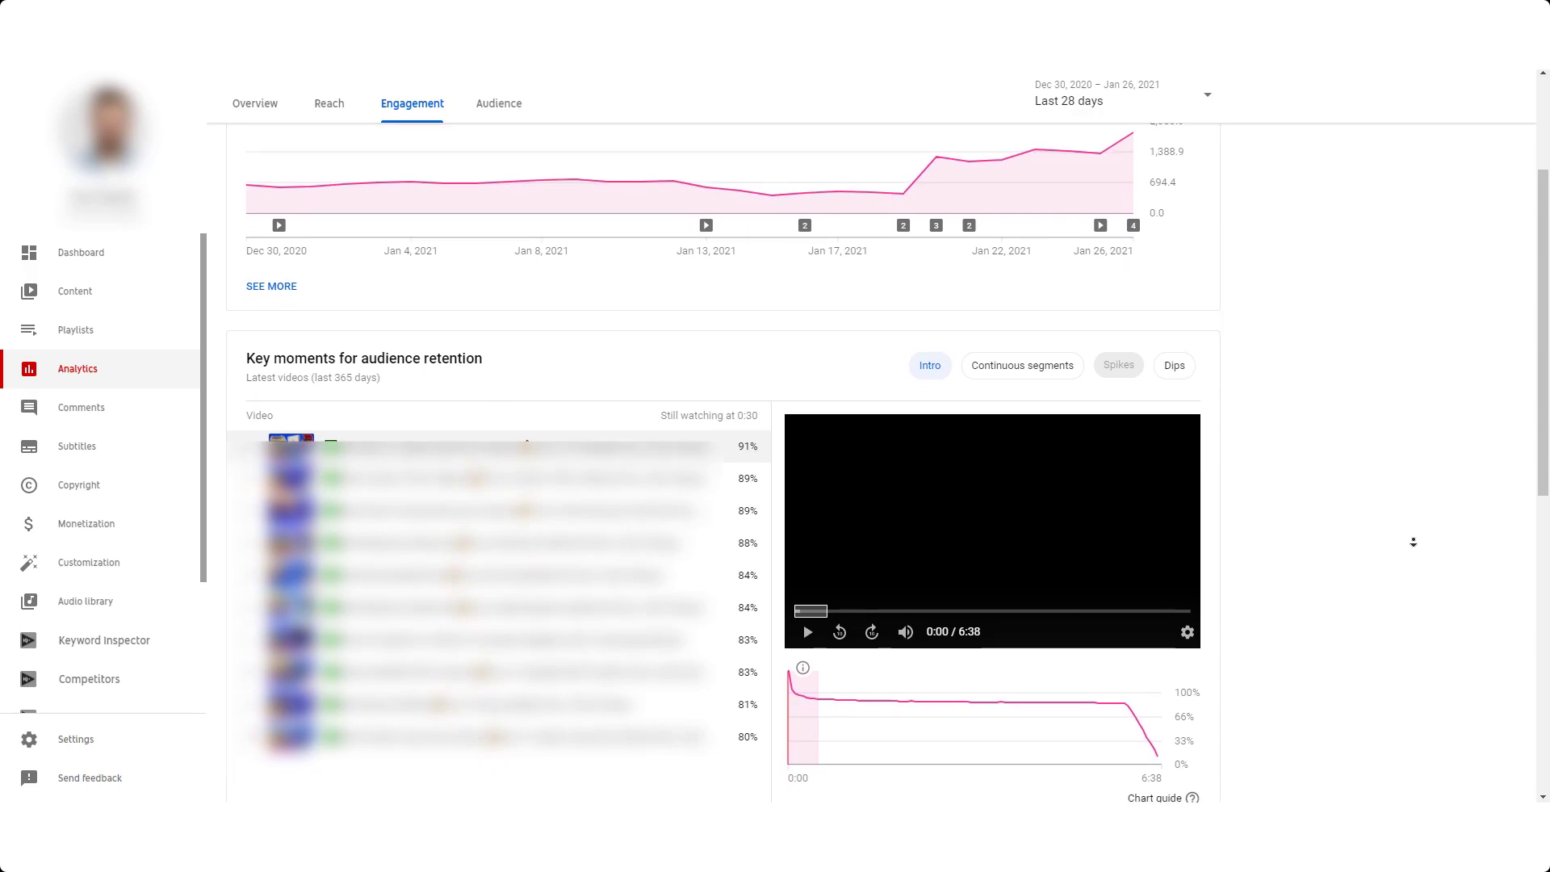
scroll(down, 3)
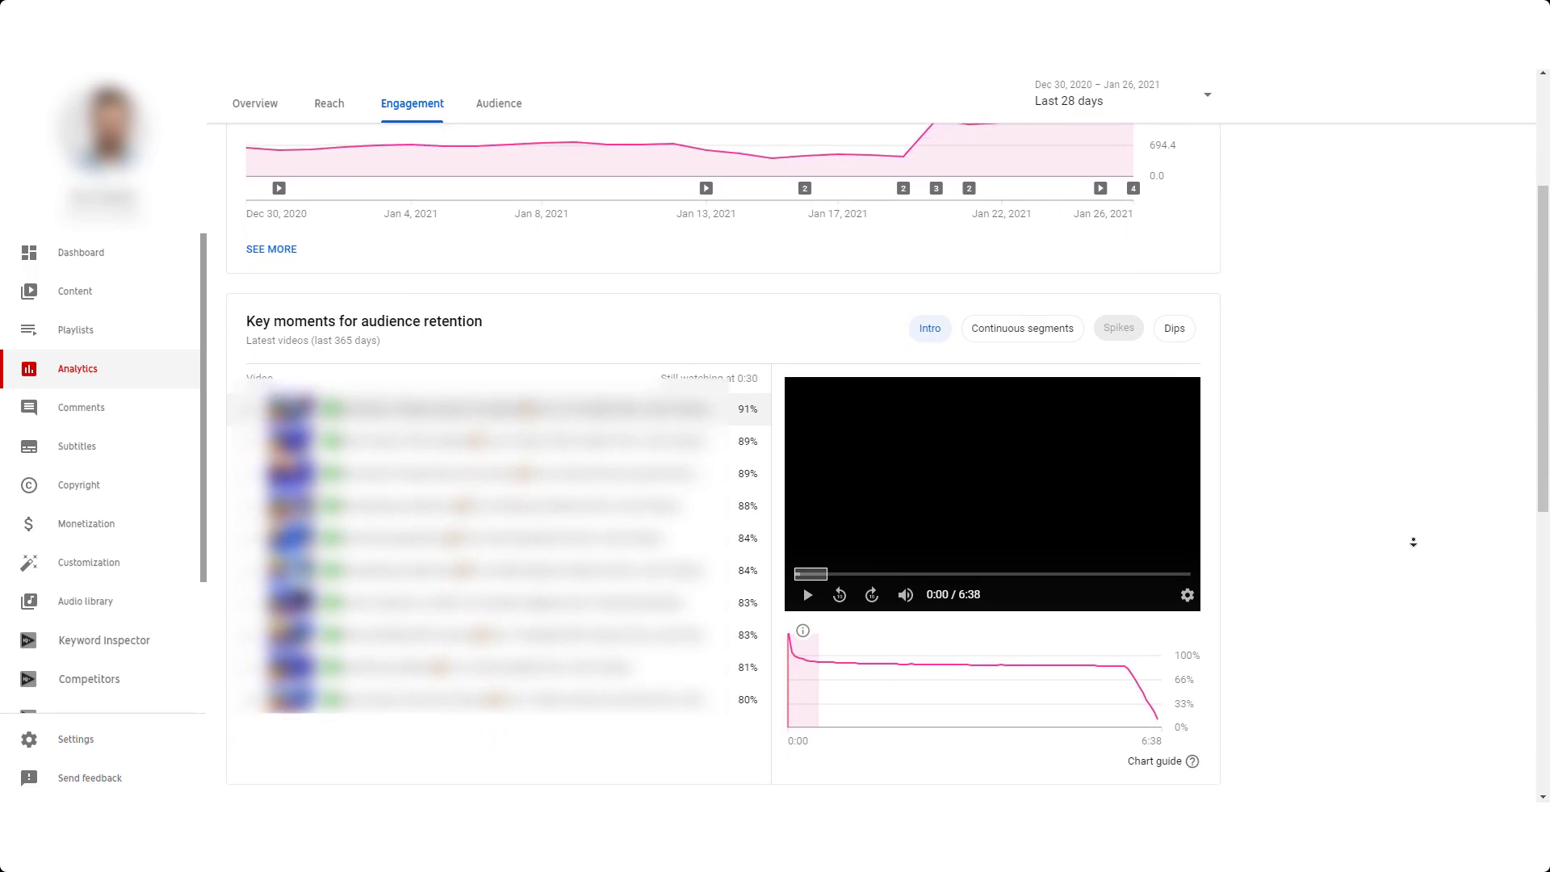
scroll(down, 3)
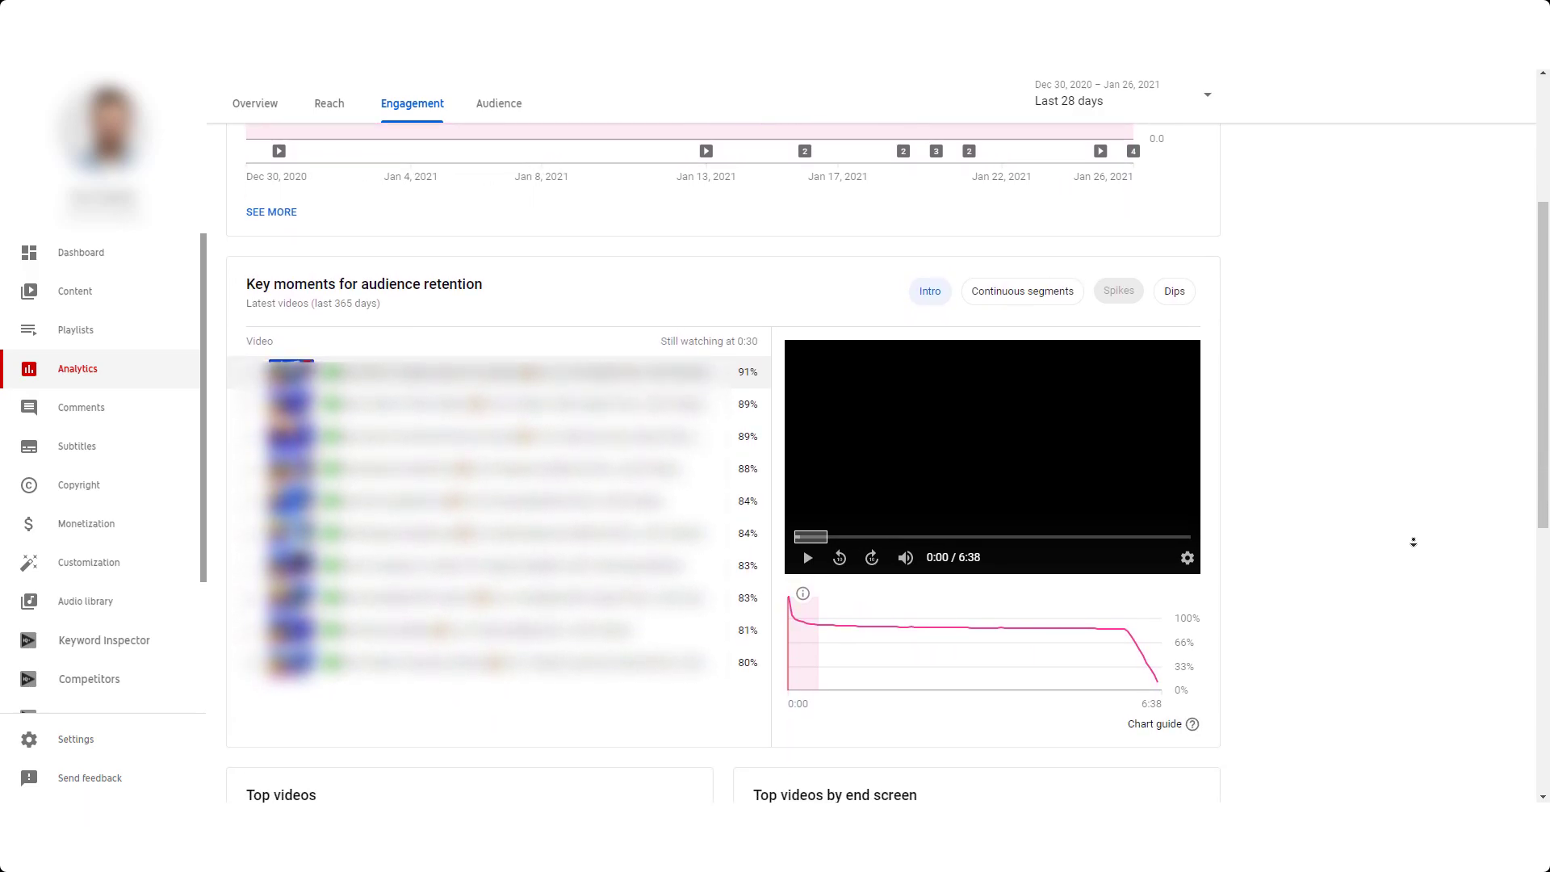
scroll(down, 3)
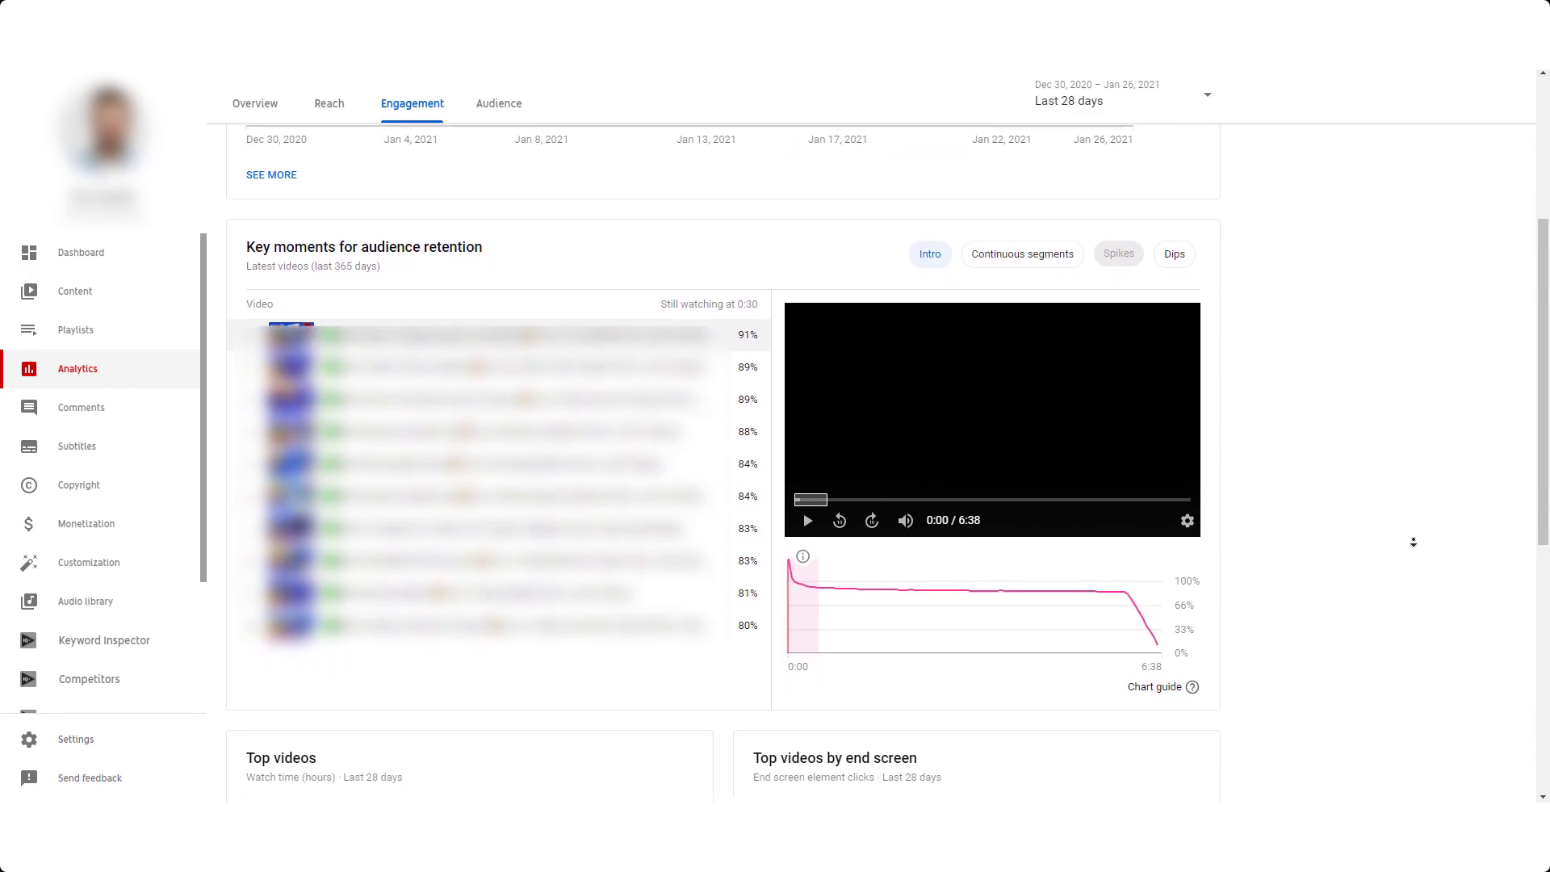
scroll(down, 3)
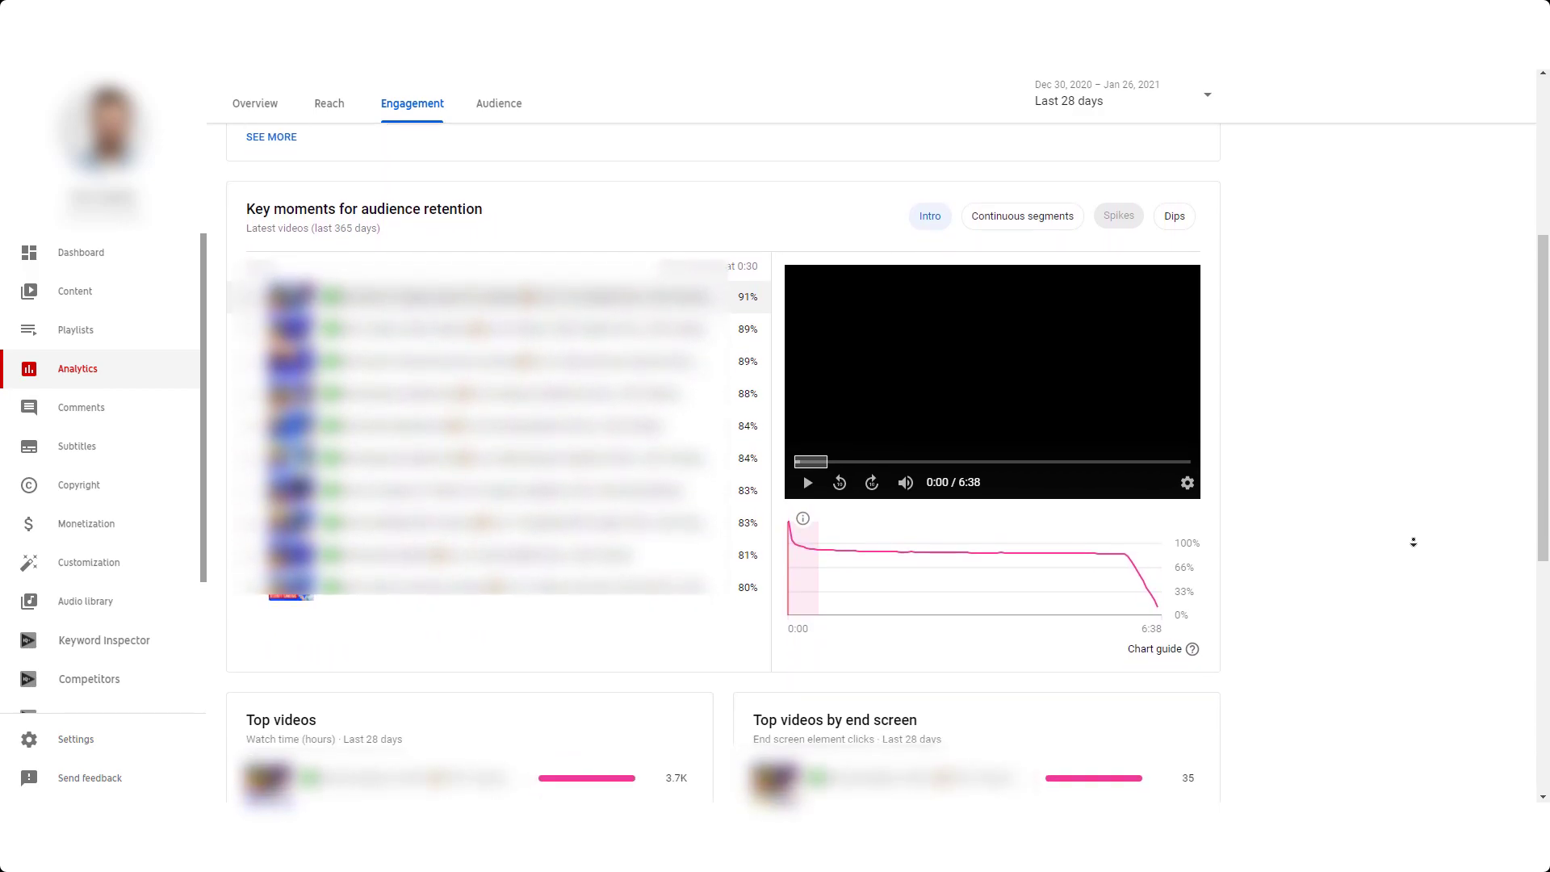
scroll(down, 3)
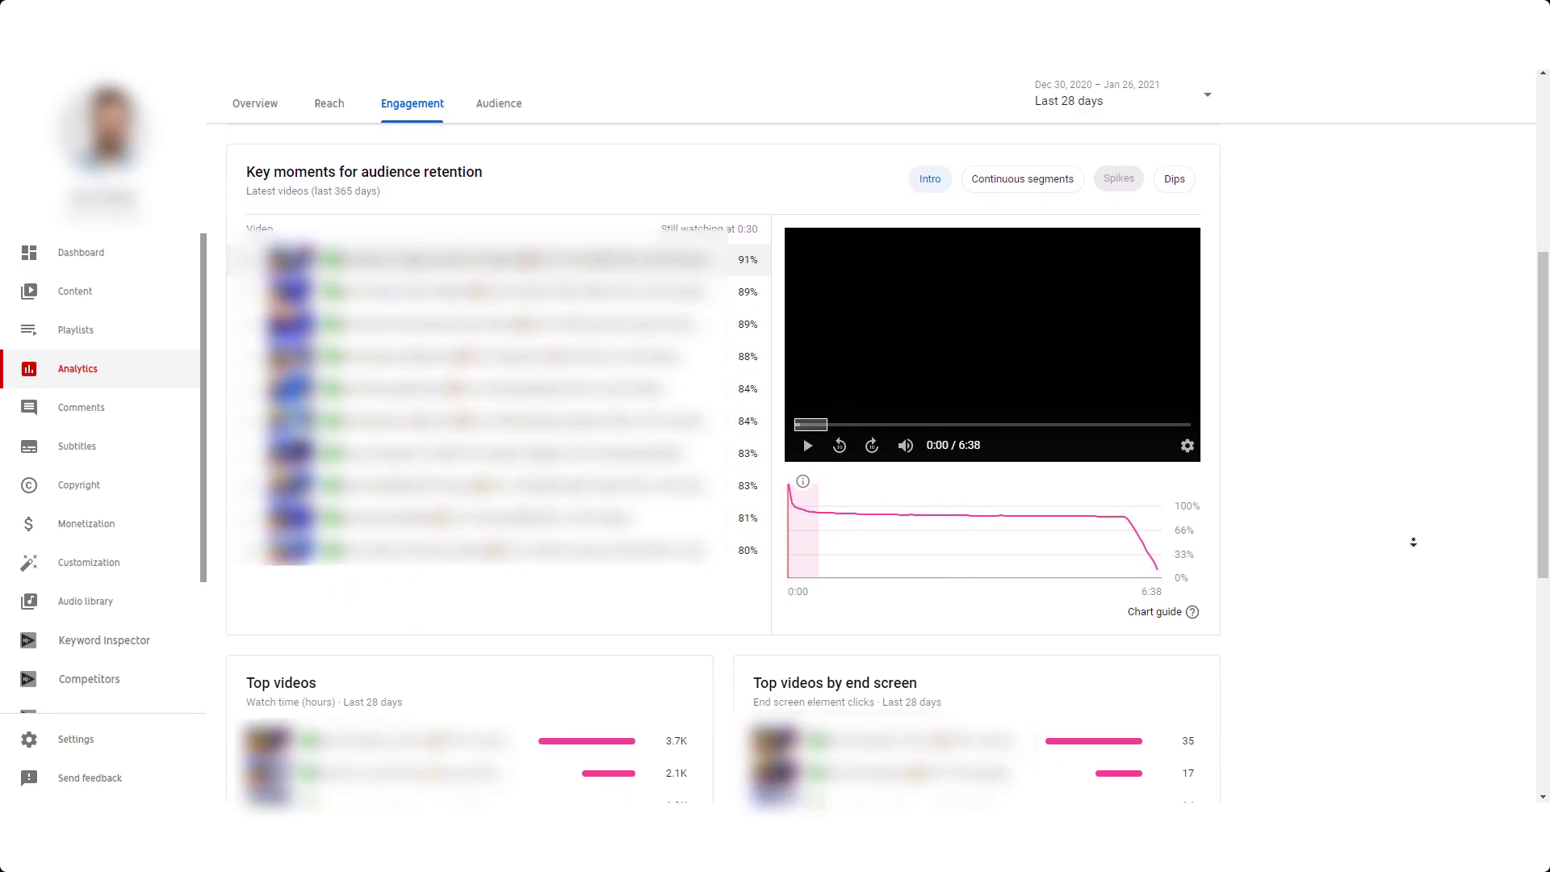
scroll(down, 3)
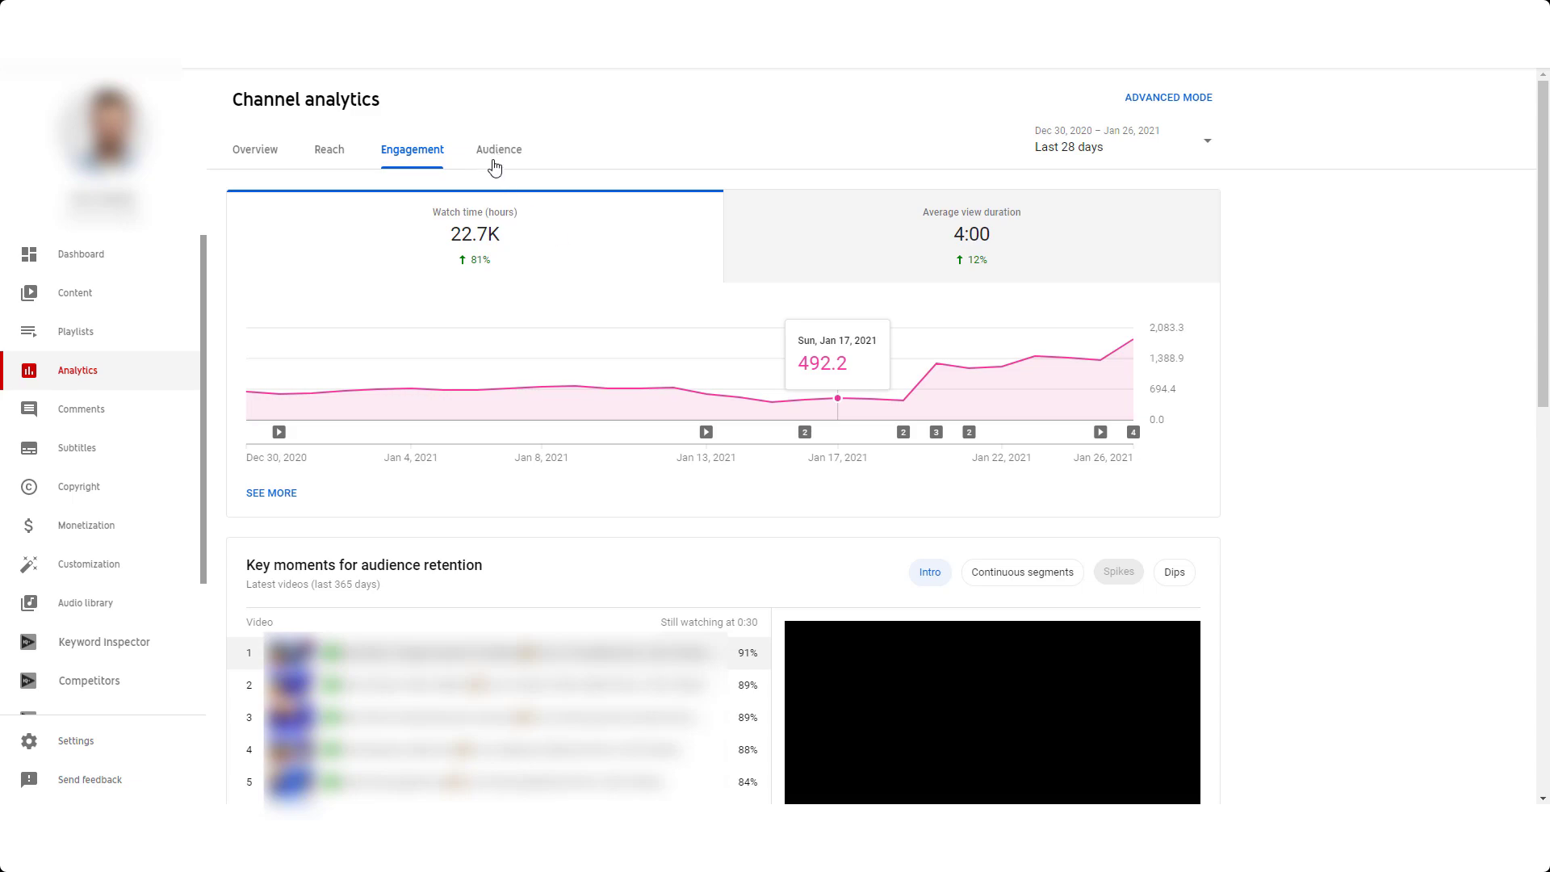
Scroll the Audience tab to top geographies, subtitle languages and subscriber bell notifications.
click(498, 149)
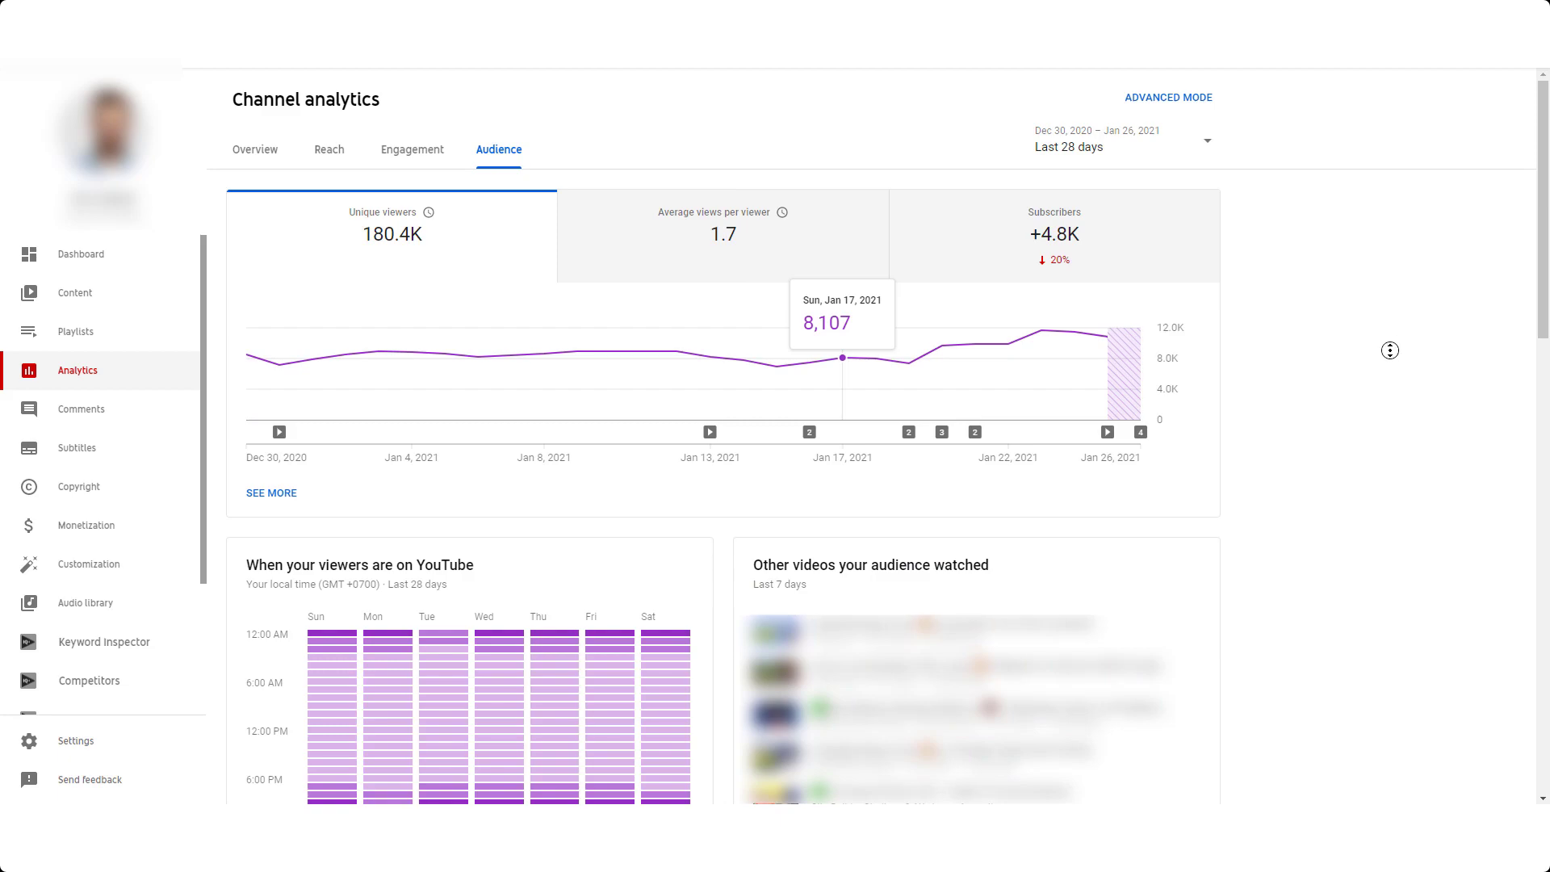
scroll(down, 3)
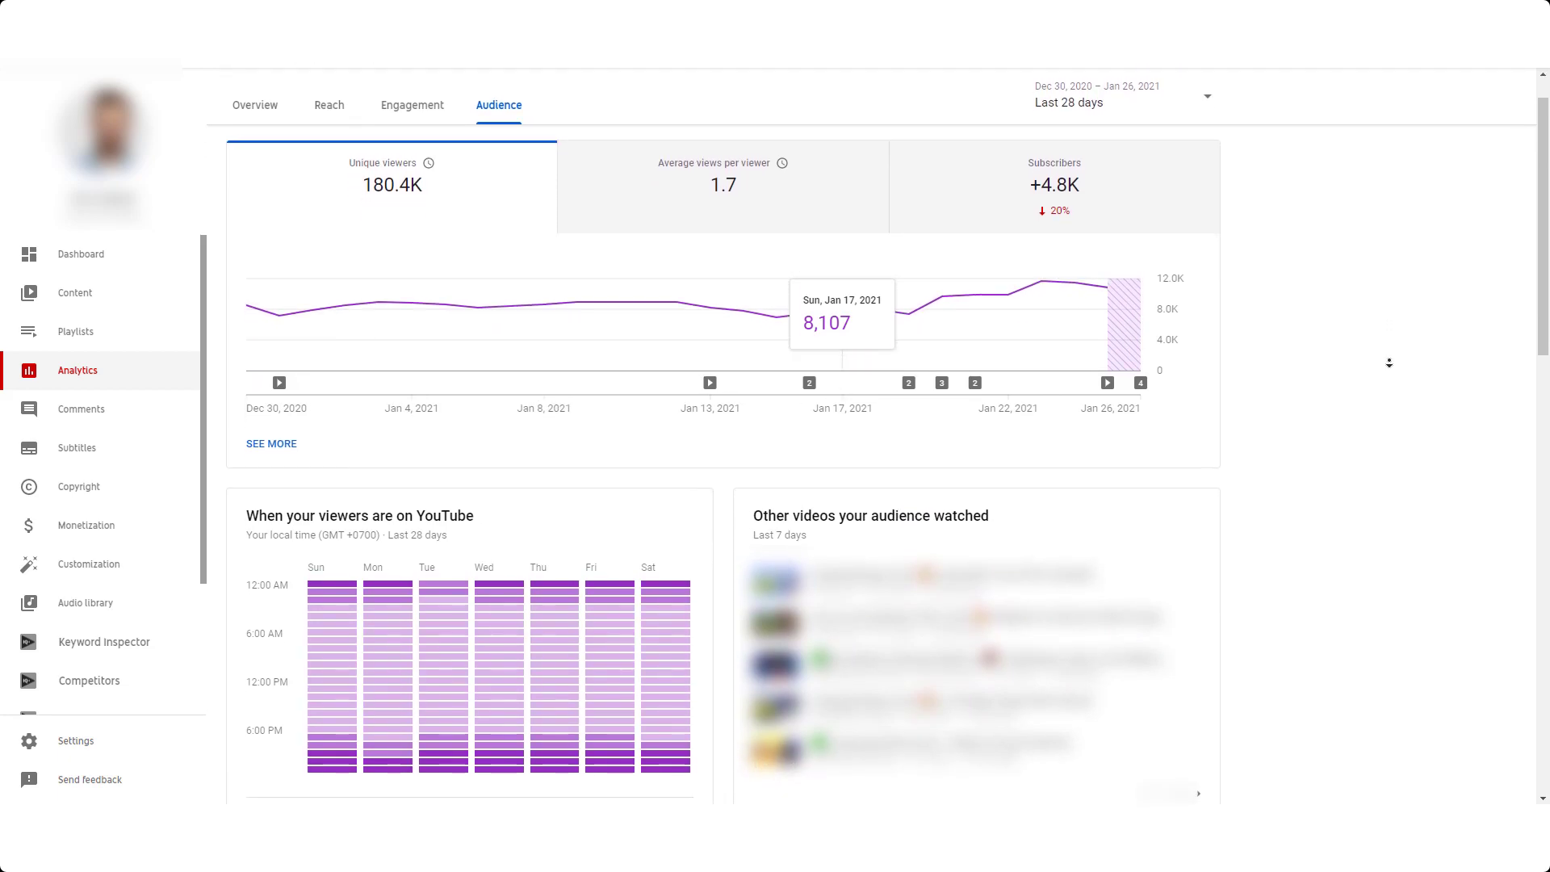
scroll(down, 3)
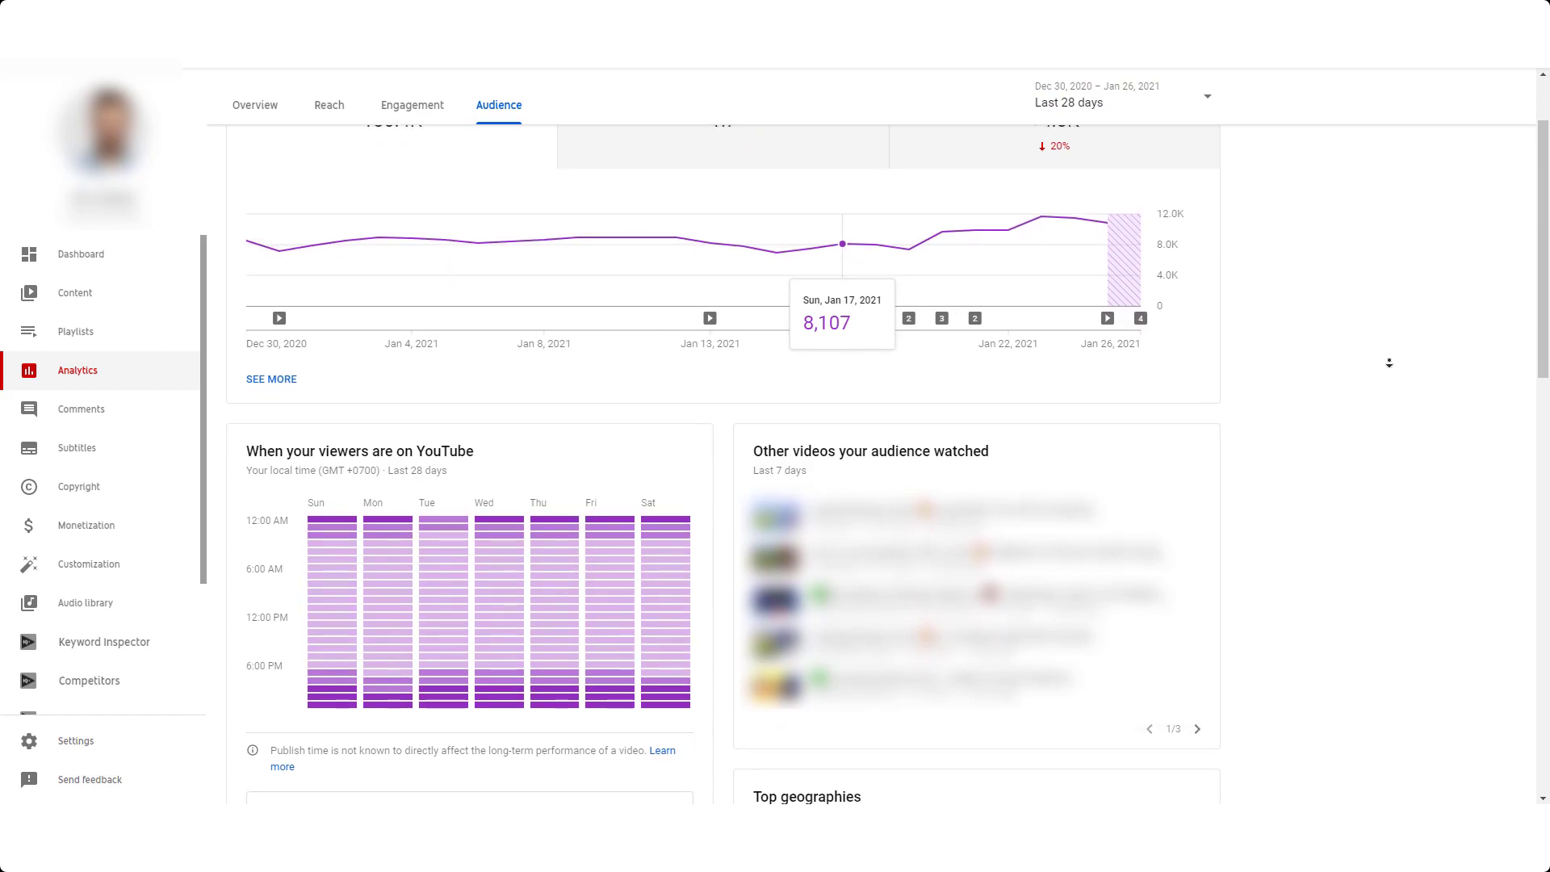
scroll(down, 3)
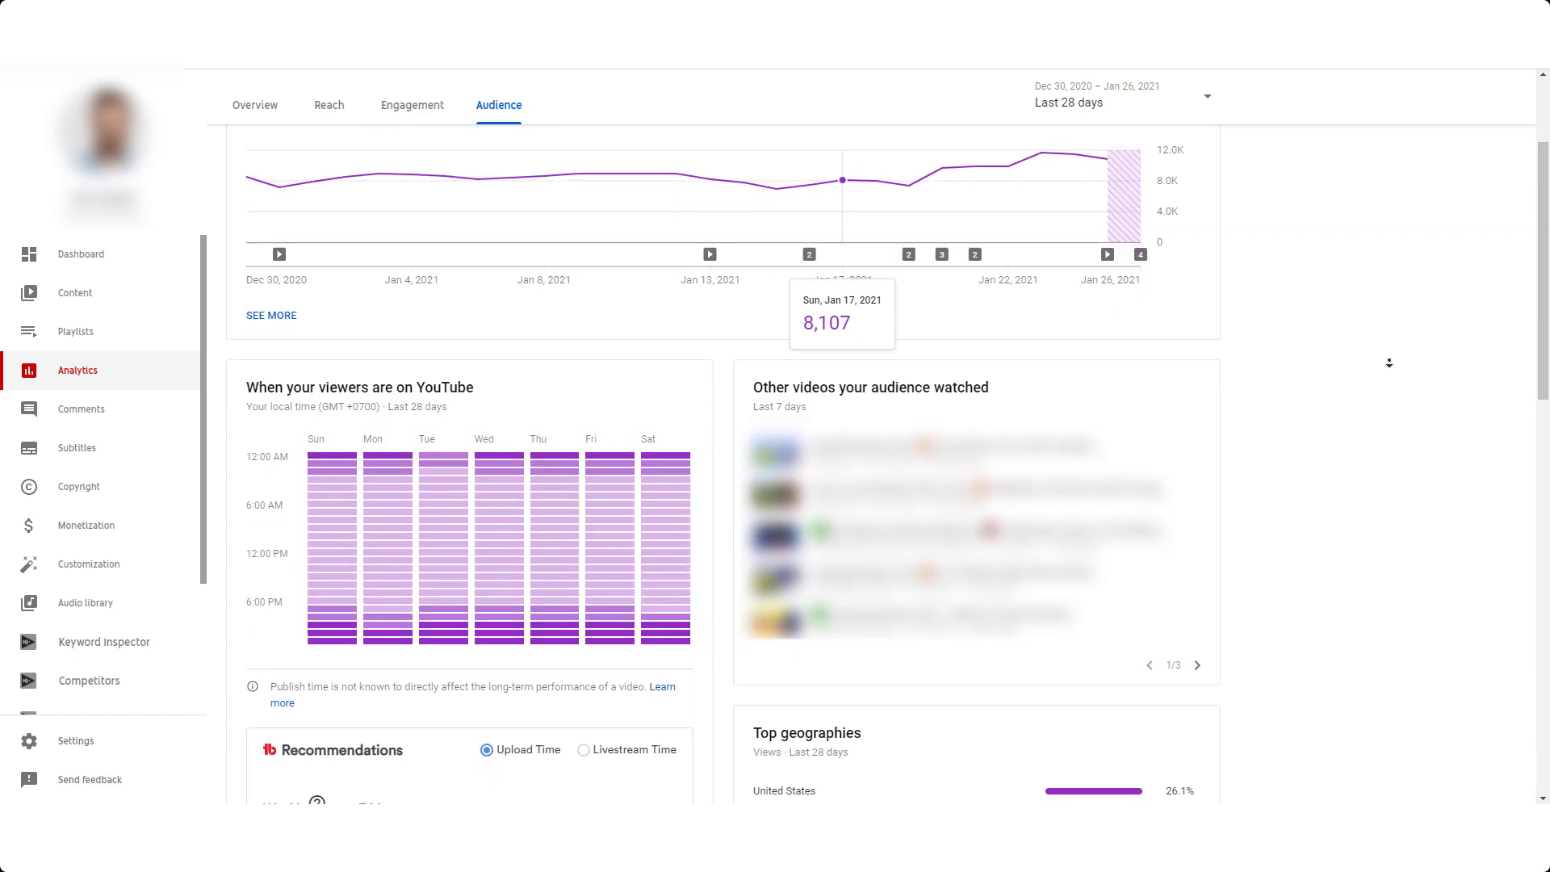
scroll(down, 3)
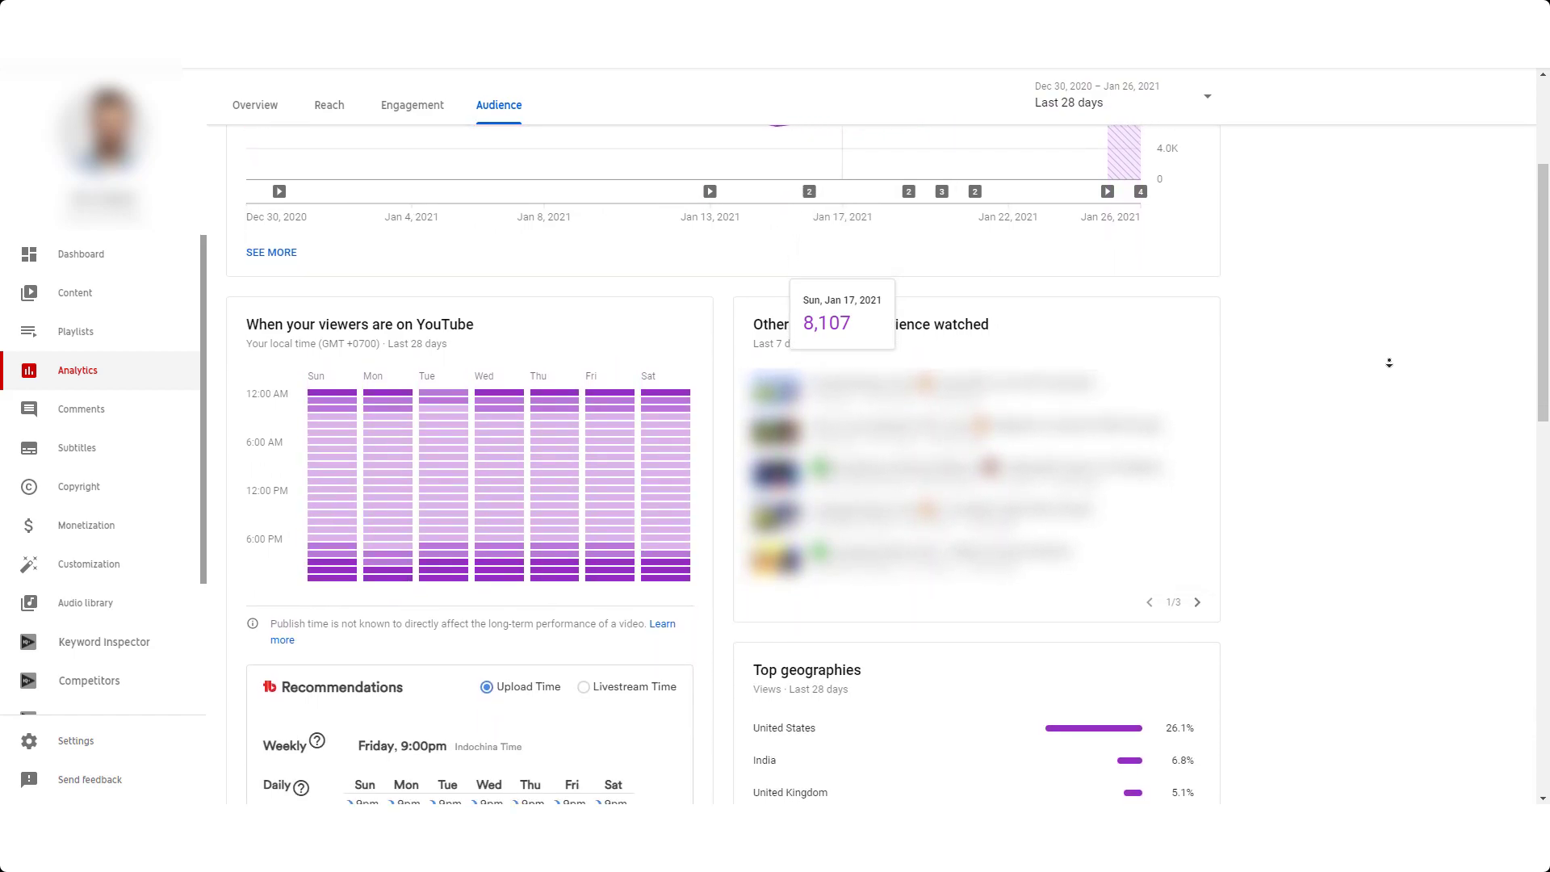
scroll(down, 3)
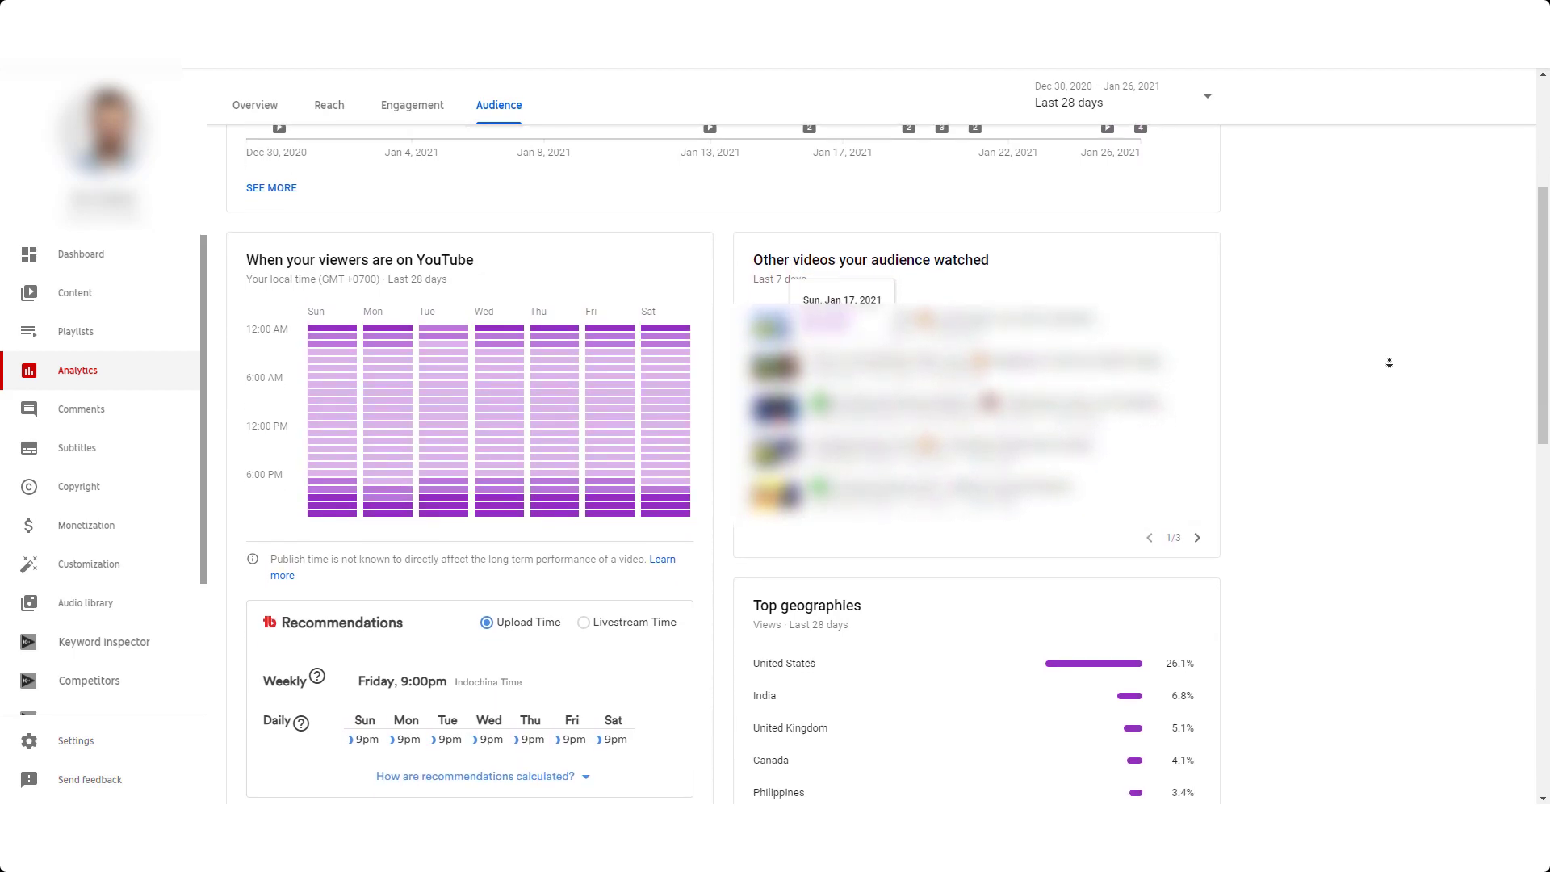
scroll(down, 3)
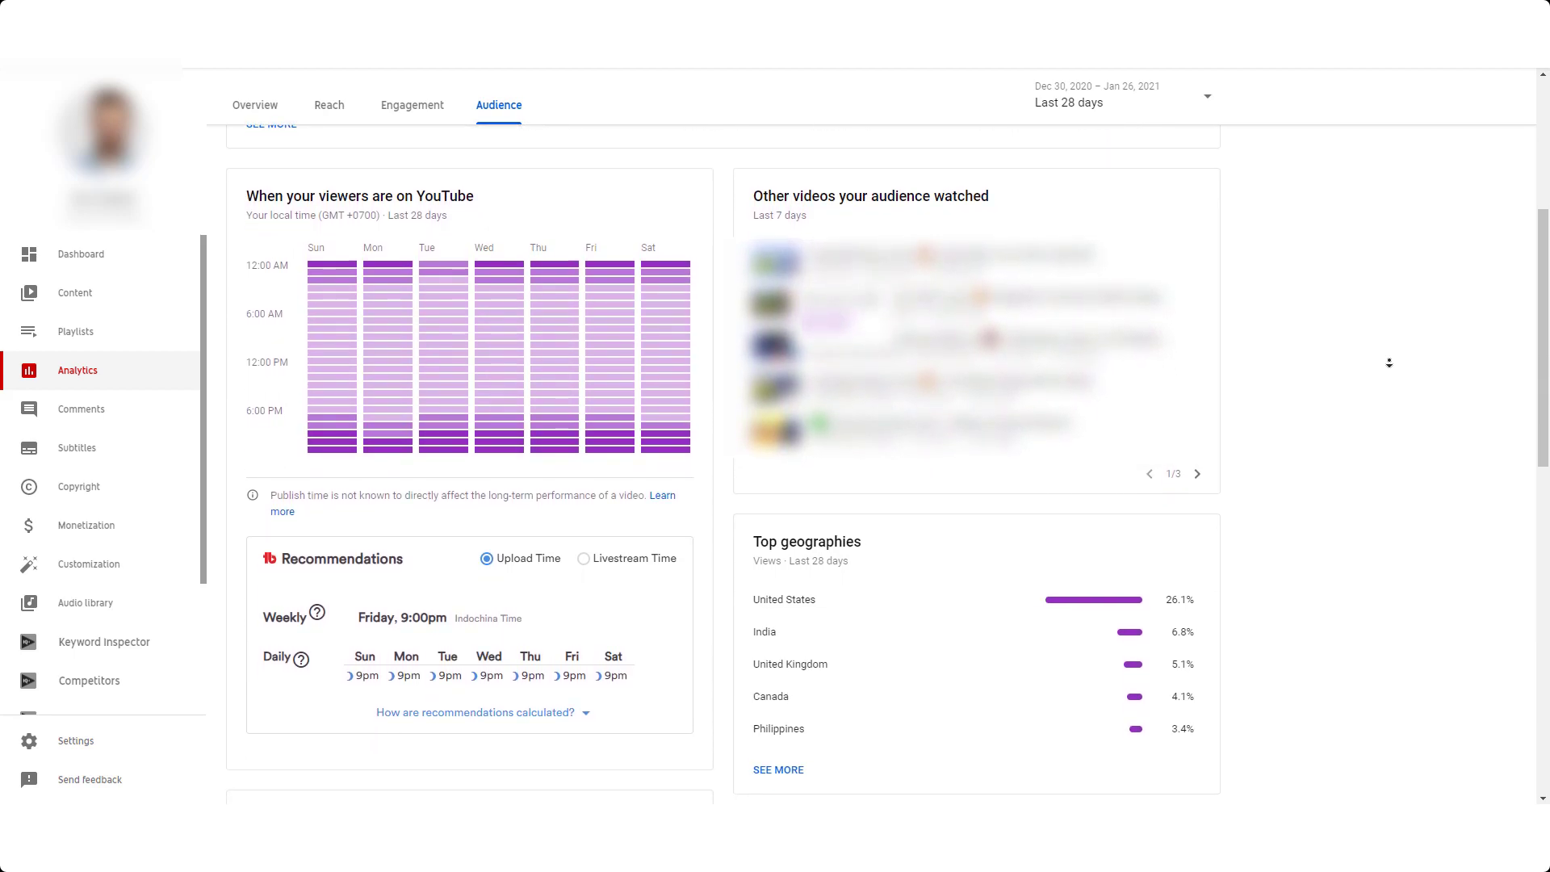
scroll(down, 3)
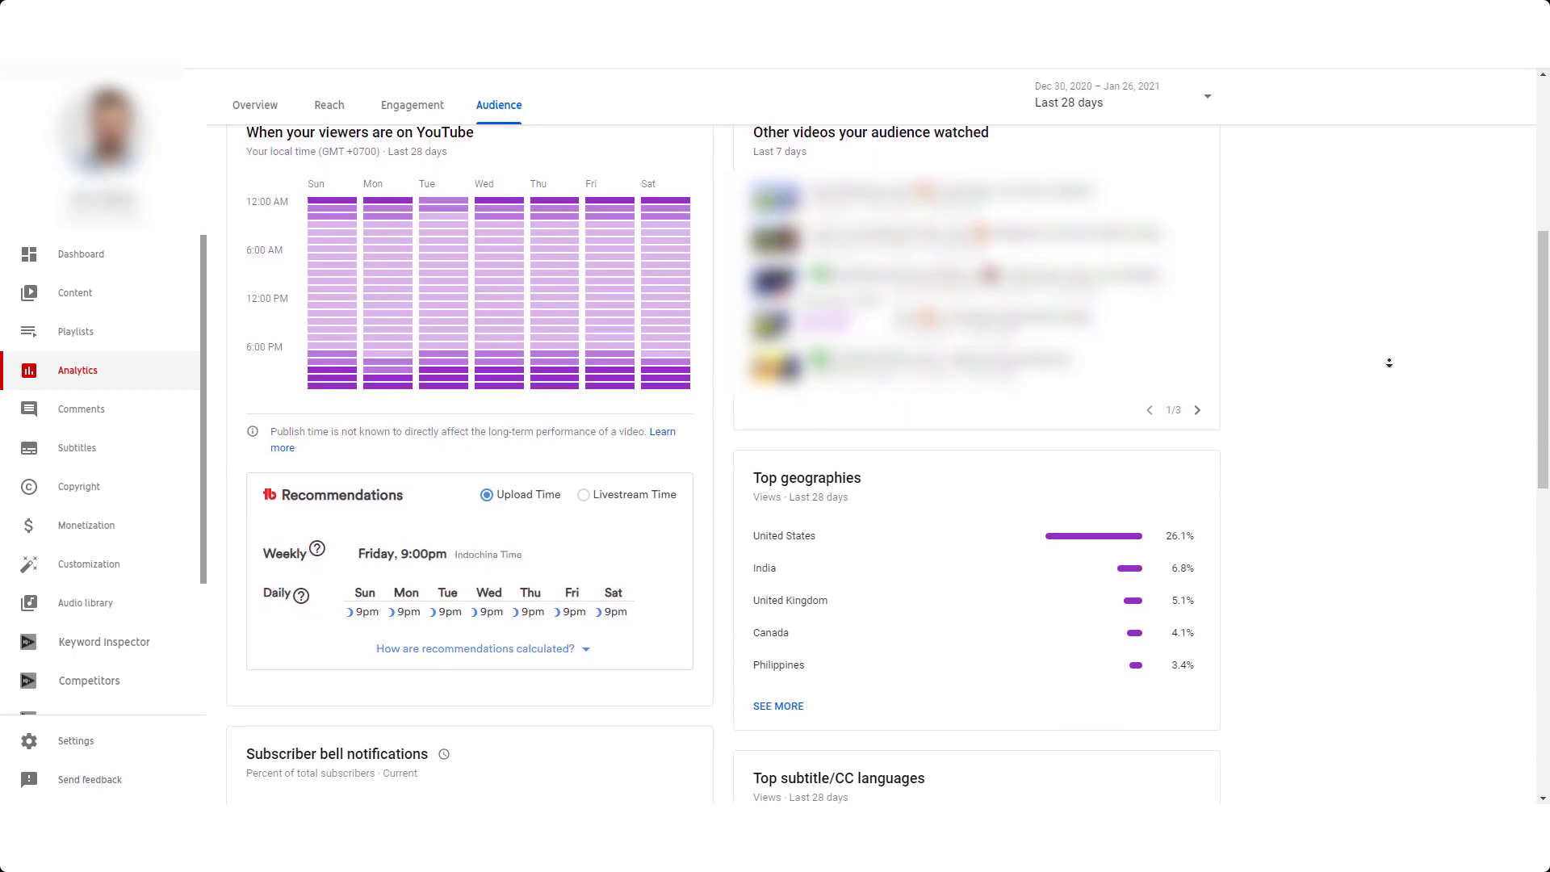
scroll(down, 3)
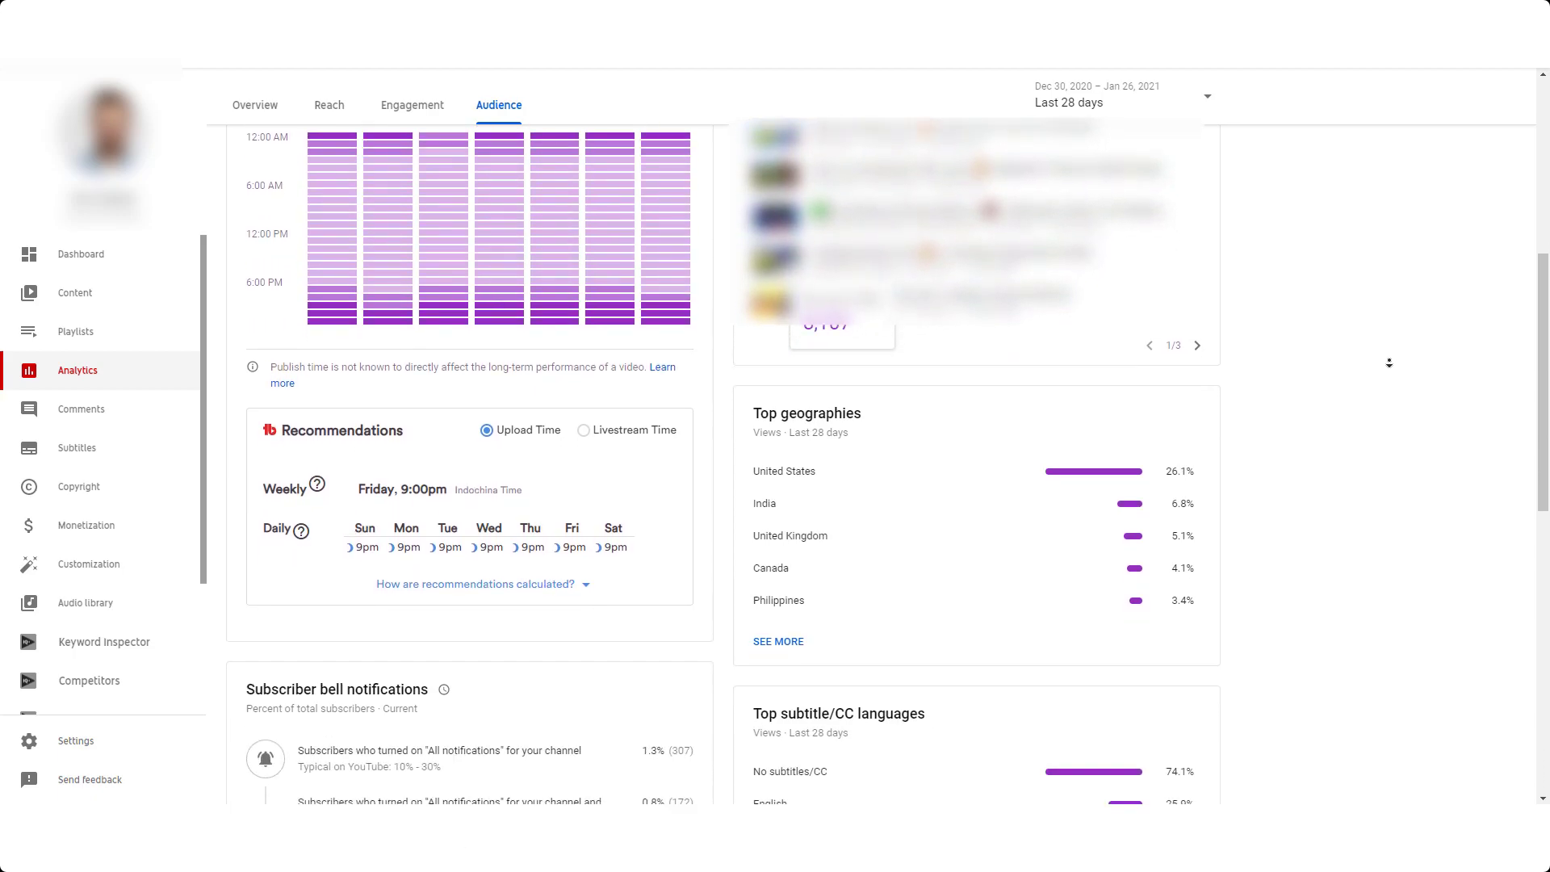
scroll(down, 3)
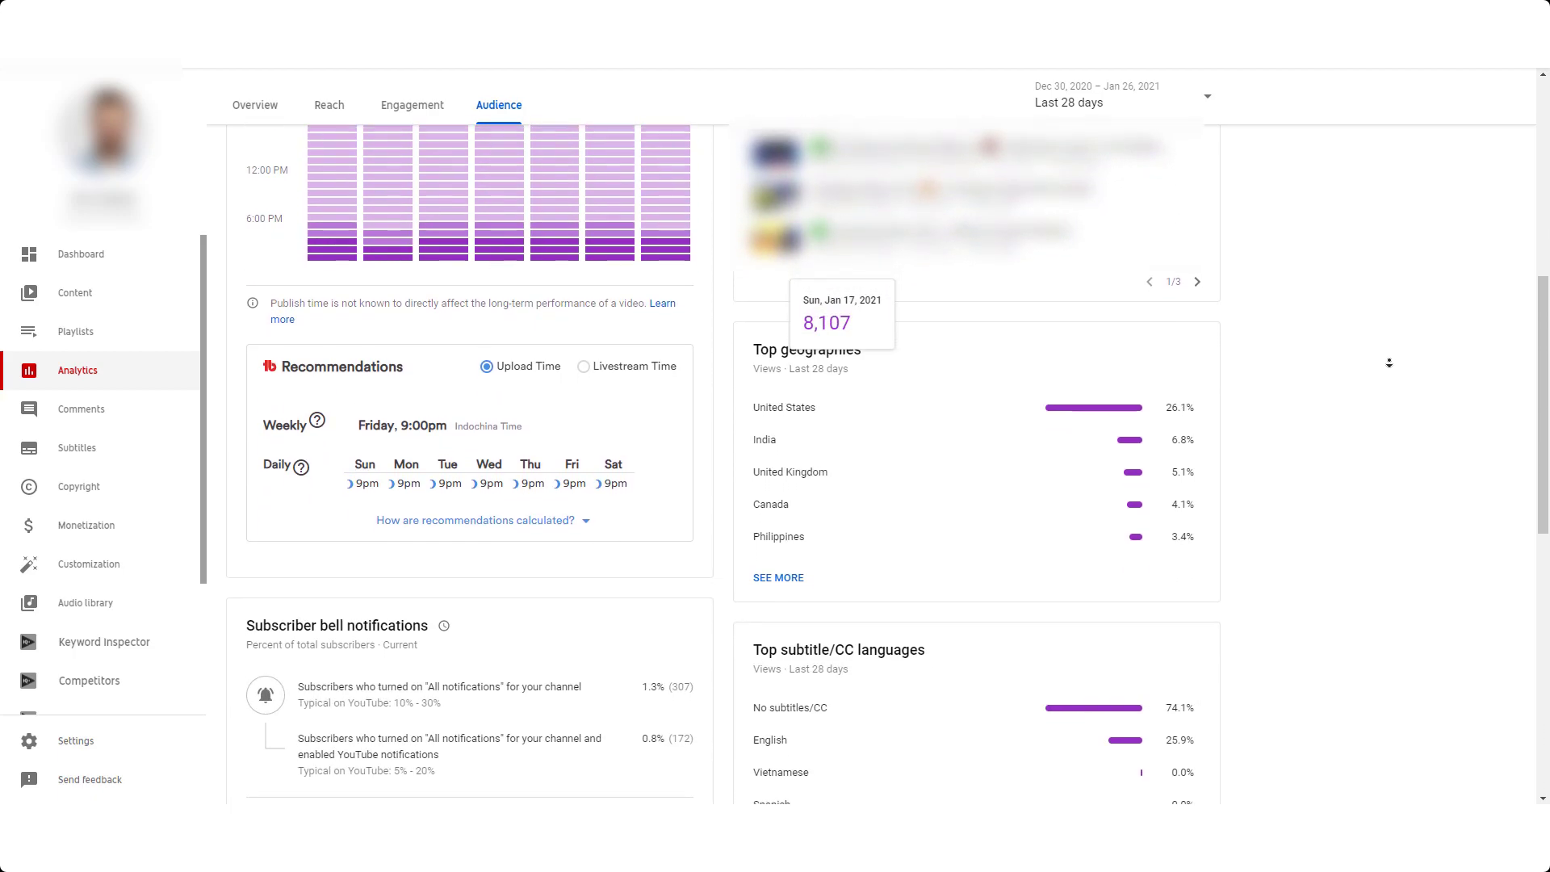
scroll(down, 3)
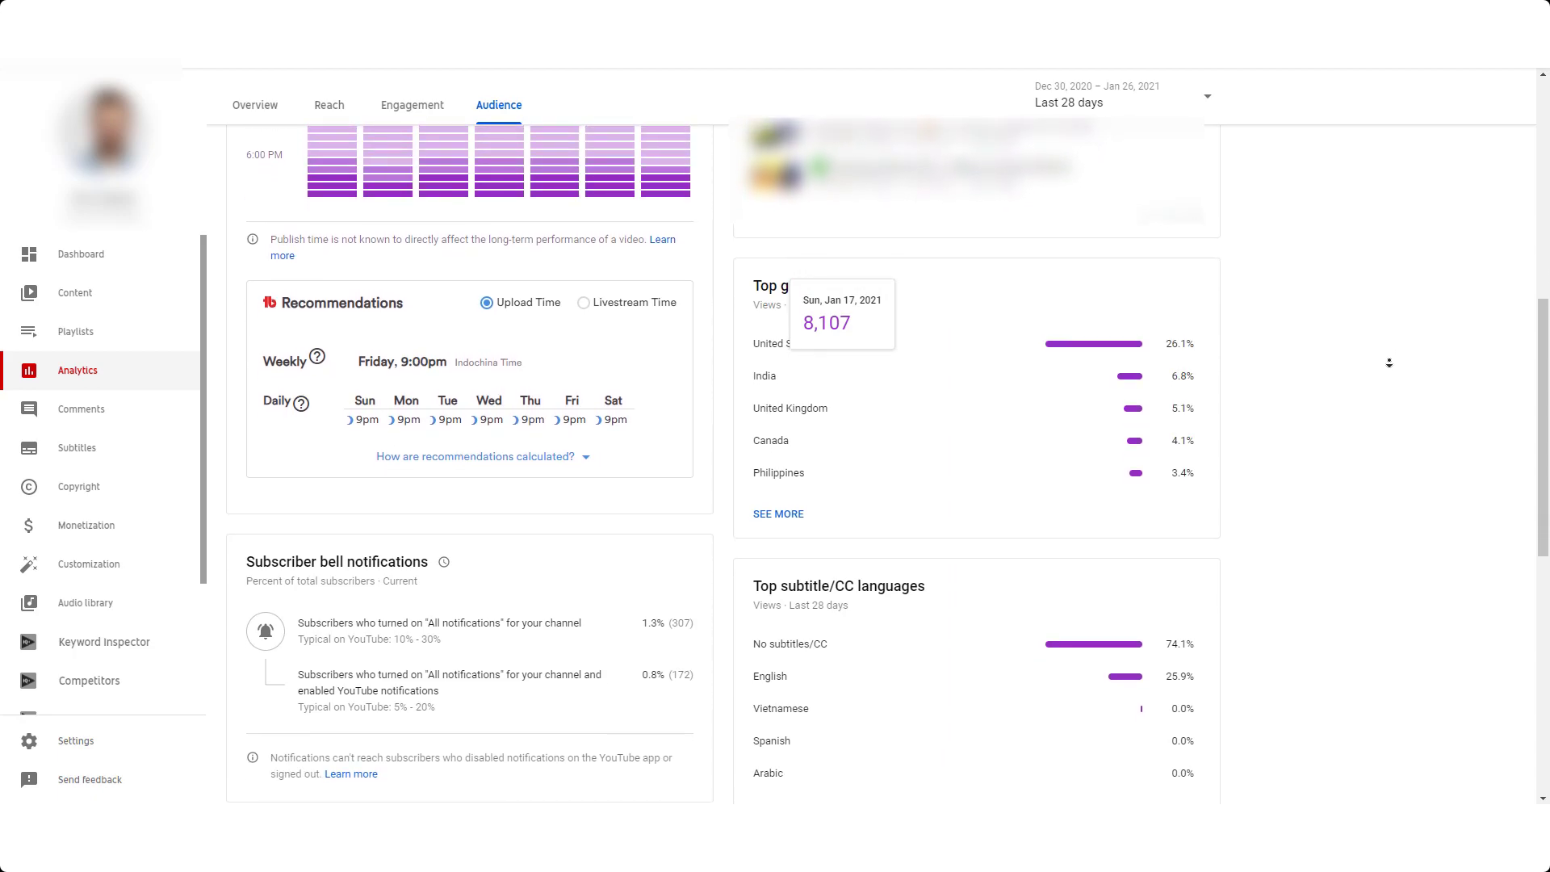
scroll(down, 3)
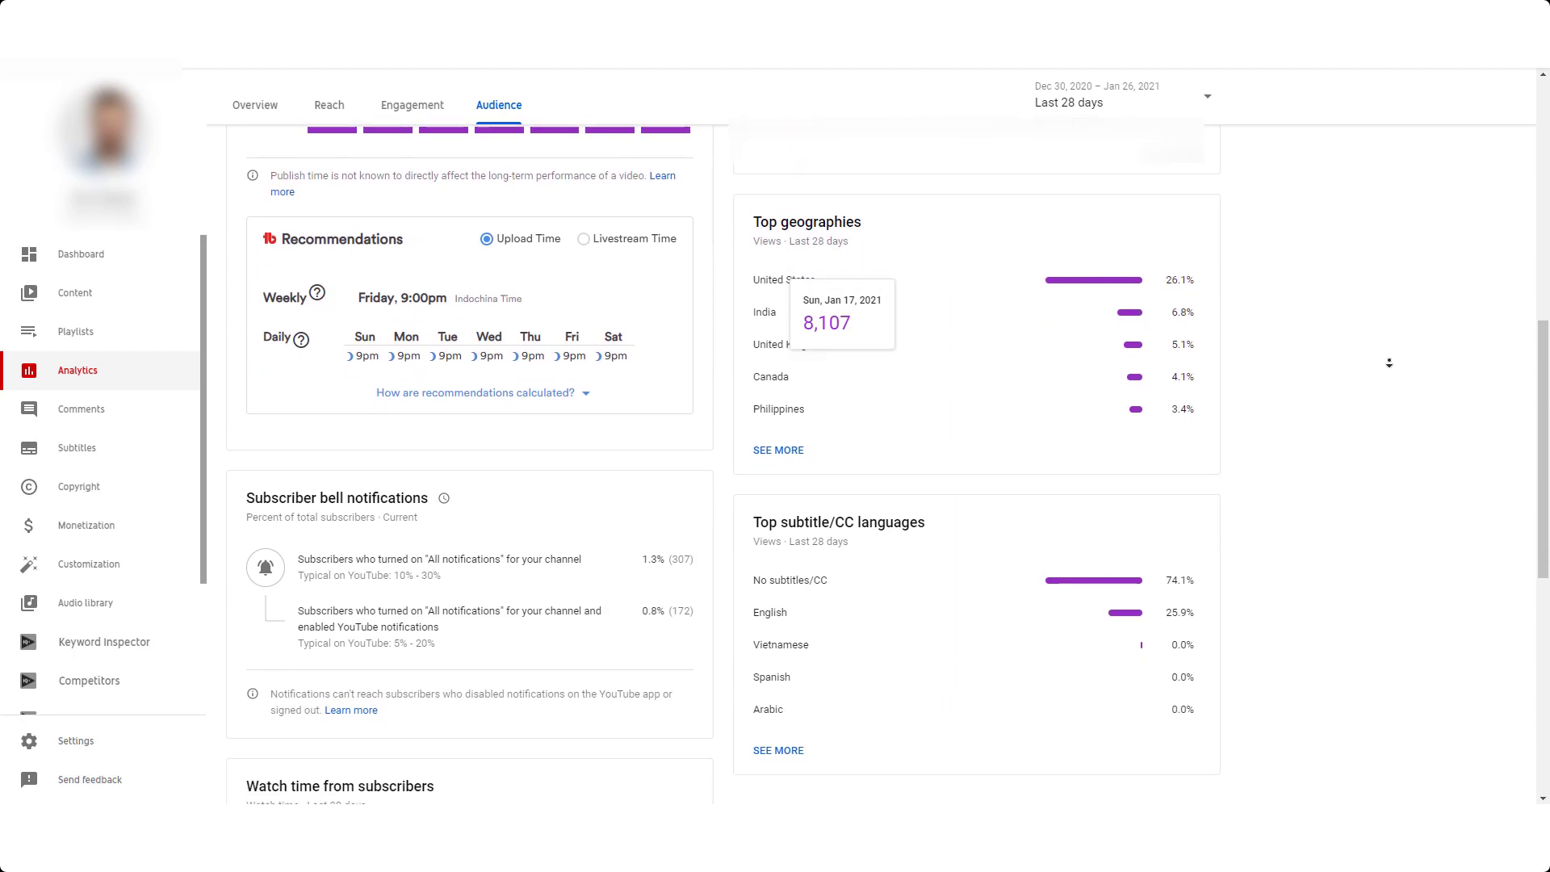
scroll(down, 3)
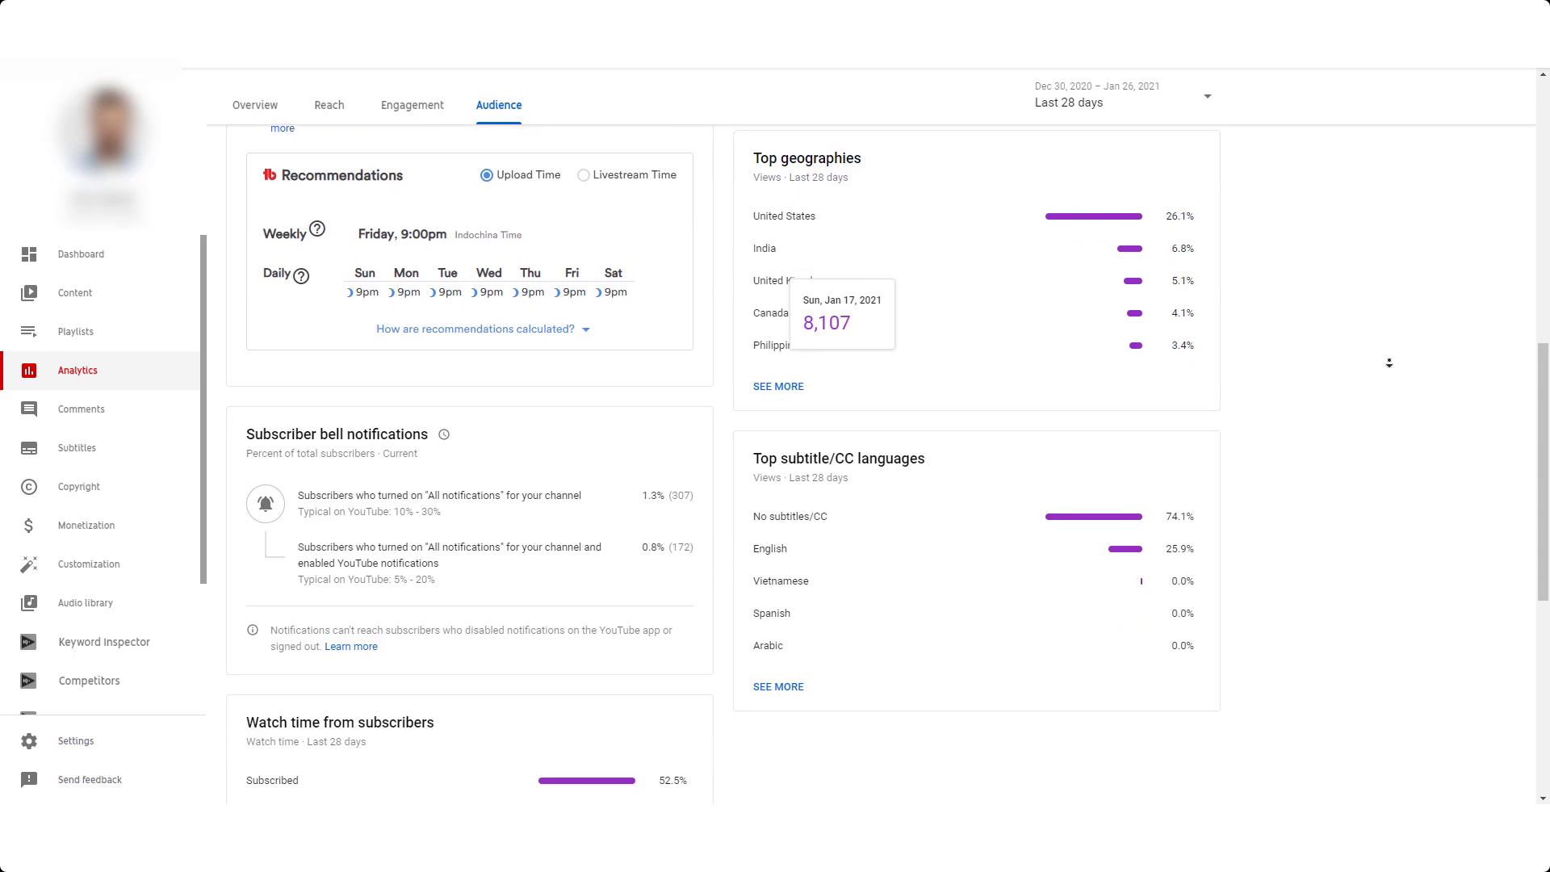
scroll(down, 3)
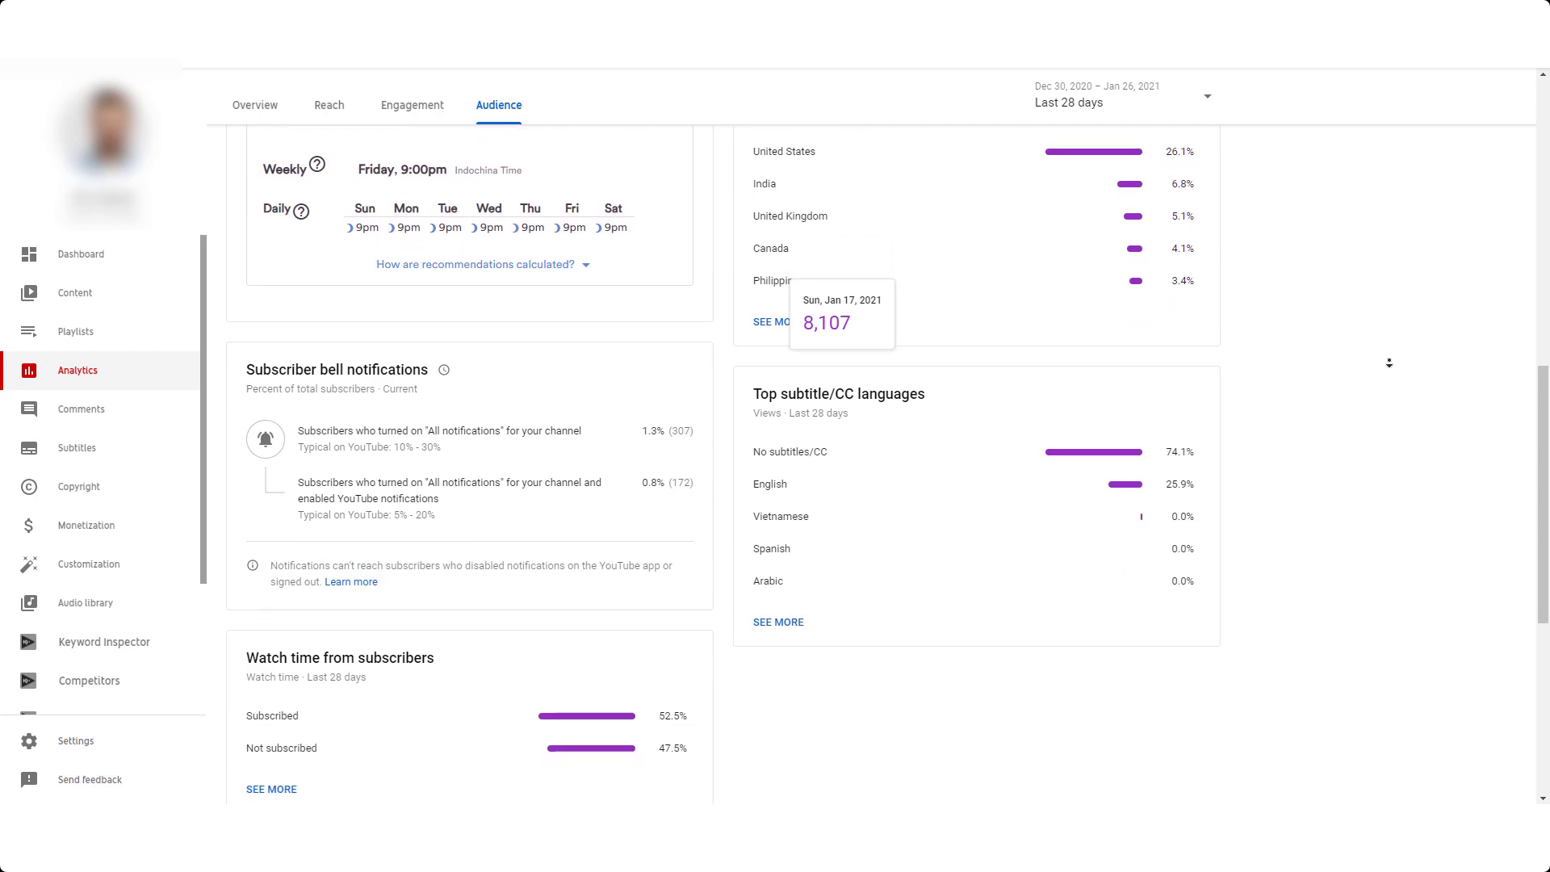
scroll(down, 3)
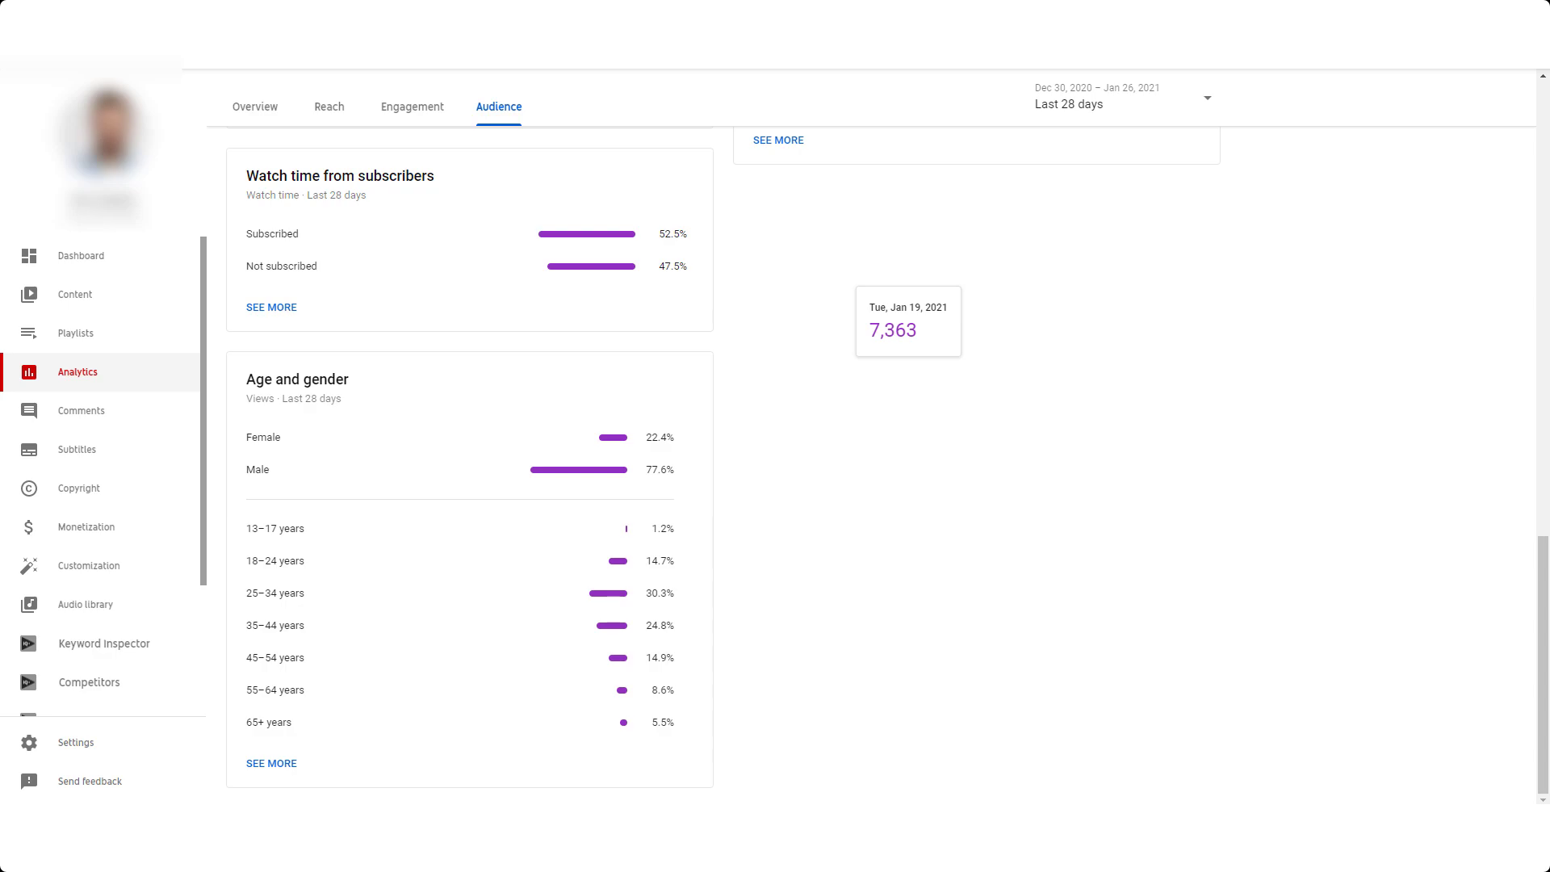
From the Audience tab, open the advanced Traffic source report (338,888 views, YouTube search 61.1%).
click(411, 149)
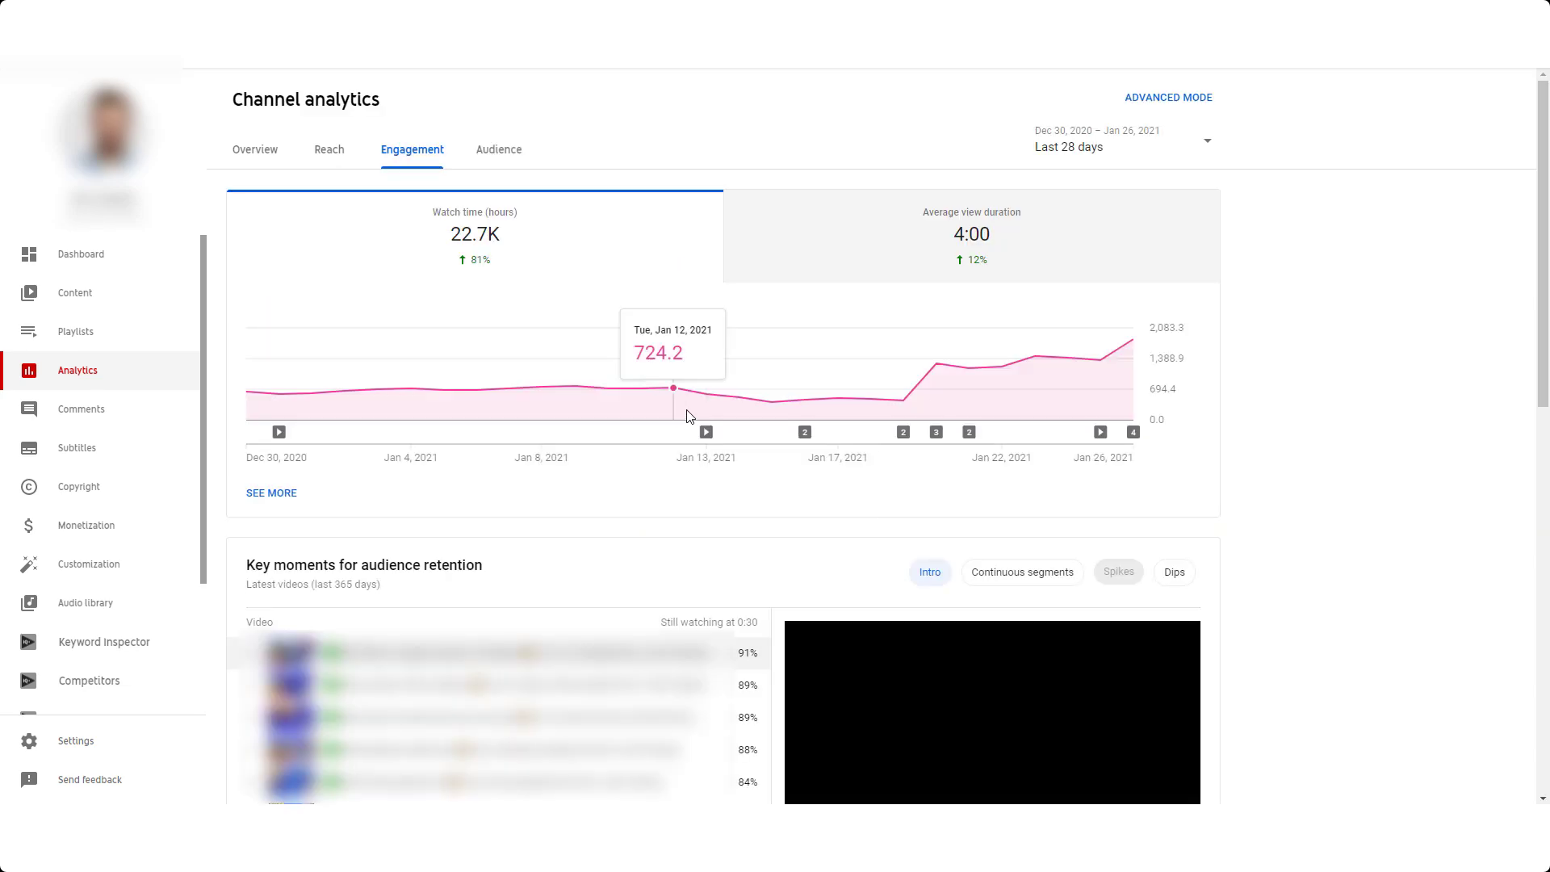
click(498, 150)
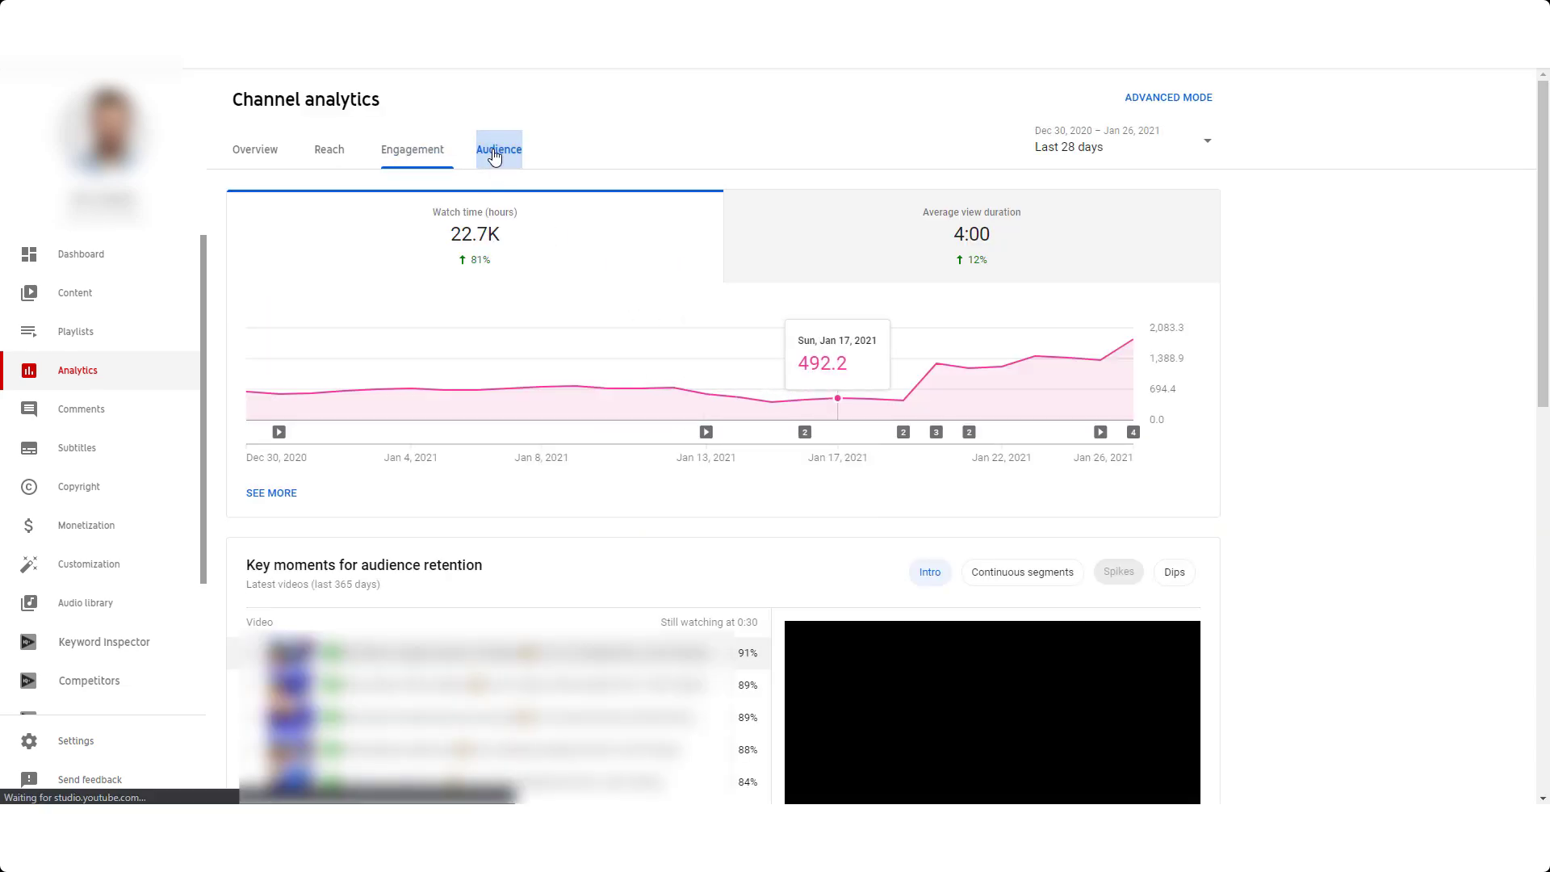
click(498, 150)
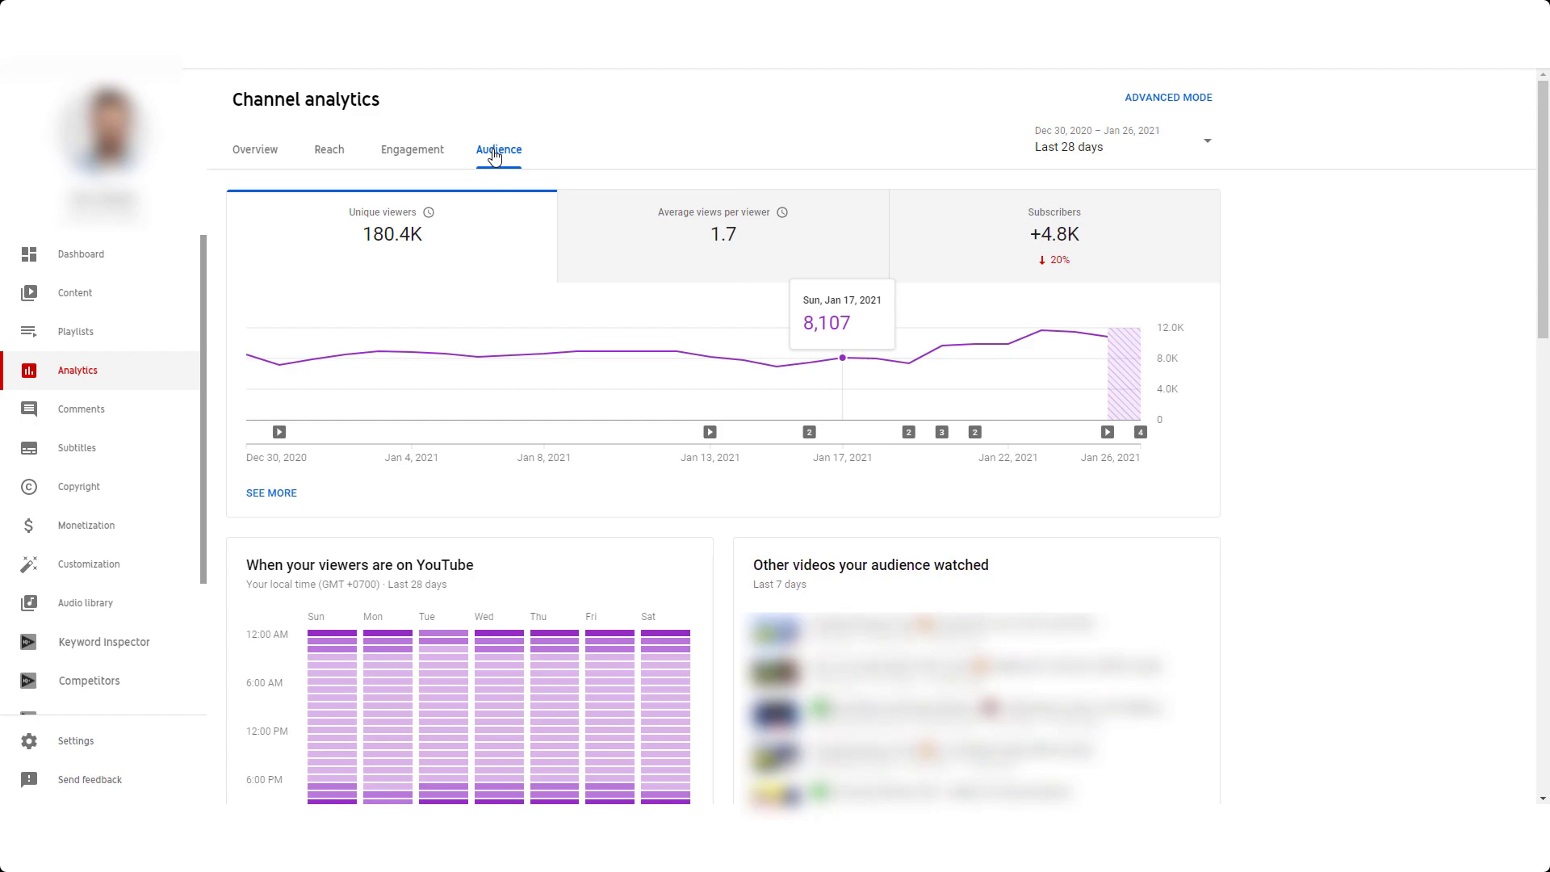
click(1168, 96)
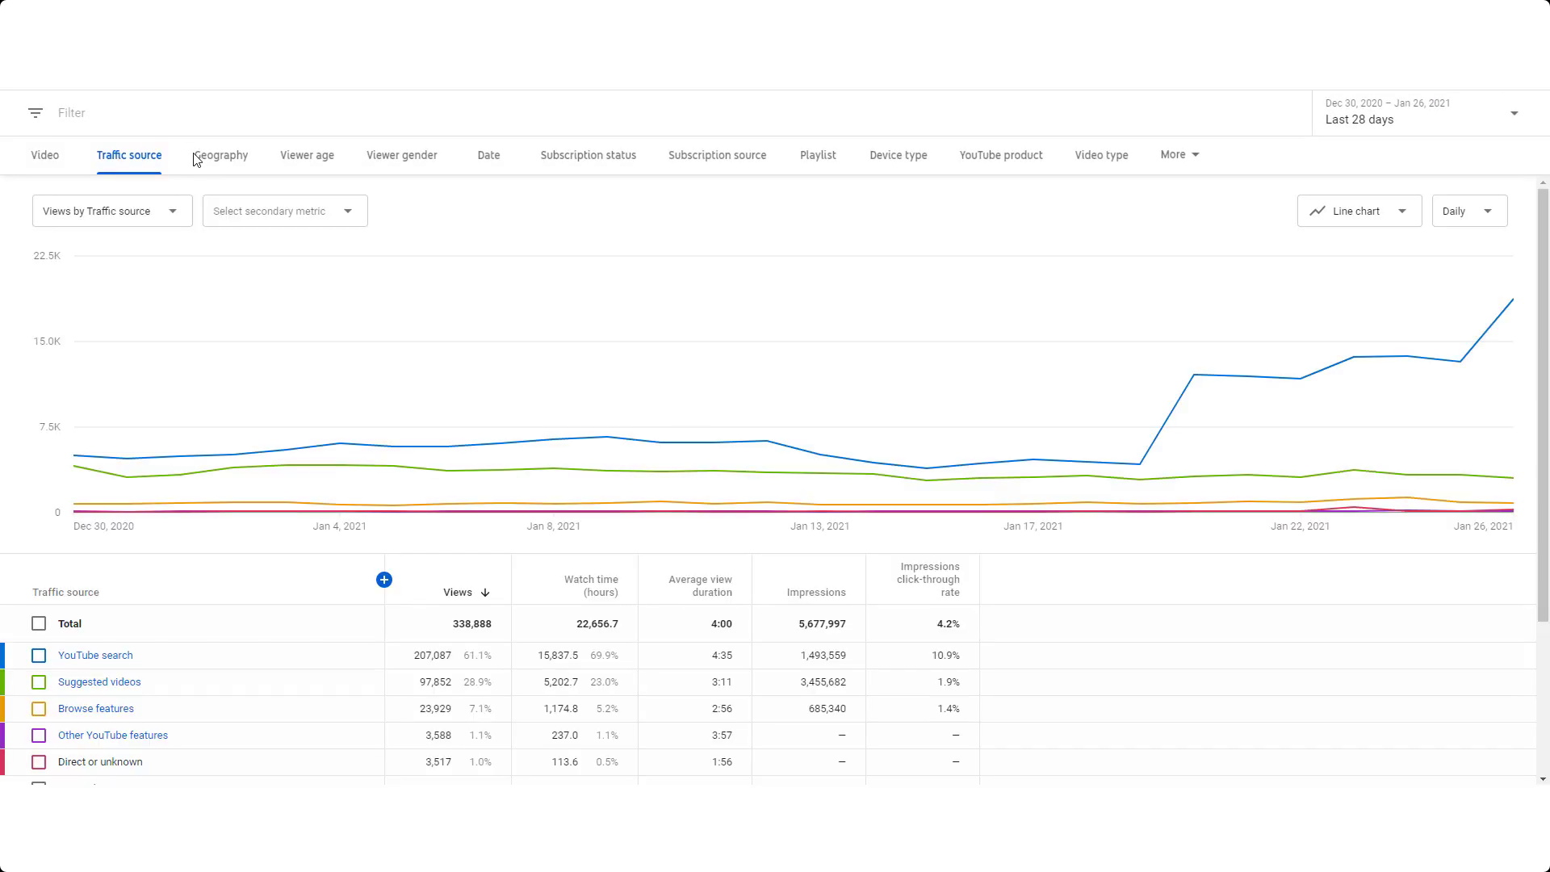
mouse_move(1512, 508)
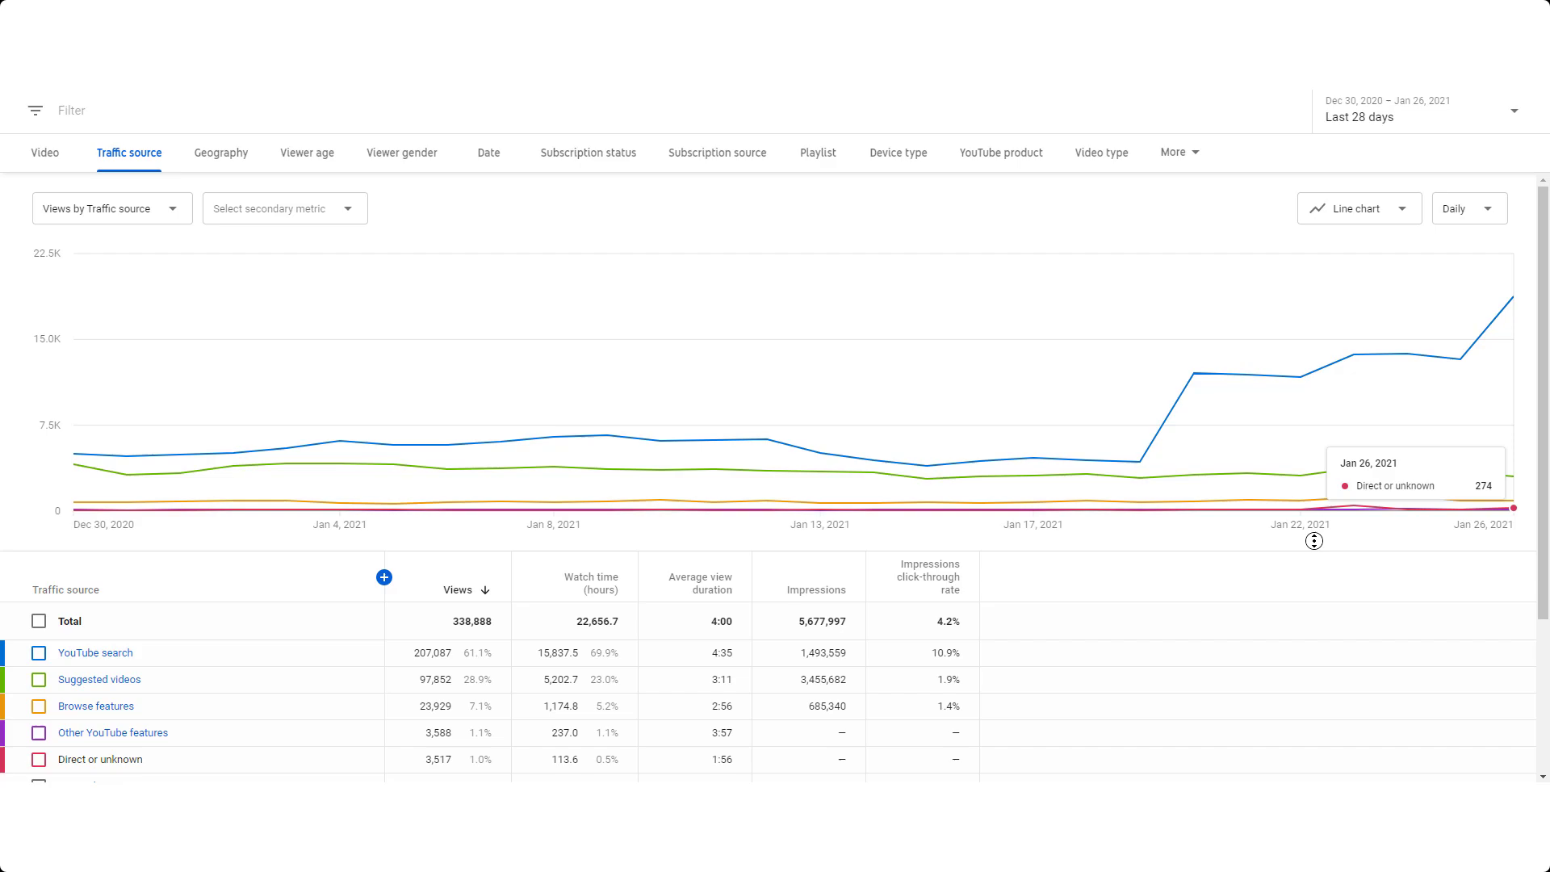
Break the report down by geography, age, gender, subscription status, subscription source, and device type.
scroll(down, 3)
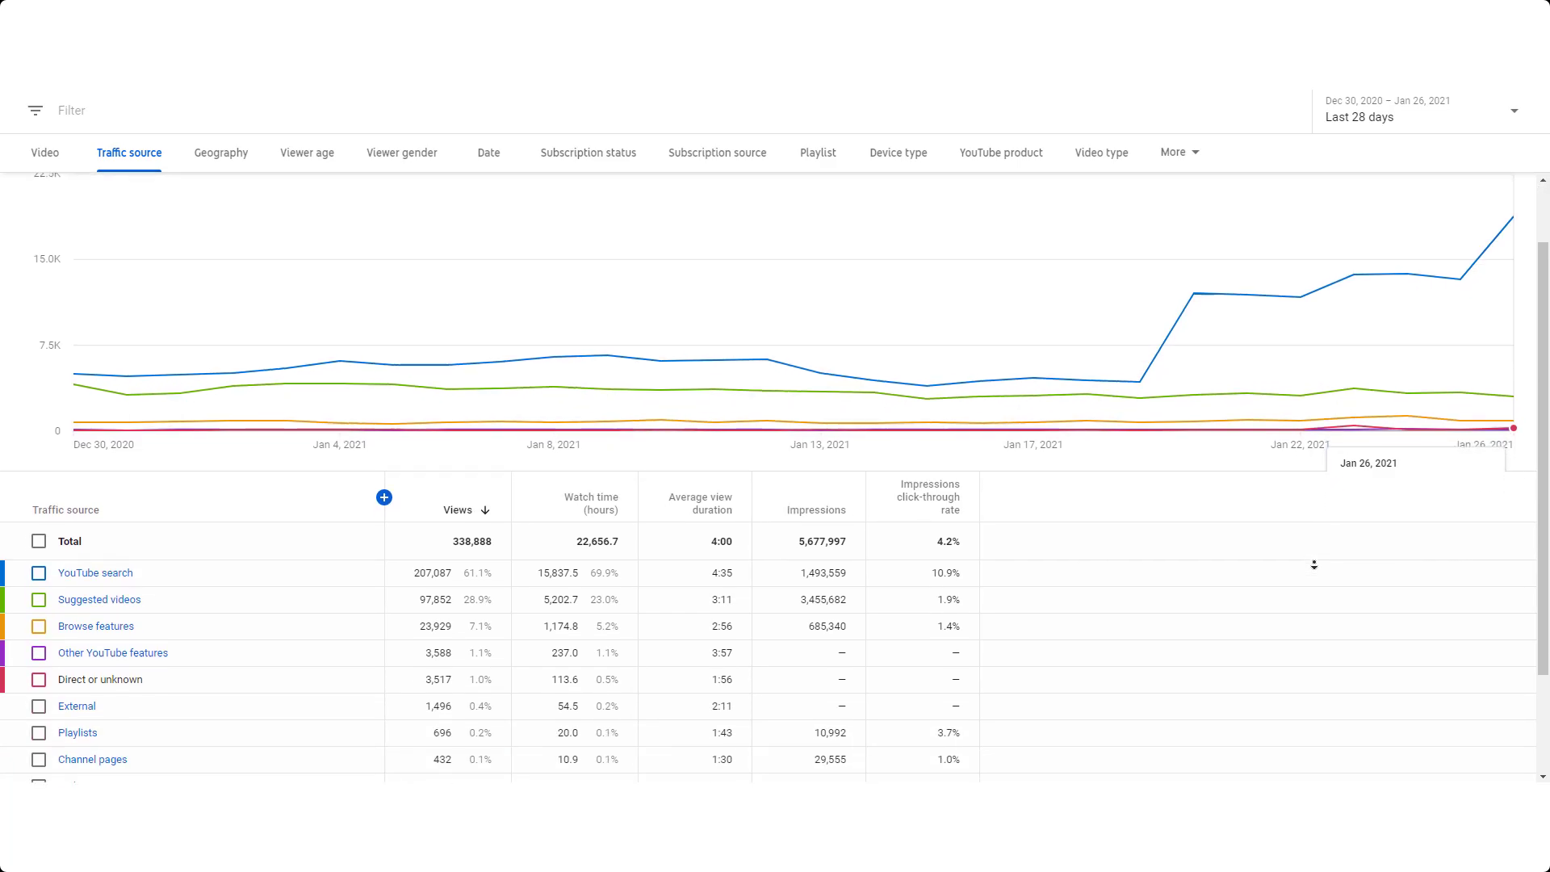
click(220, 151)
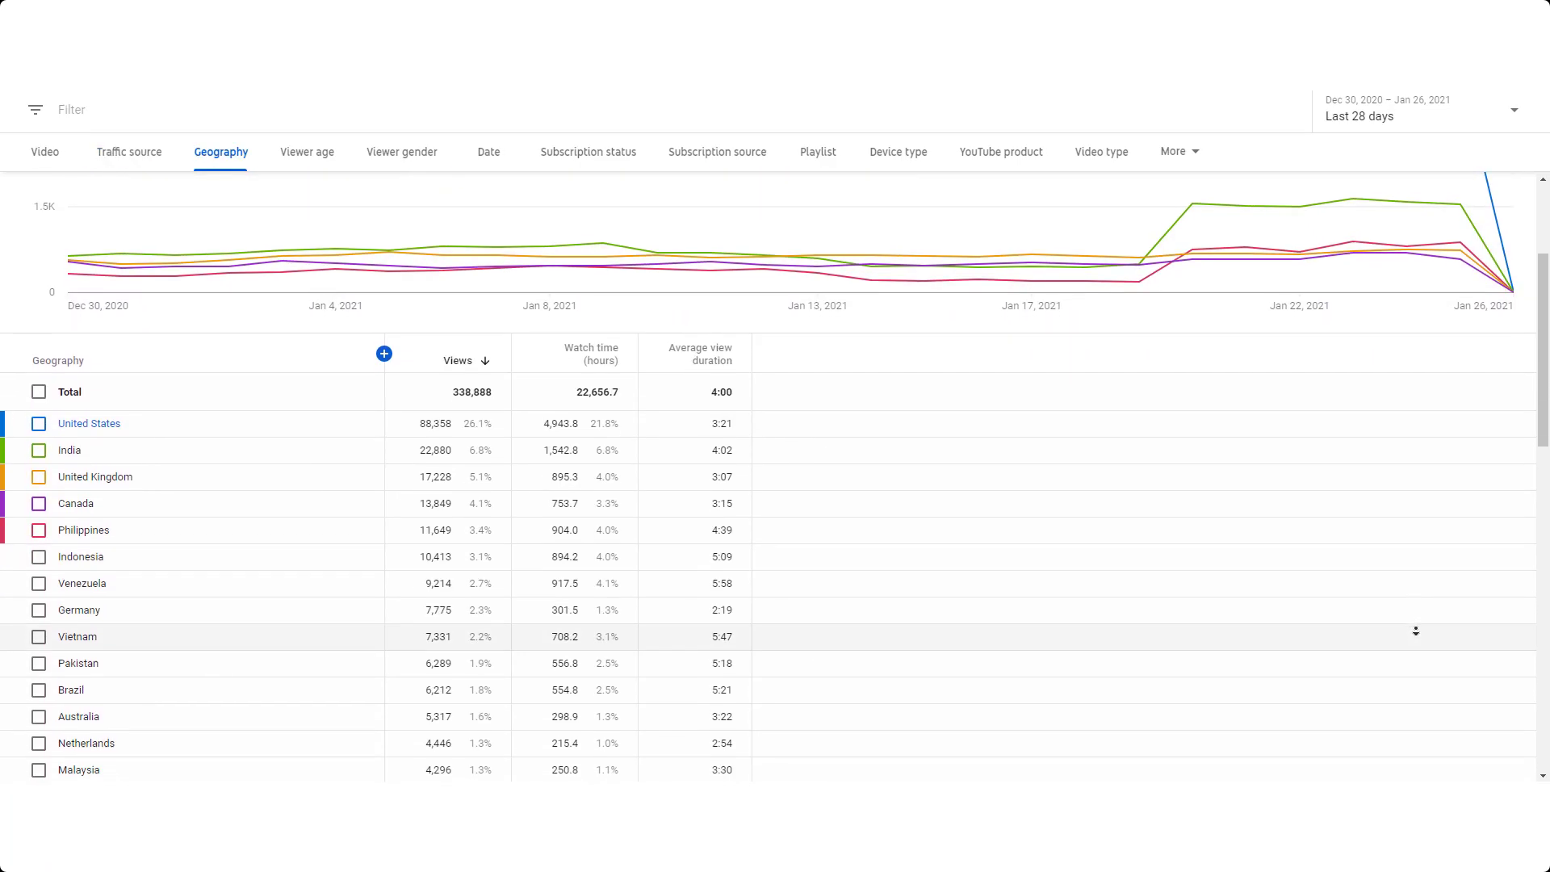
click(307, 151)
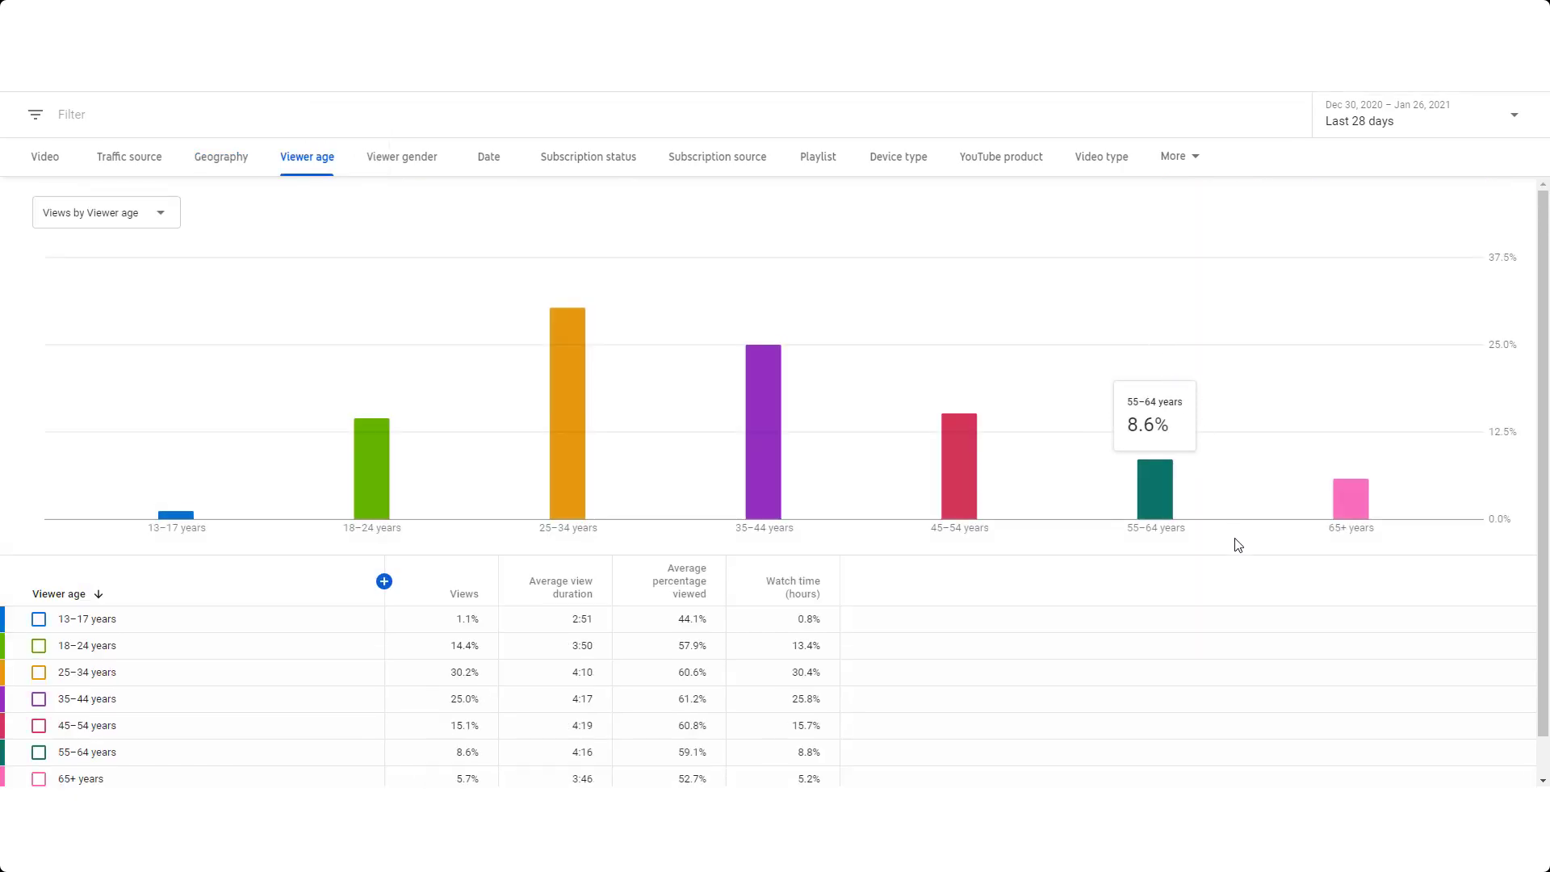
click(401, 156)
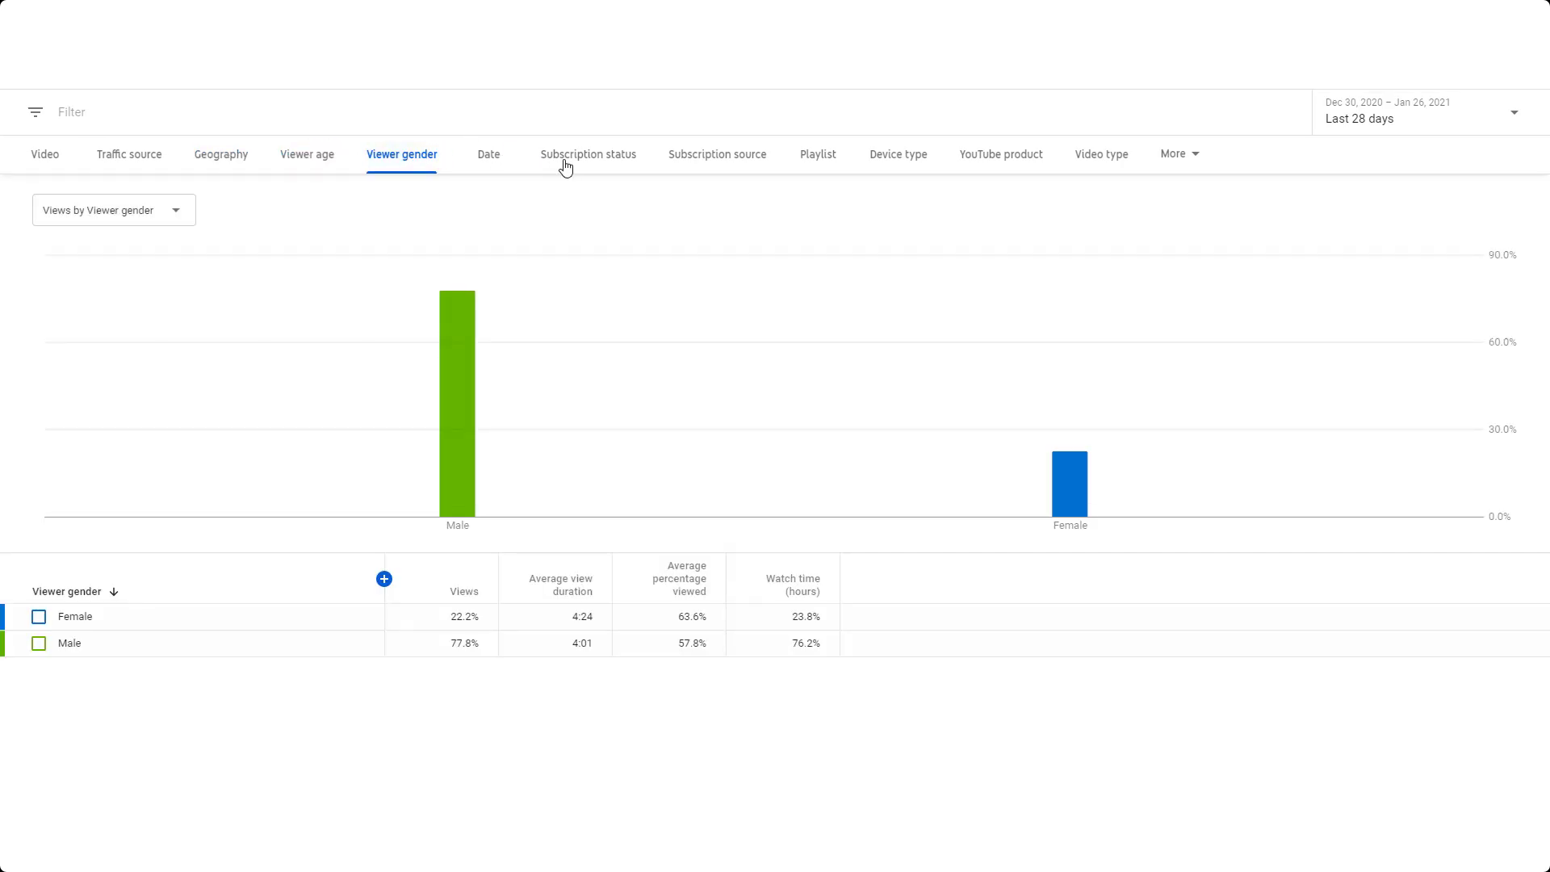
click(587, 154)
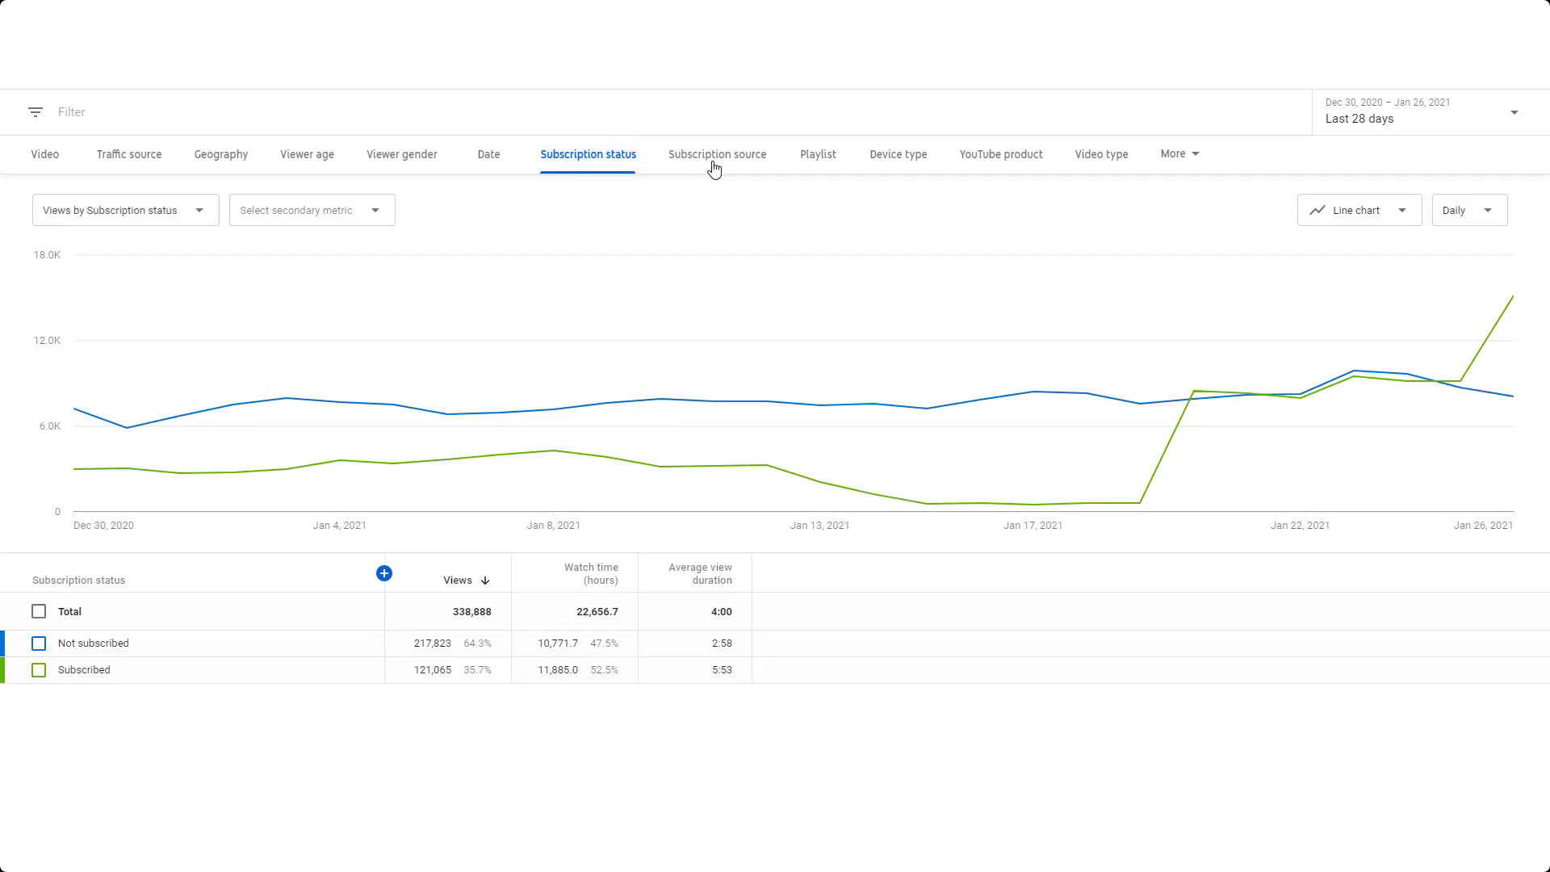
click(717, 154)
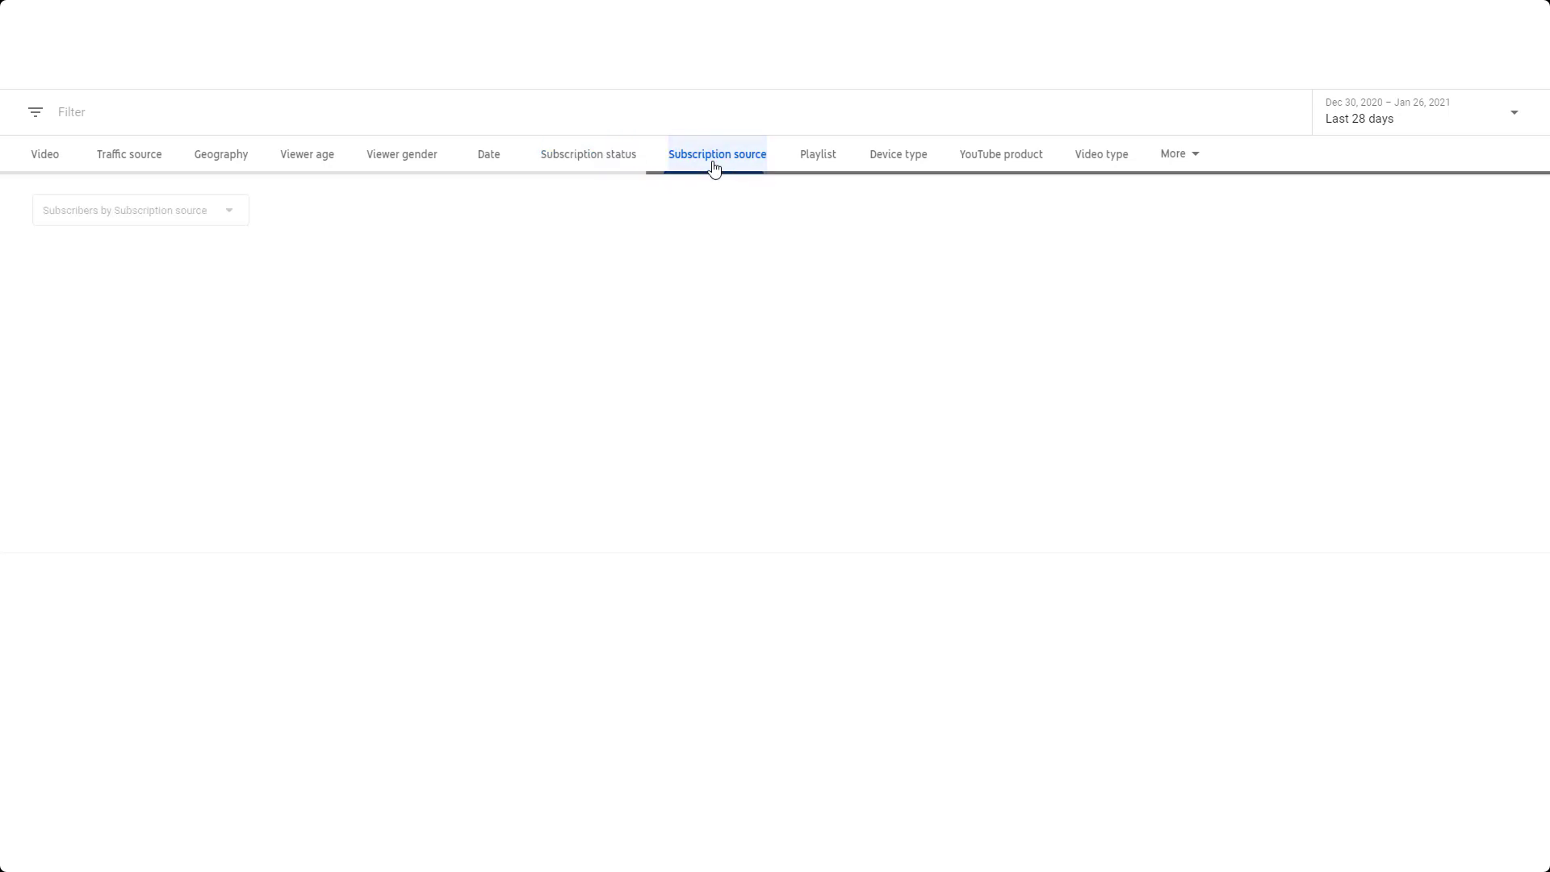
click(717, 154)
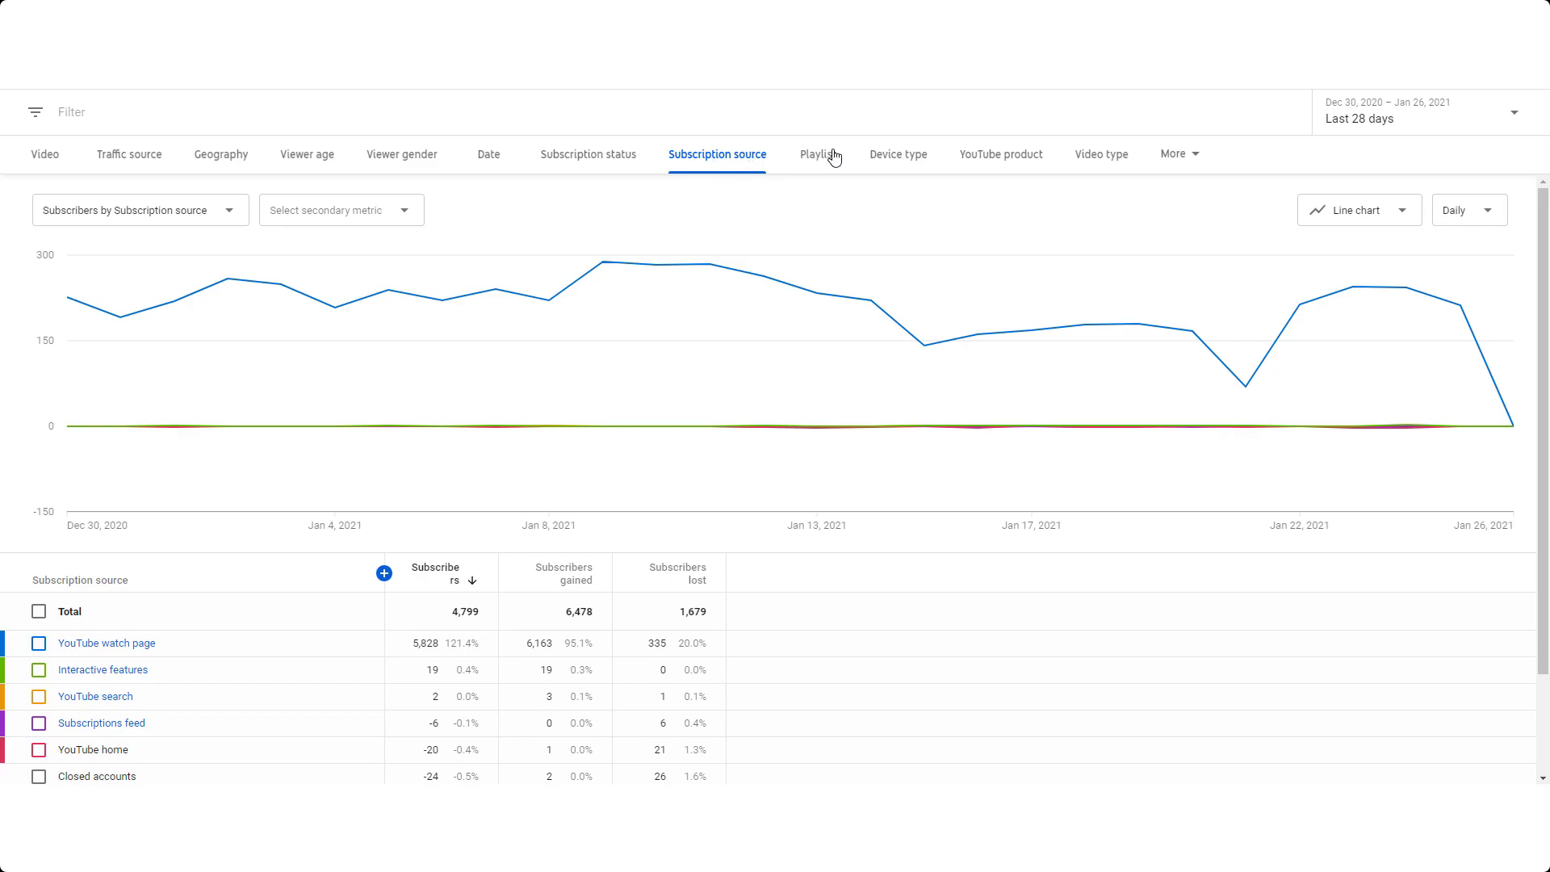
click(898, 154)
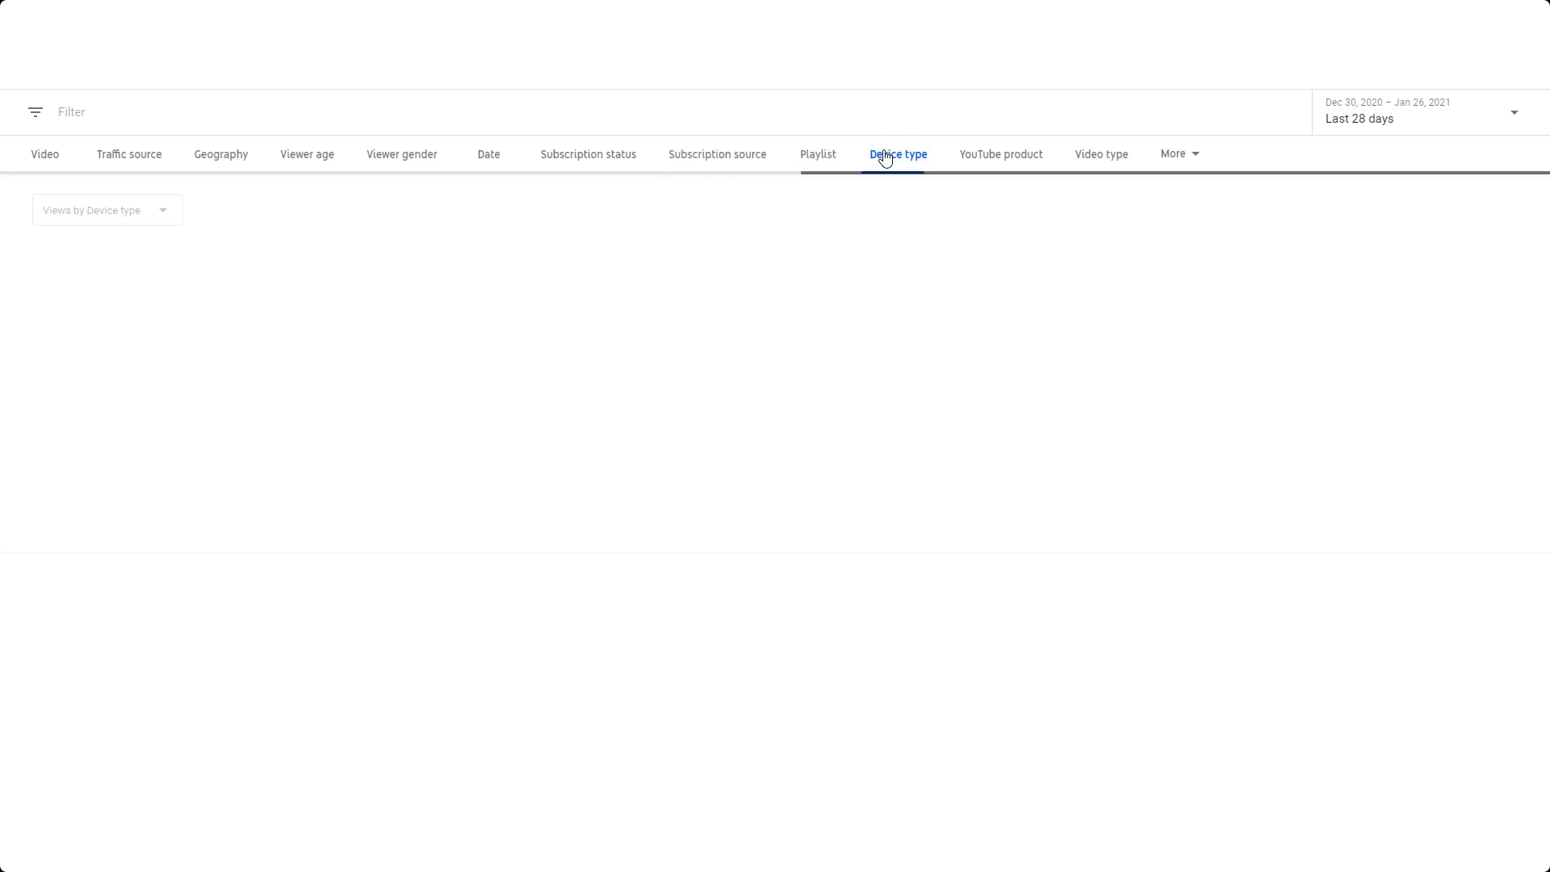
click(897, 154)
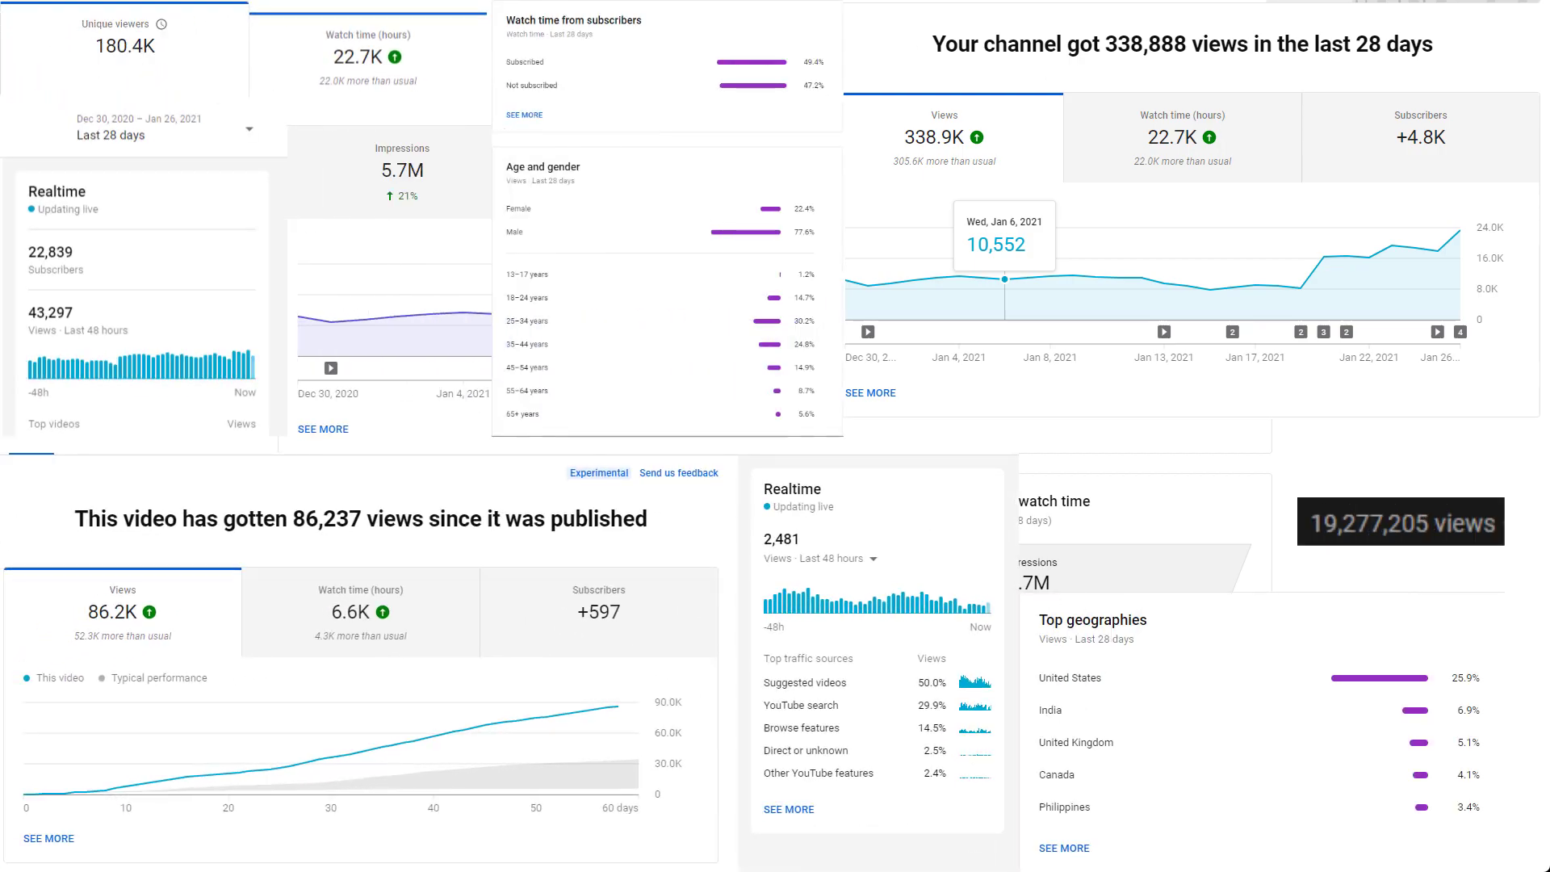
mouse_move(252, 379)
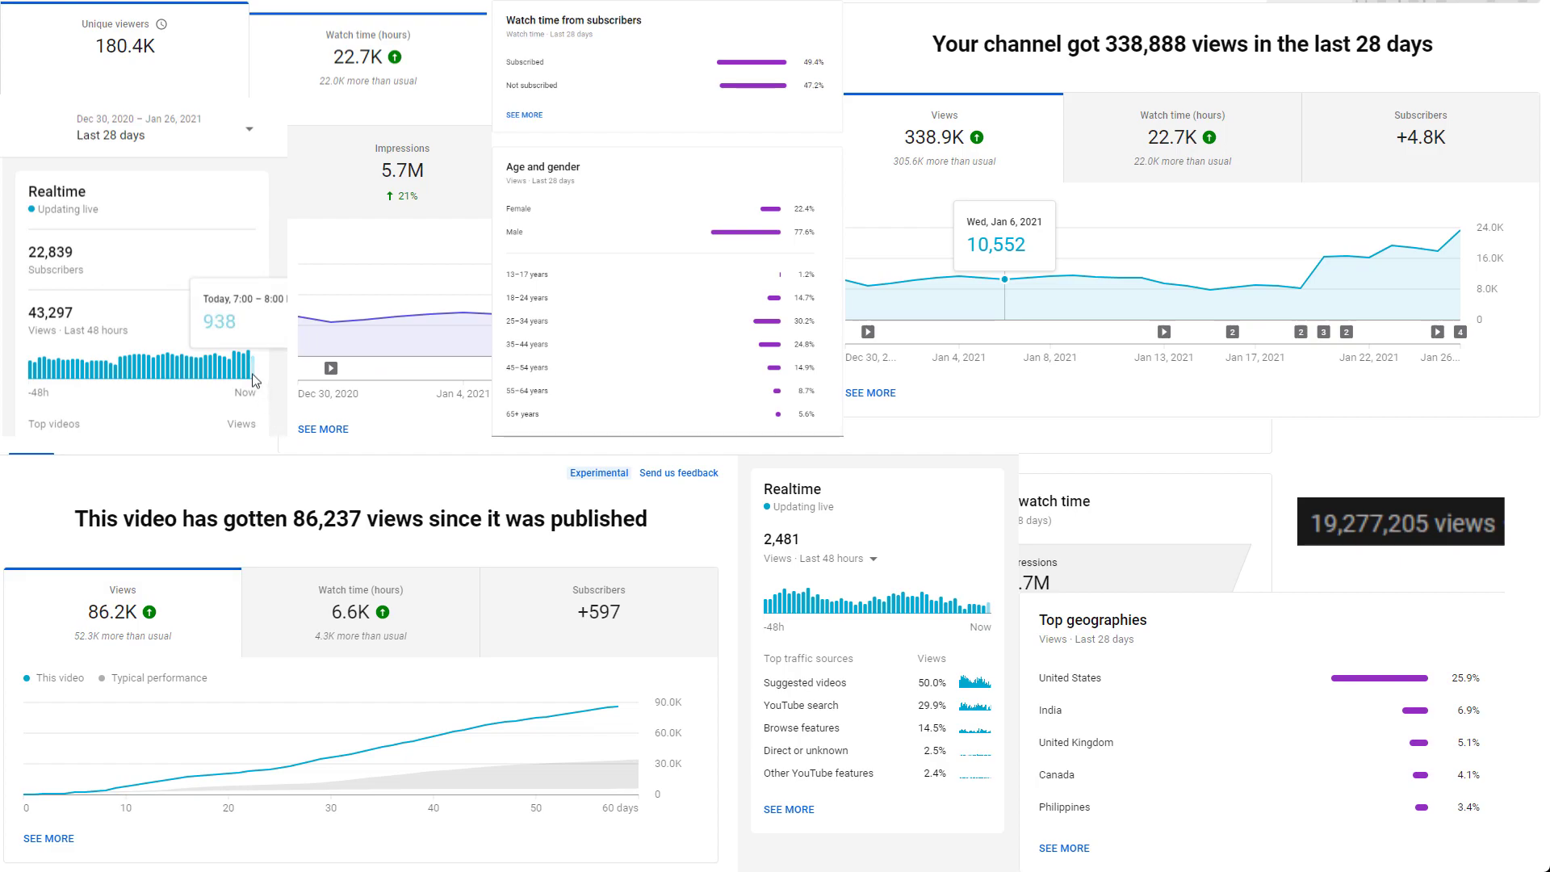
mouse_move(196, 368)
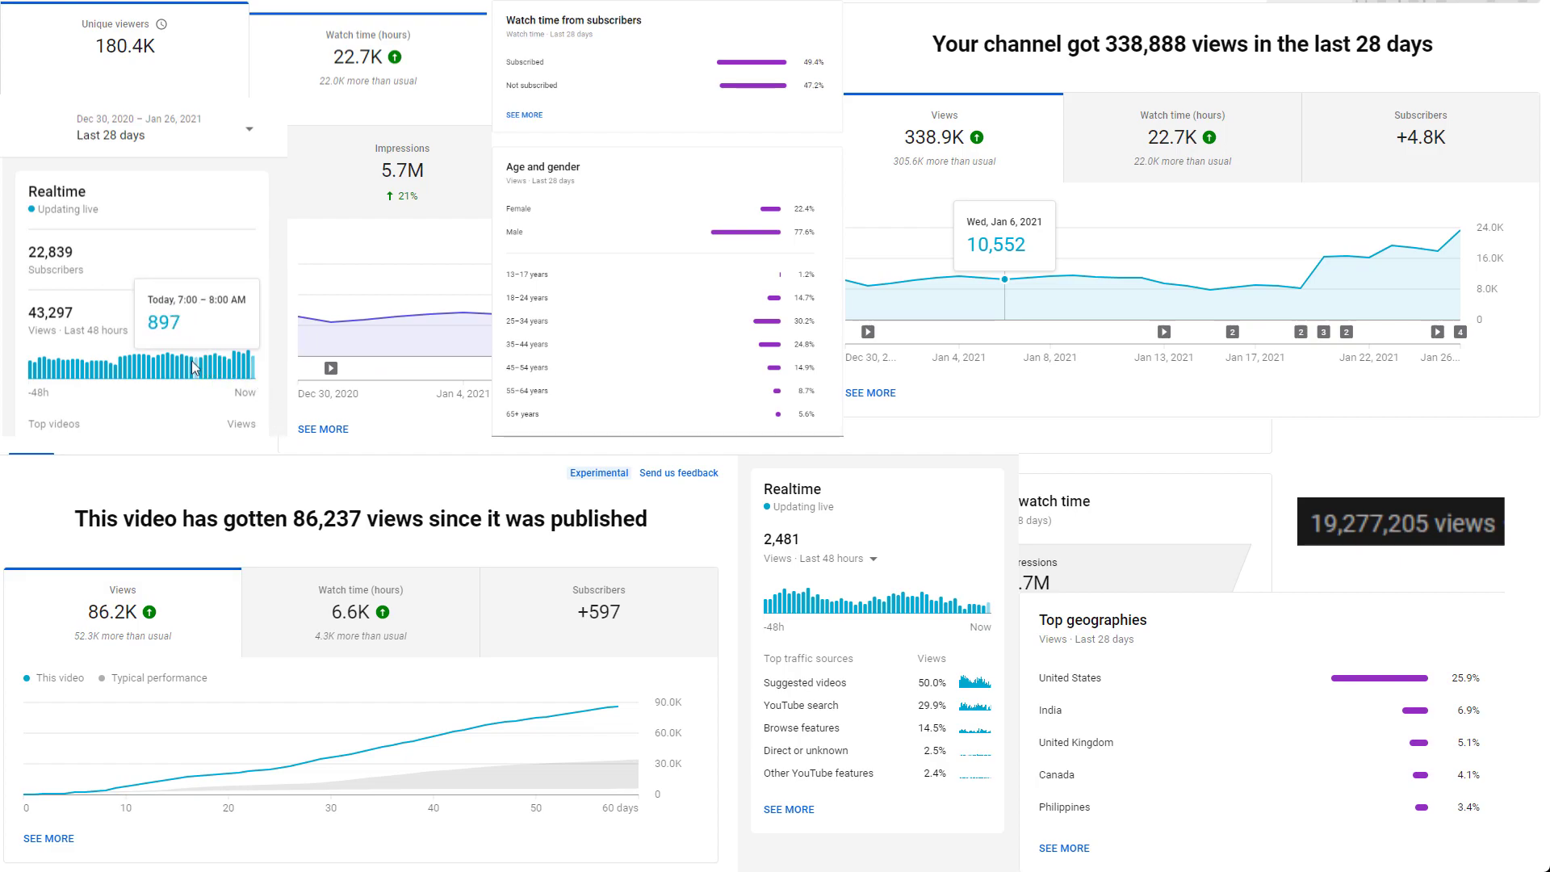
mouse_move(172, 370)
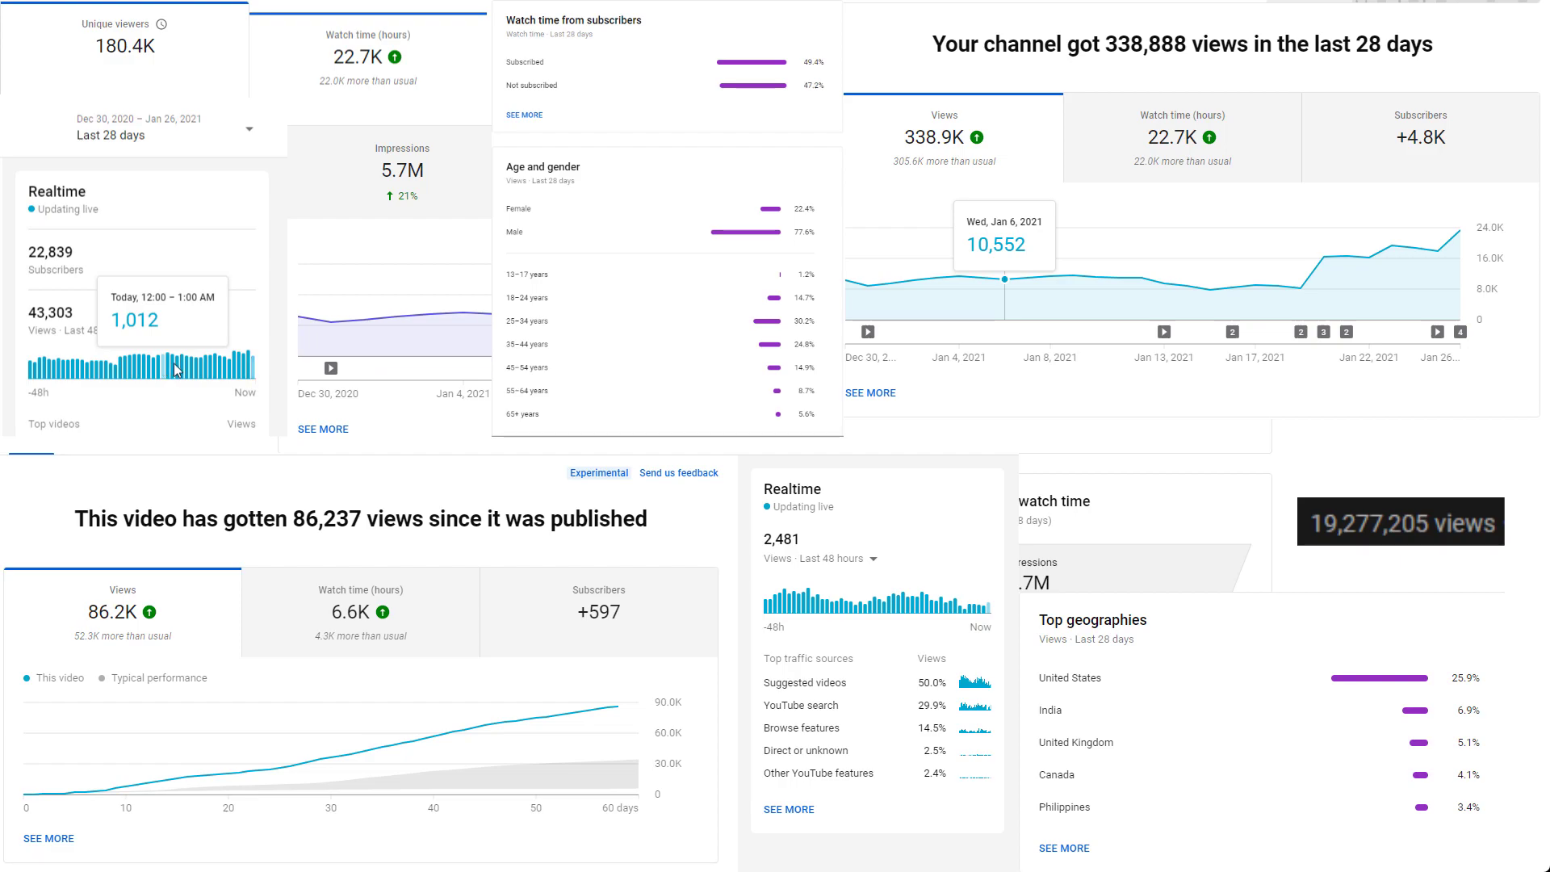